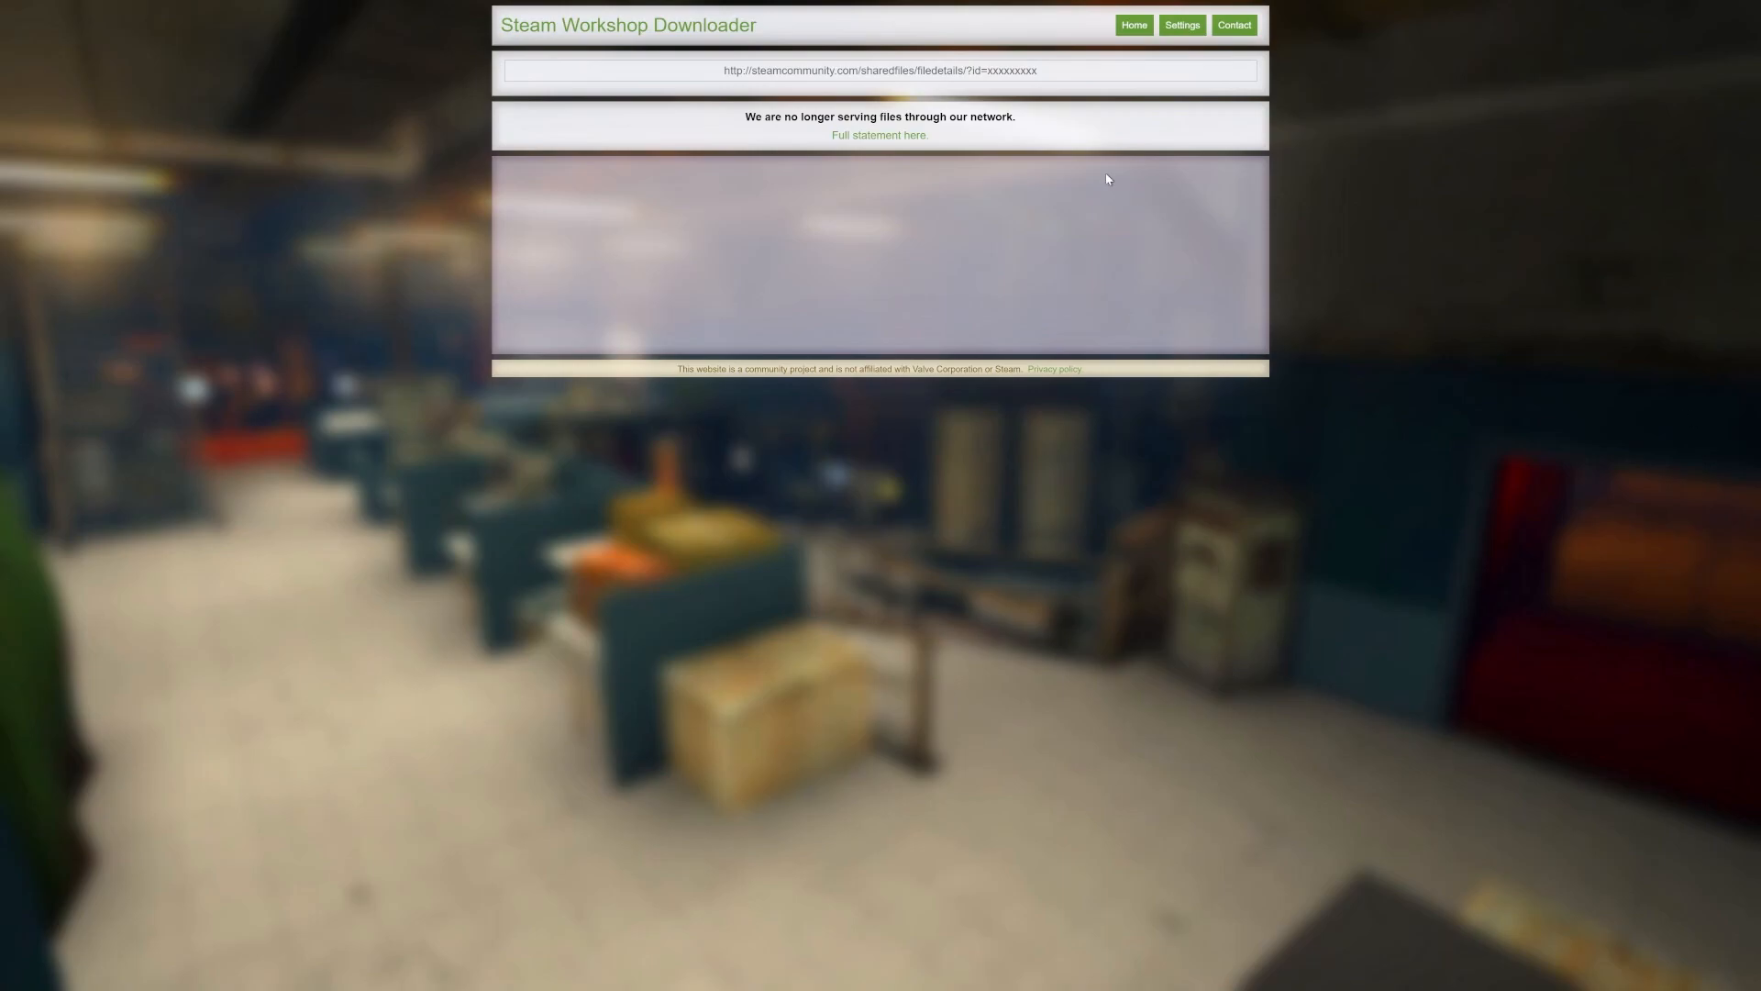
pyautogui.write('https://steamcommunity.com/sharedfiles/filedetails/?id=2182760733')
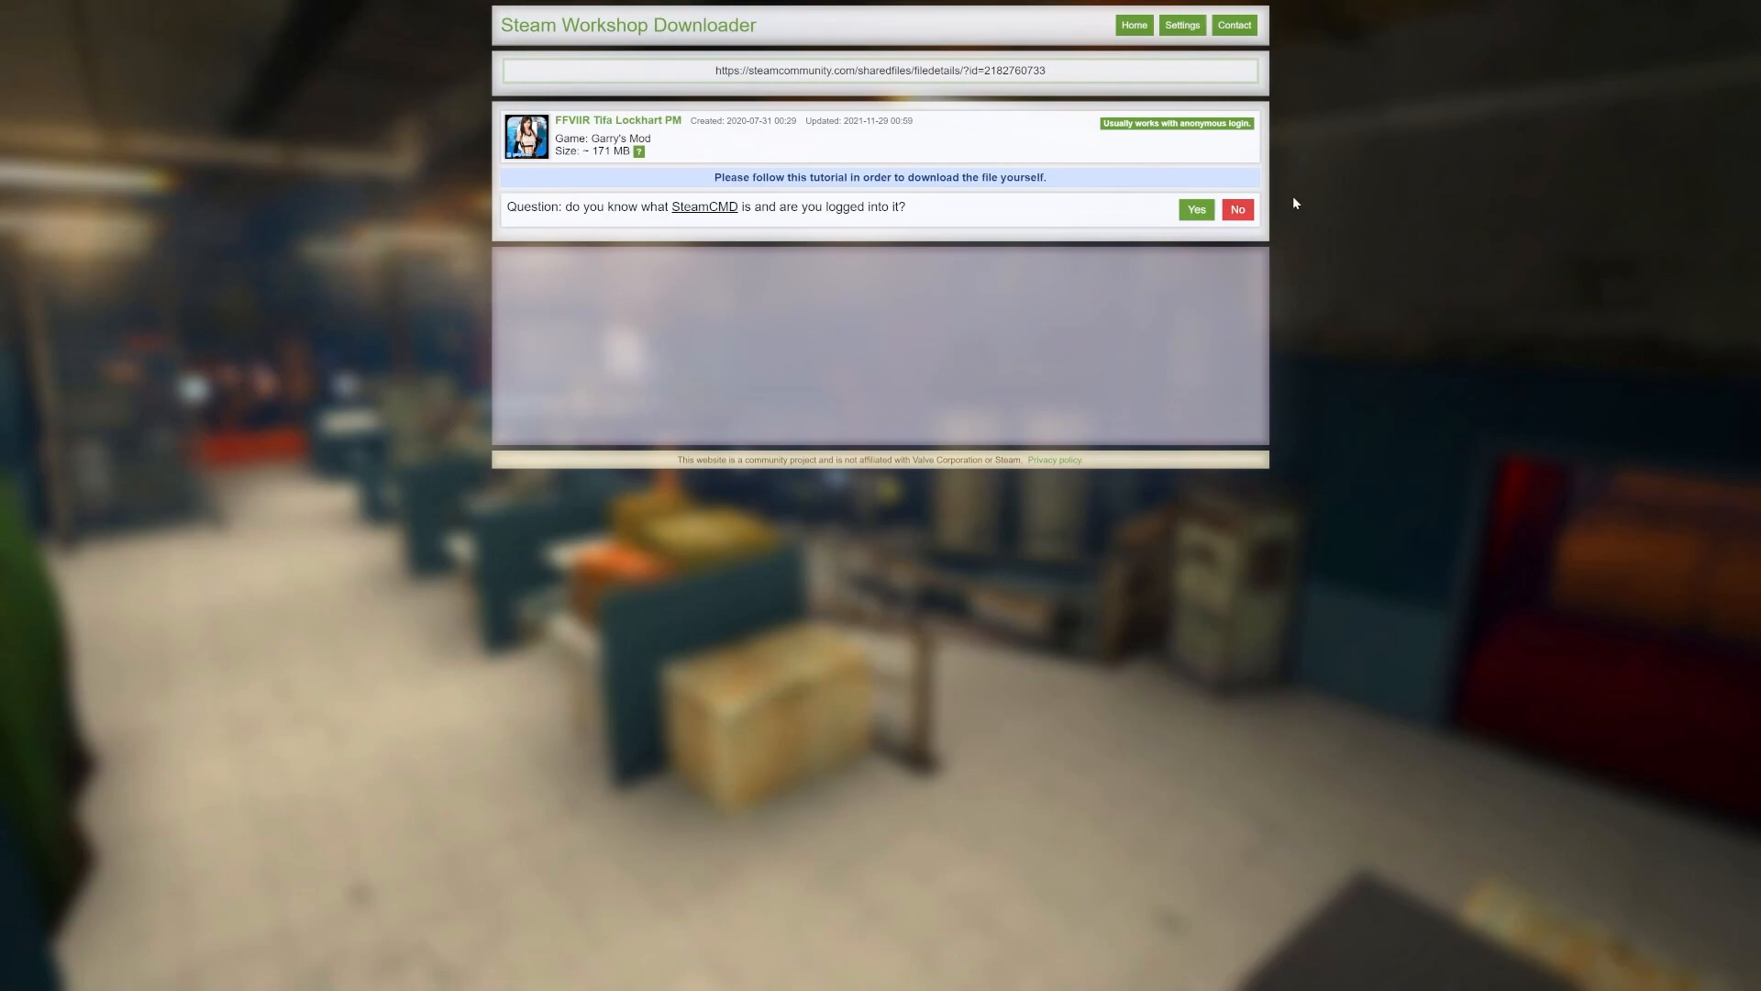
pyautogui.click(1236, 209)
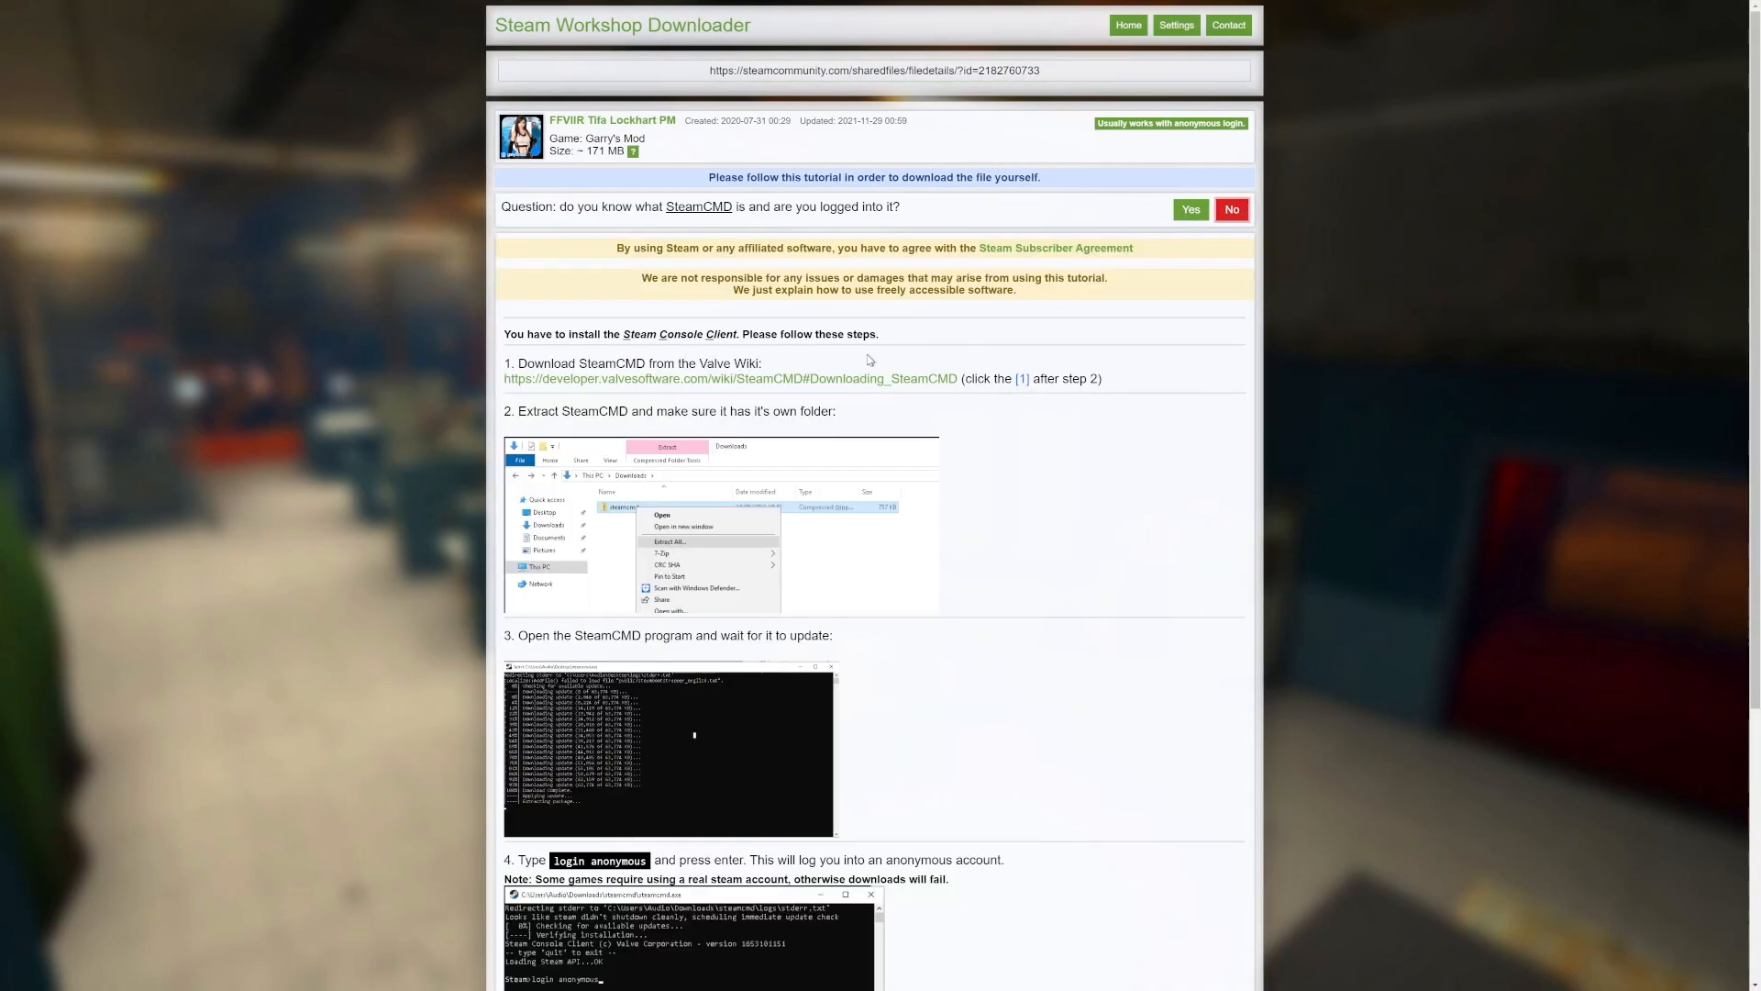
pyautogui.scroll(-3)
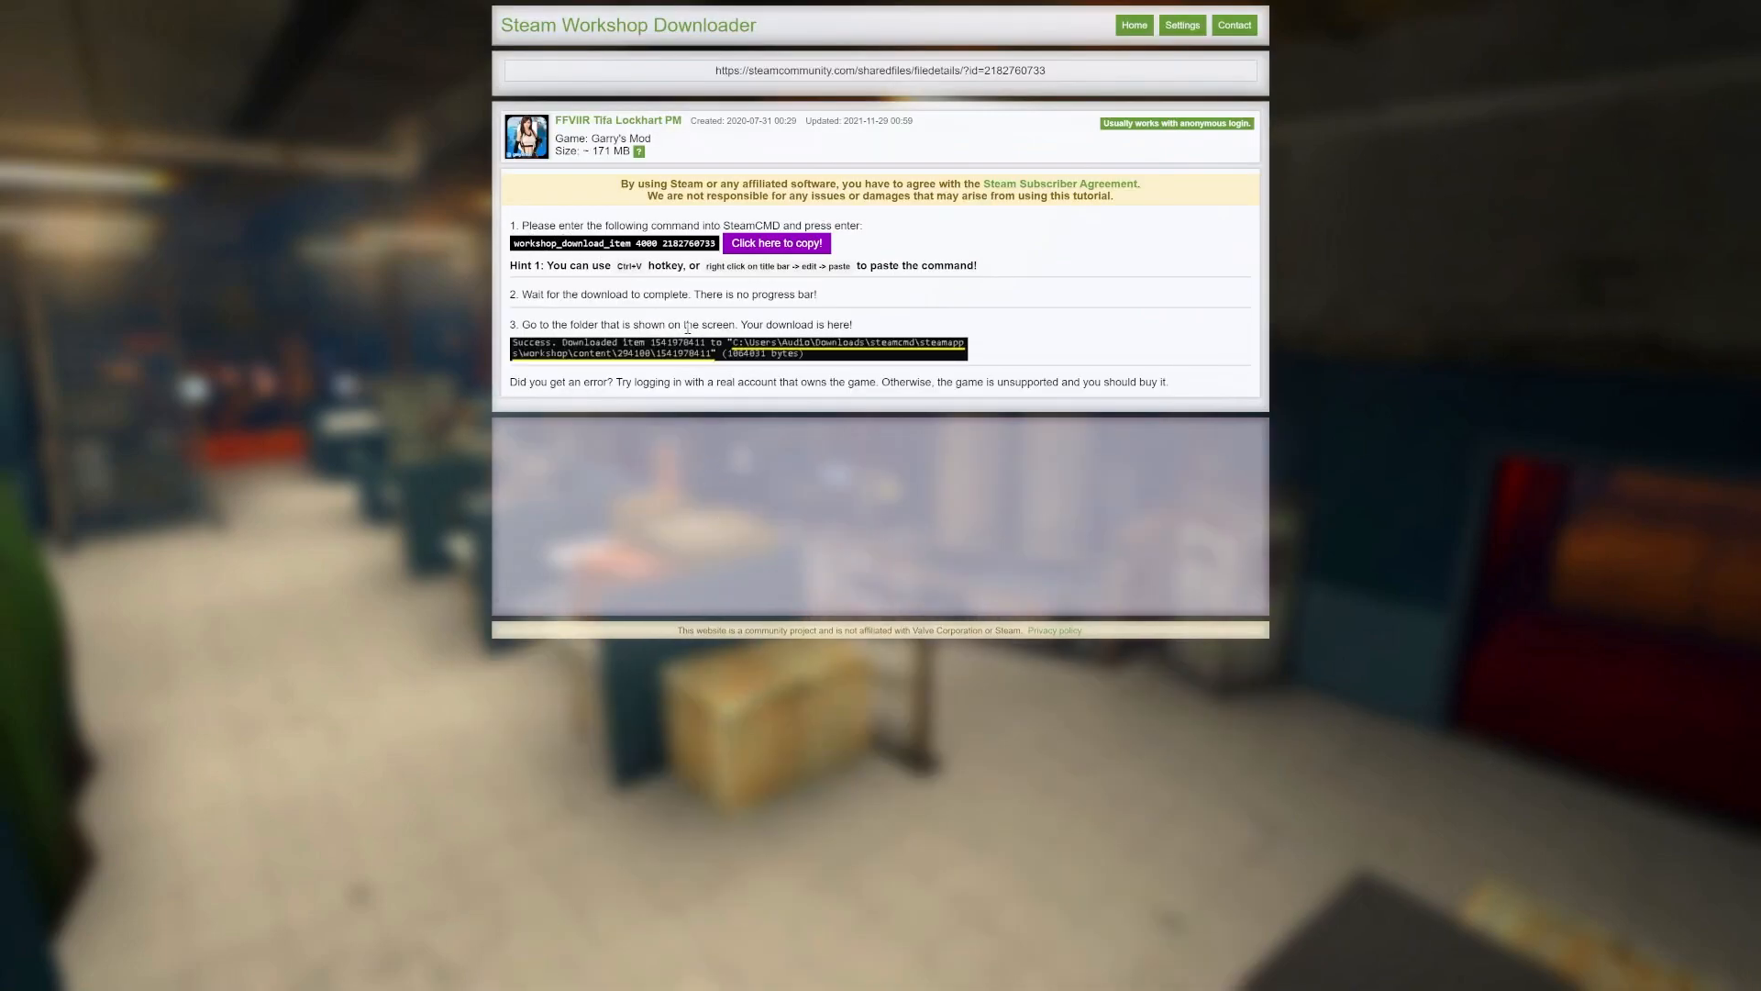
pyautogui.moveTo(866, 459)
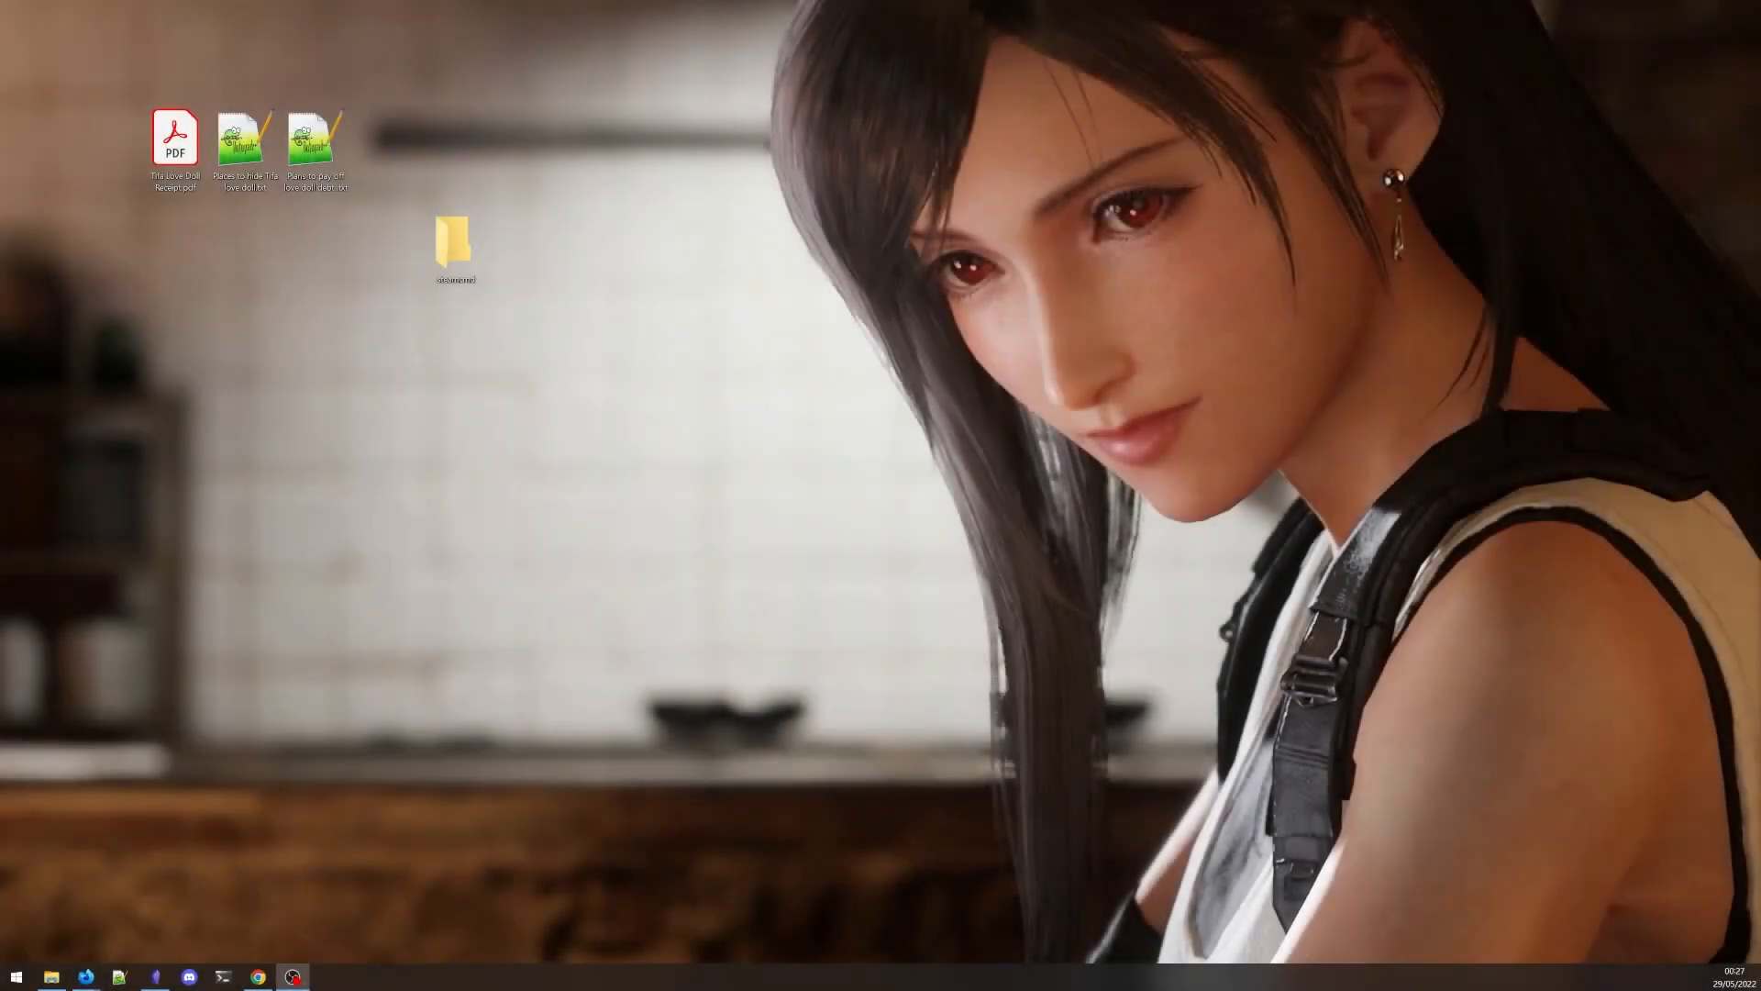
pyautogui.moveTo(513, 334)
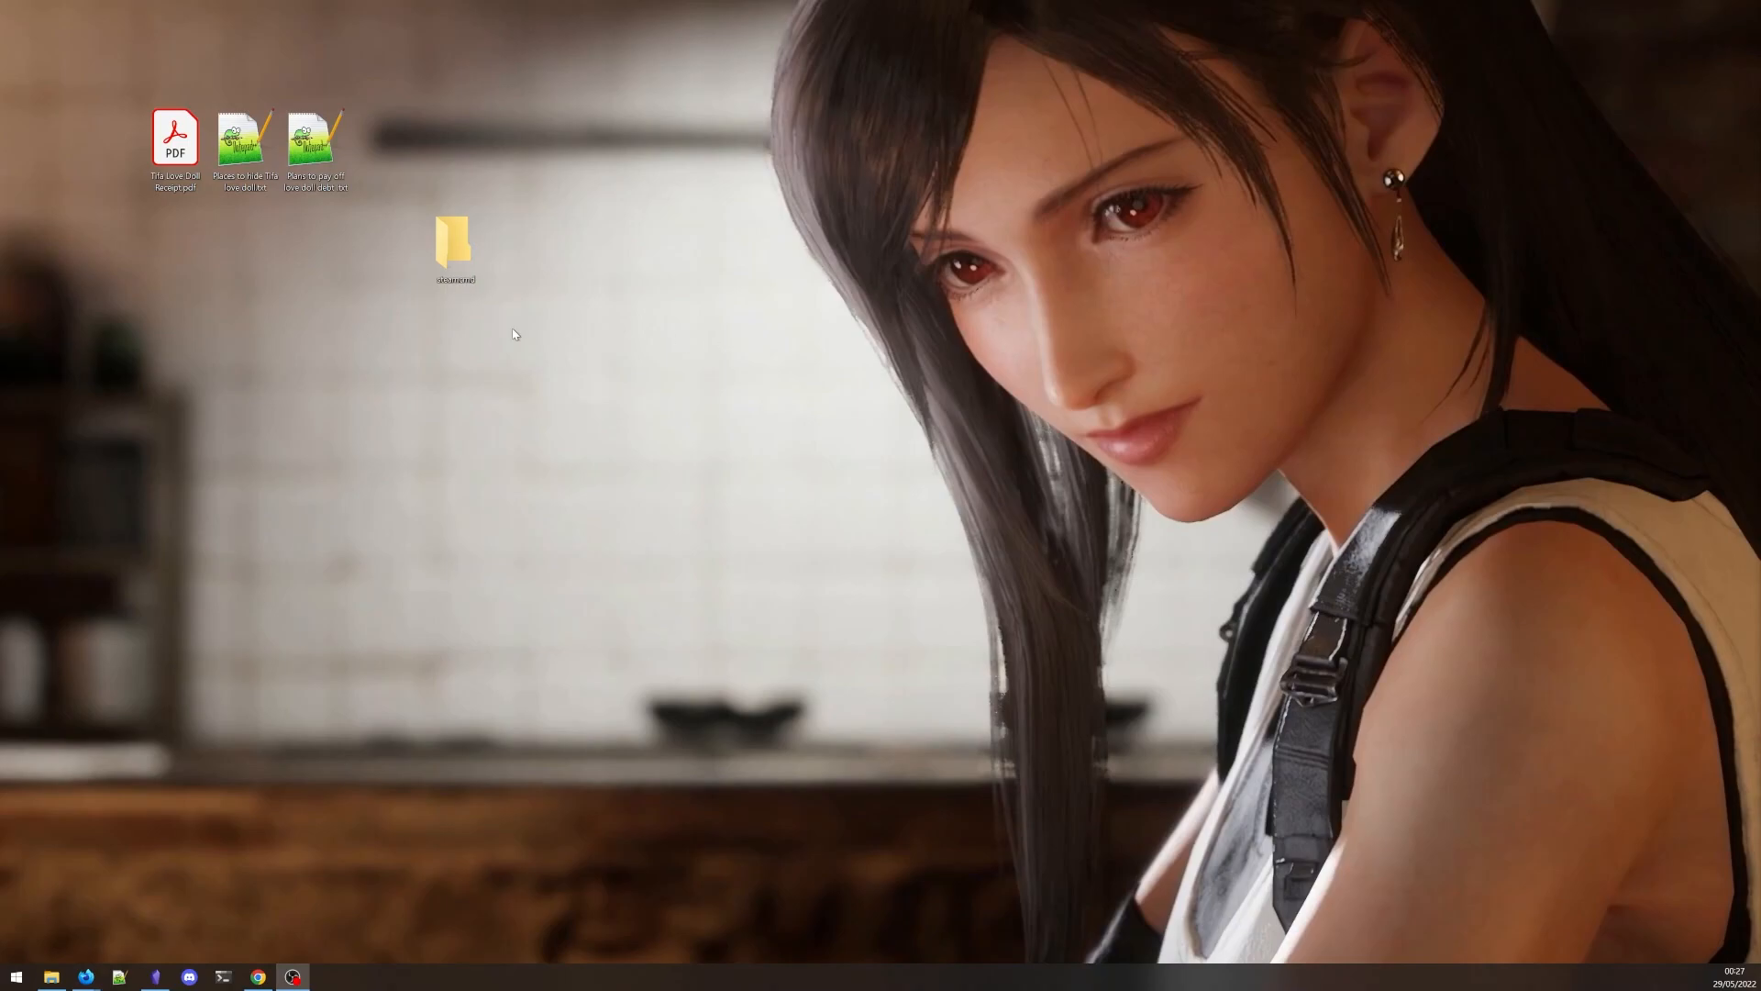
# Enter the steamcmd desktop folder and launch a terminal from inside it
pyautogui.doubleClick(455, 240)
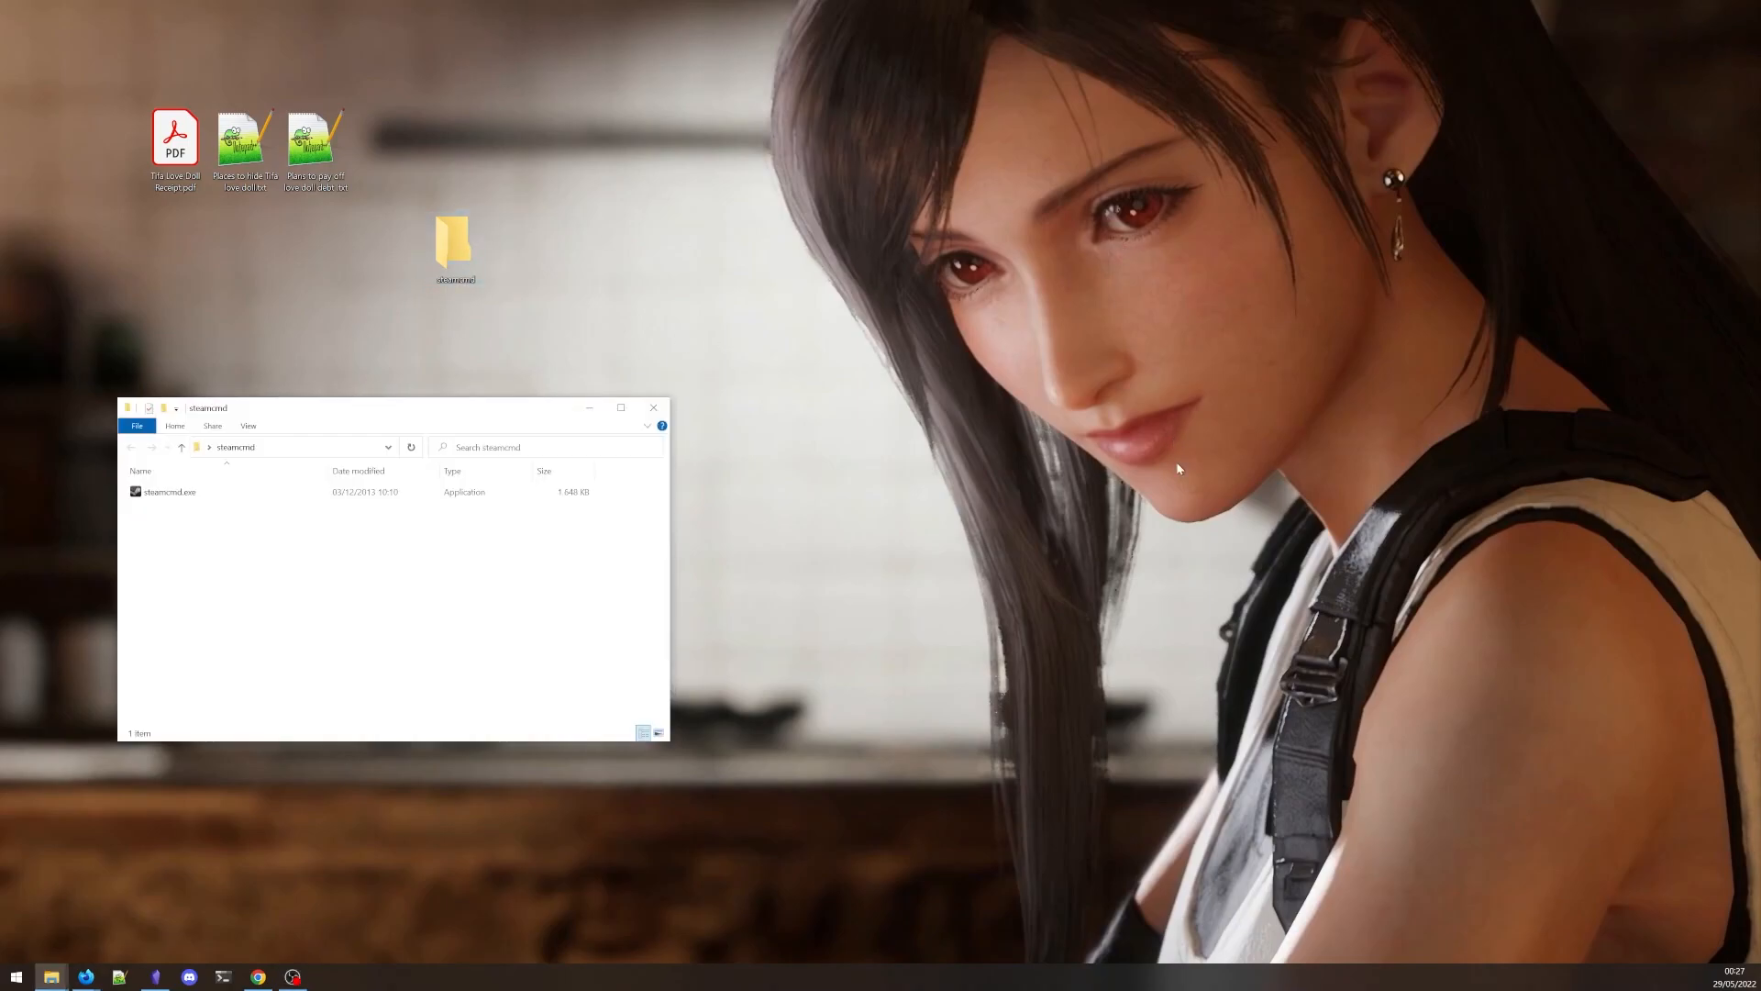
pyautogui.moveTo(1167, 541)
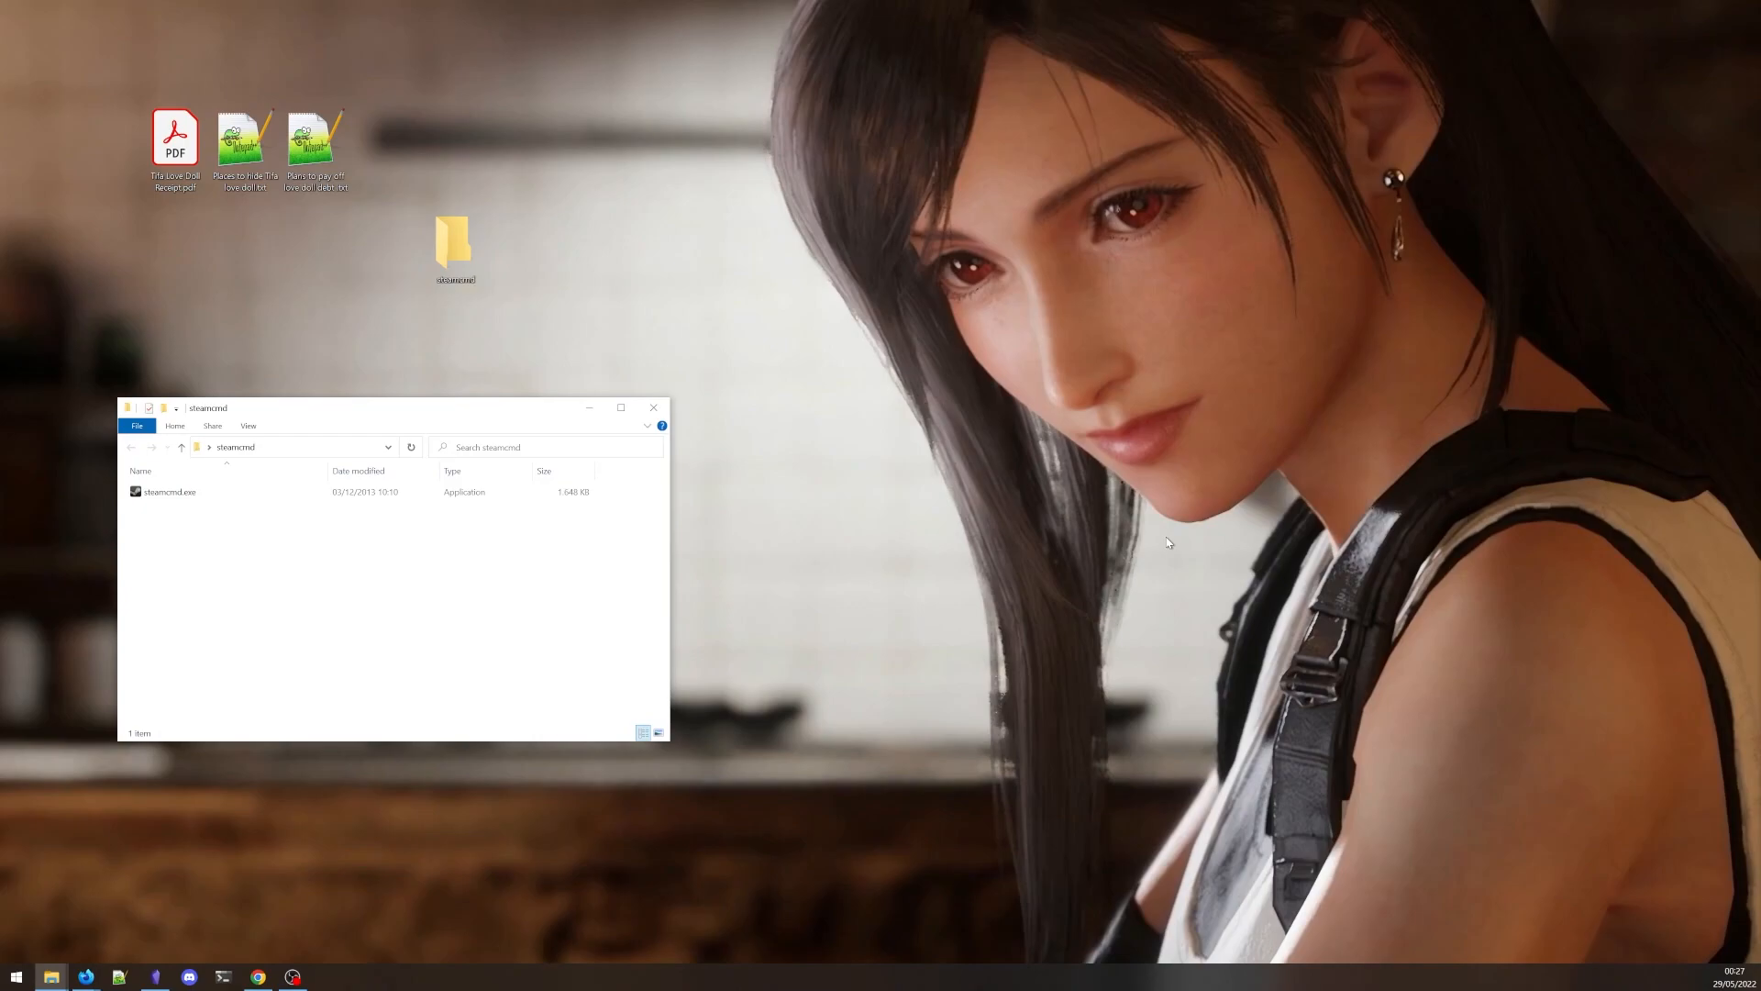
pyautogui.moveTo(310, 568)
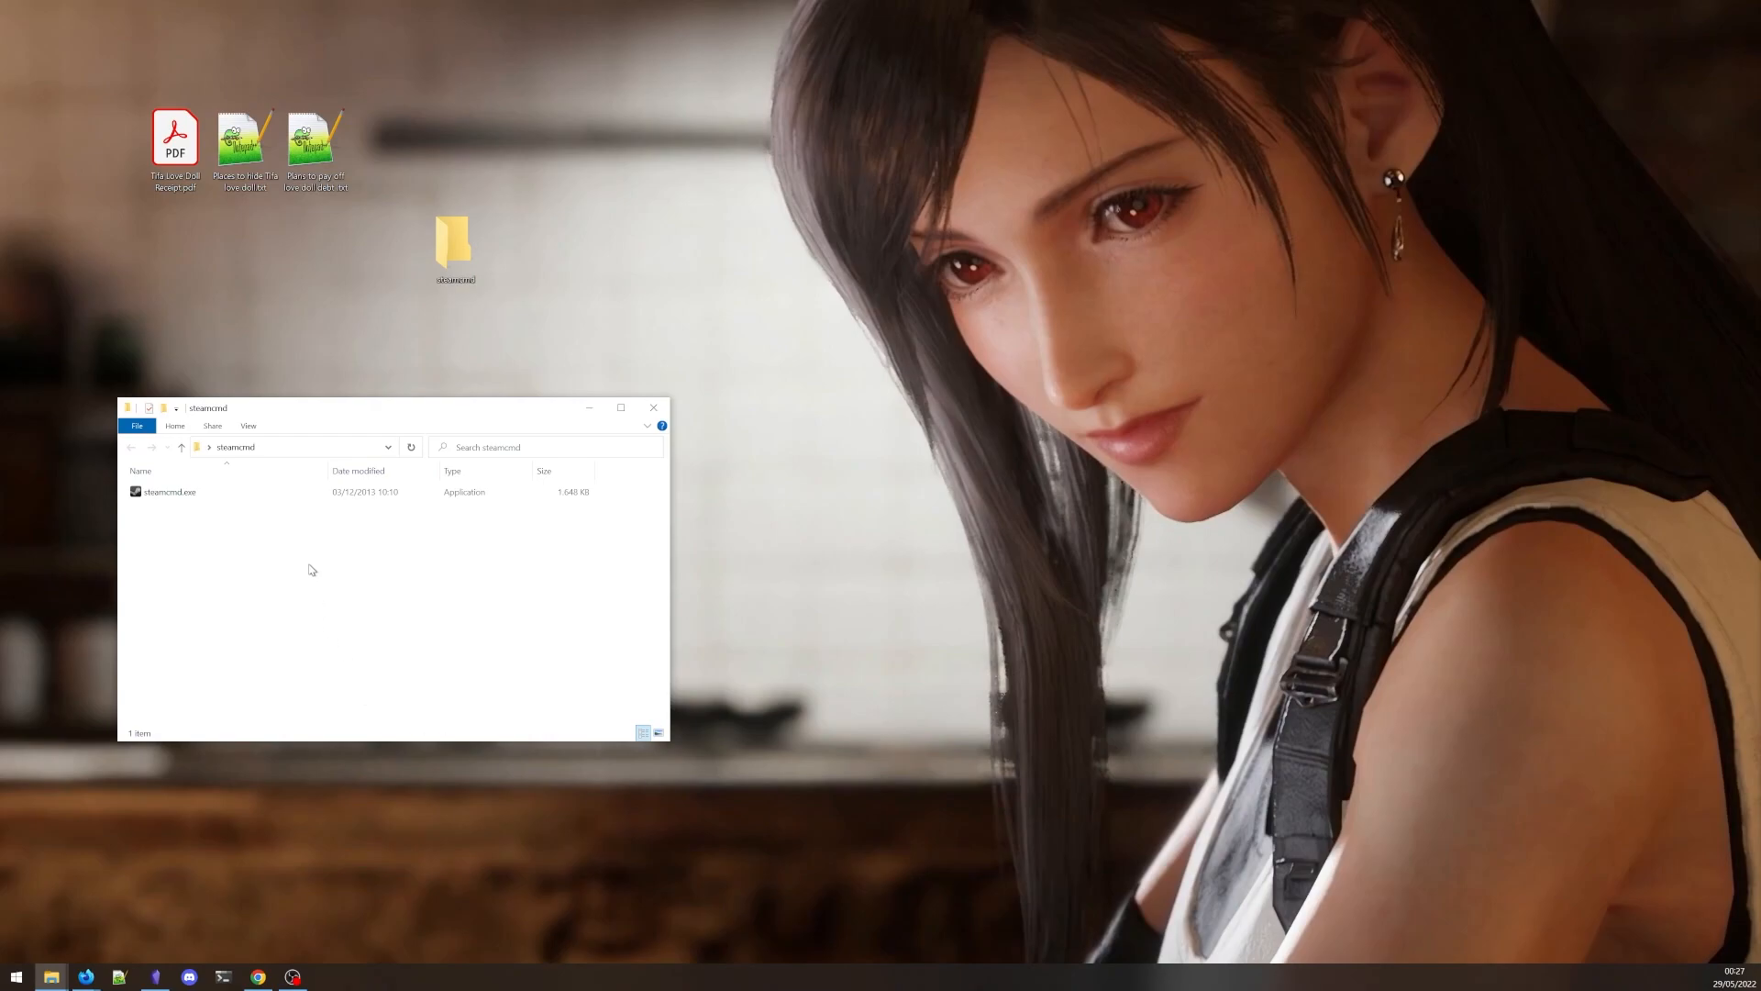
pyautogui.rightClick(312, 568)
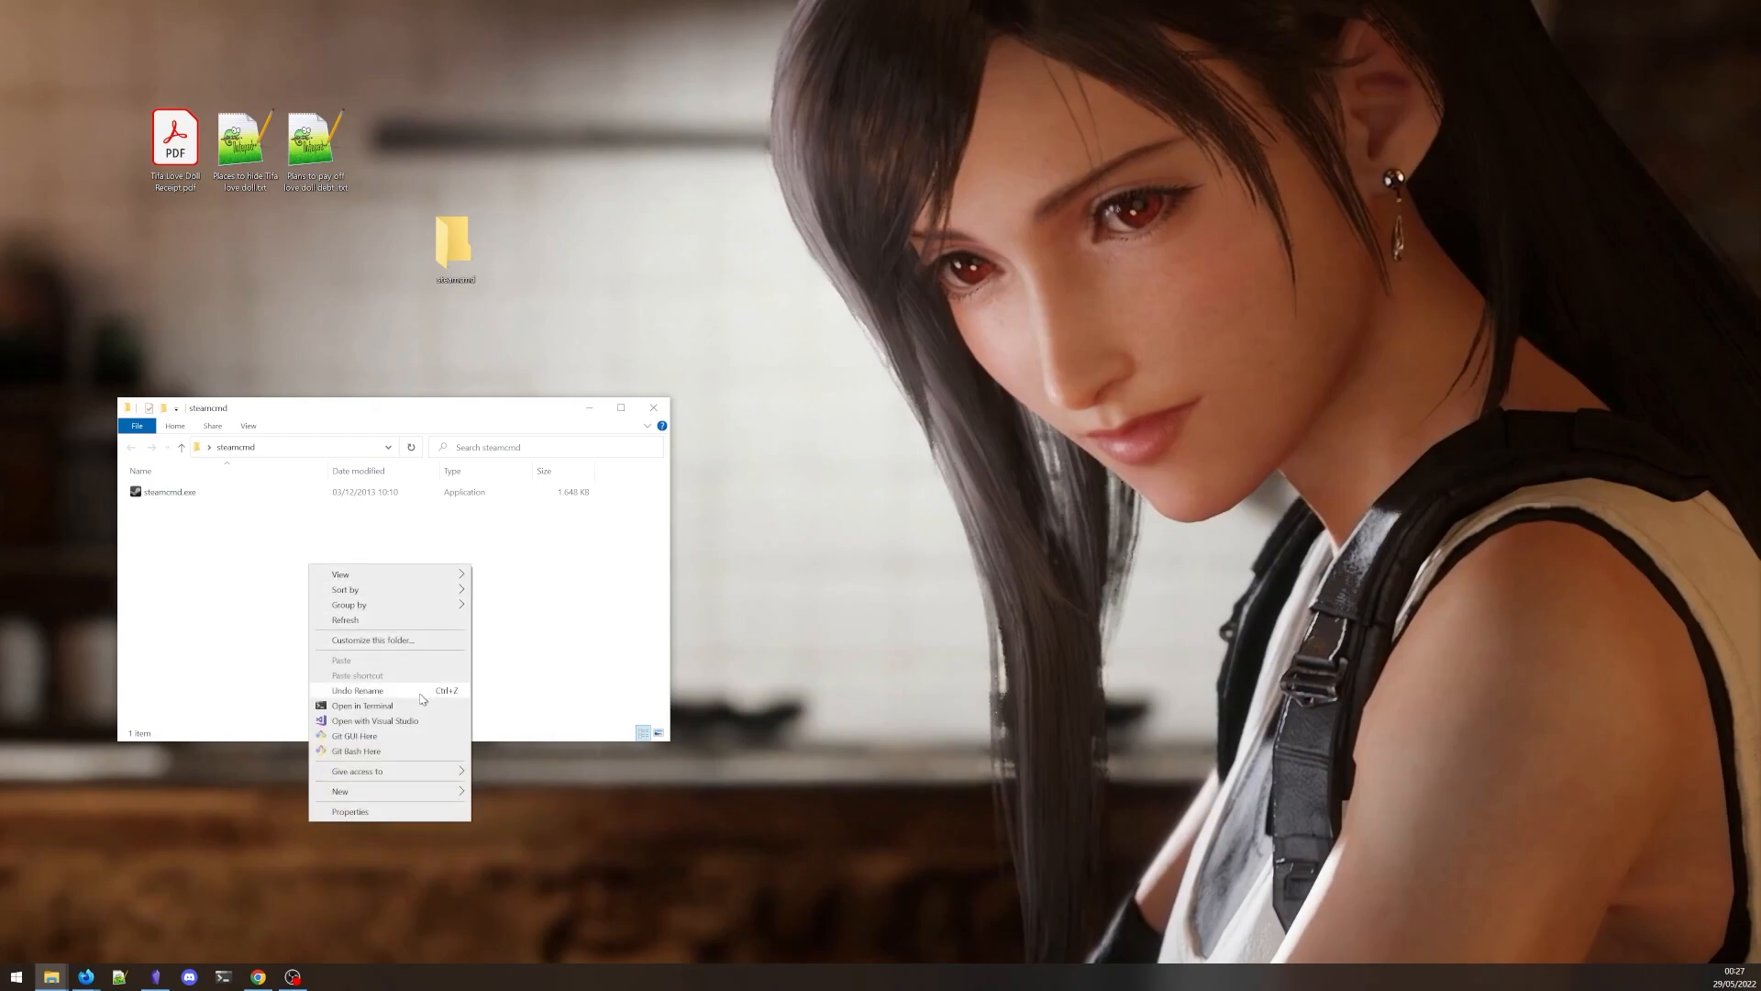
pyautogui.click(420, 711)
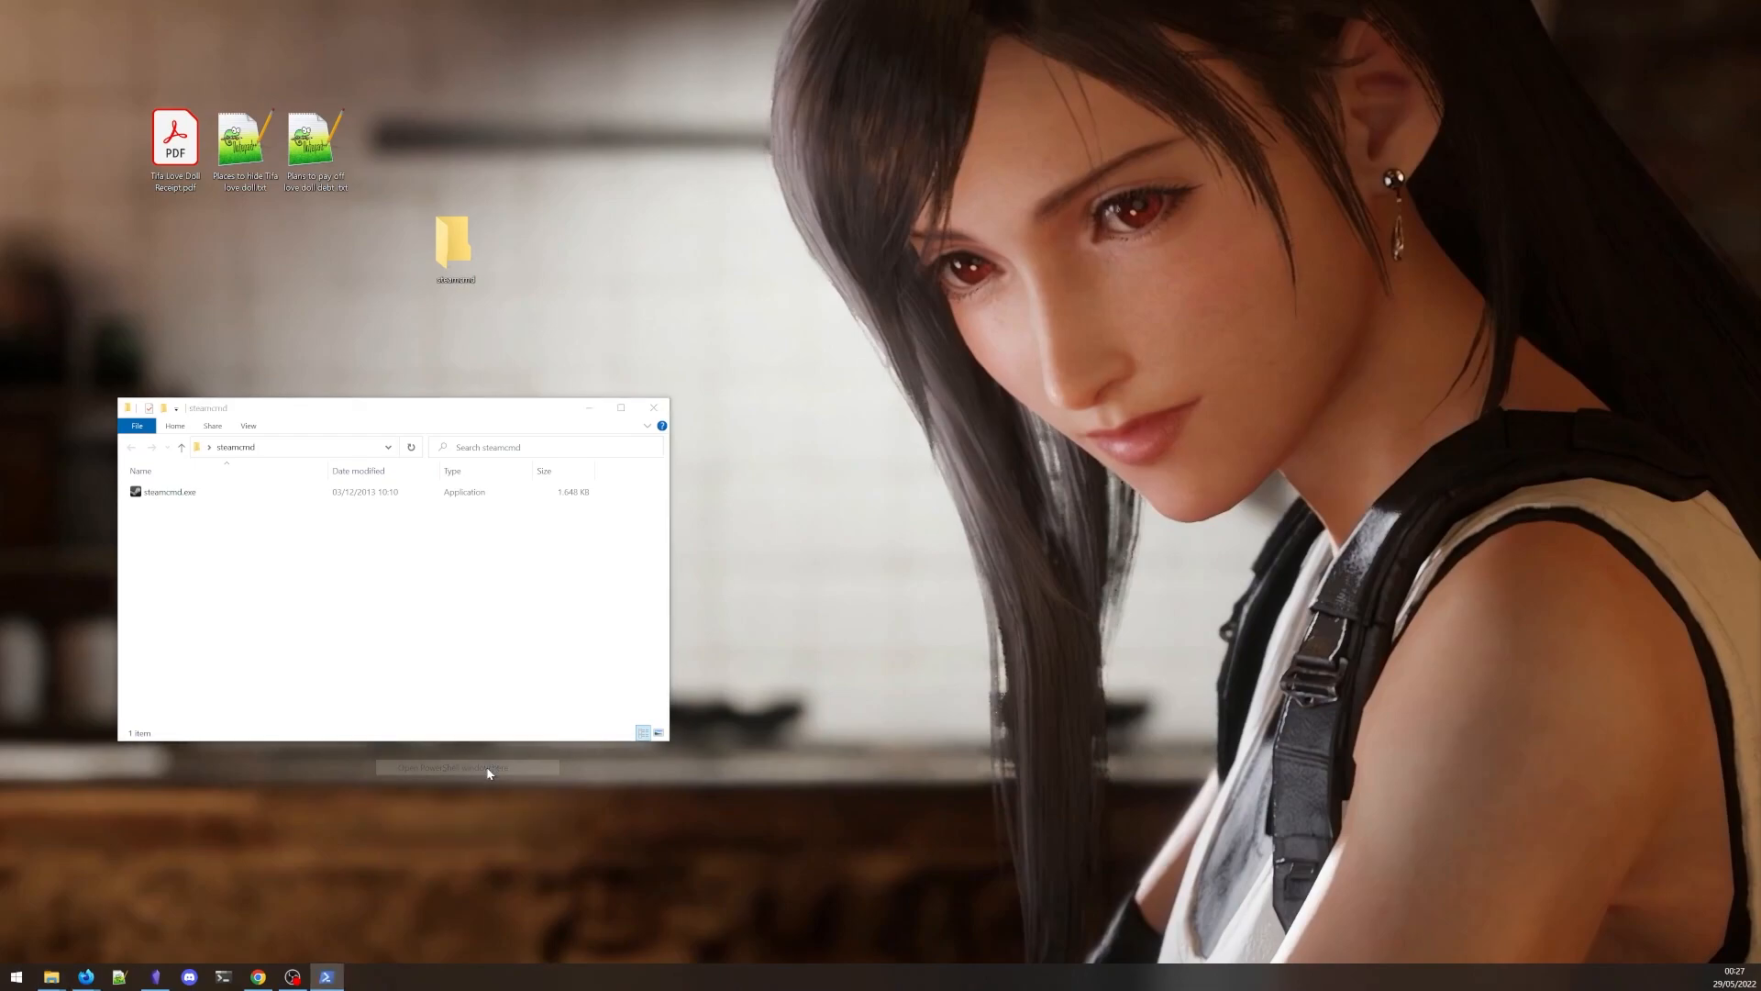
# Run ./steamcmd in PowerShell and let it update to the Steam> prompt
pyautogui.click(468, 766)
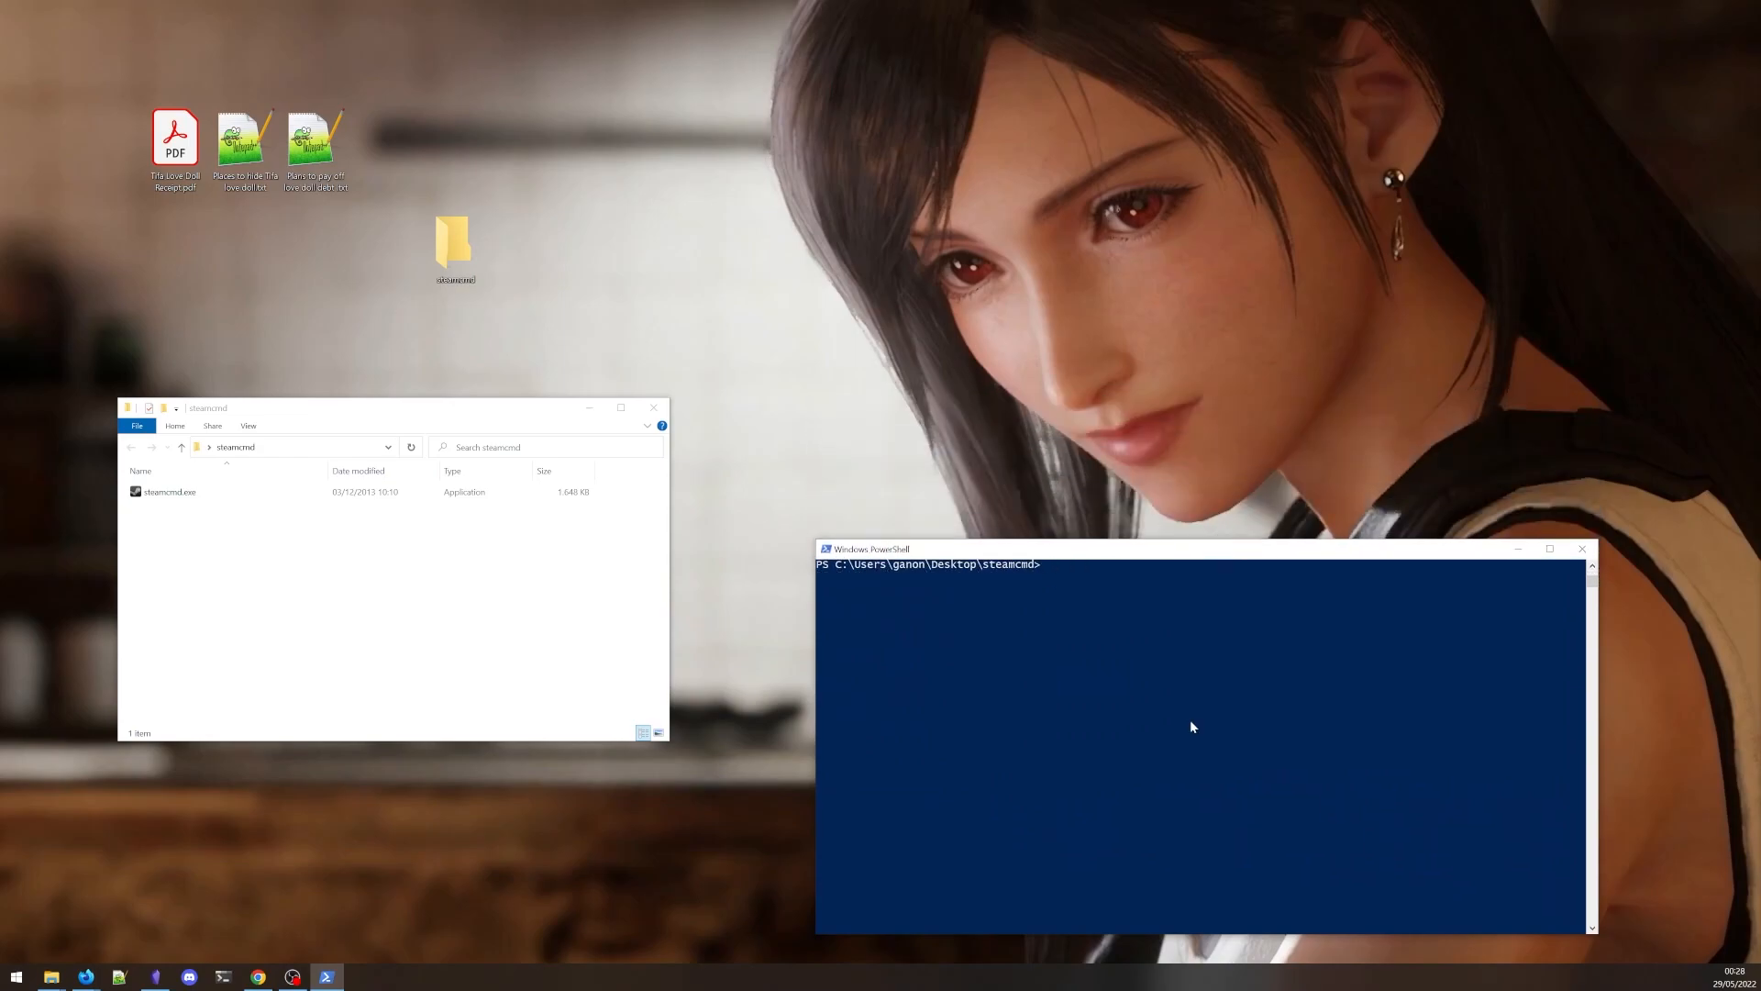
pyautogui.write('./steamcmd')
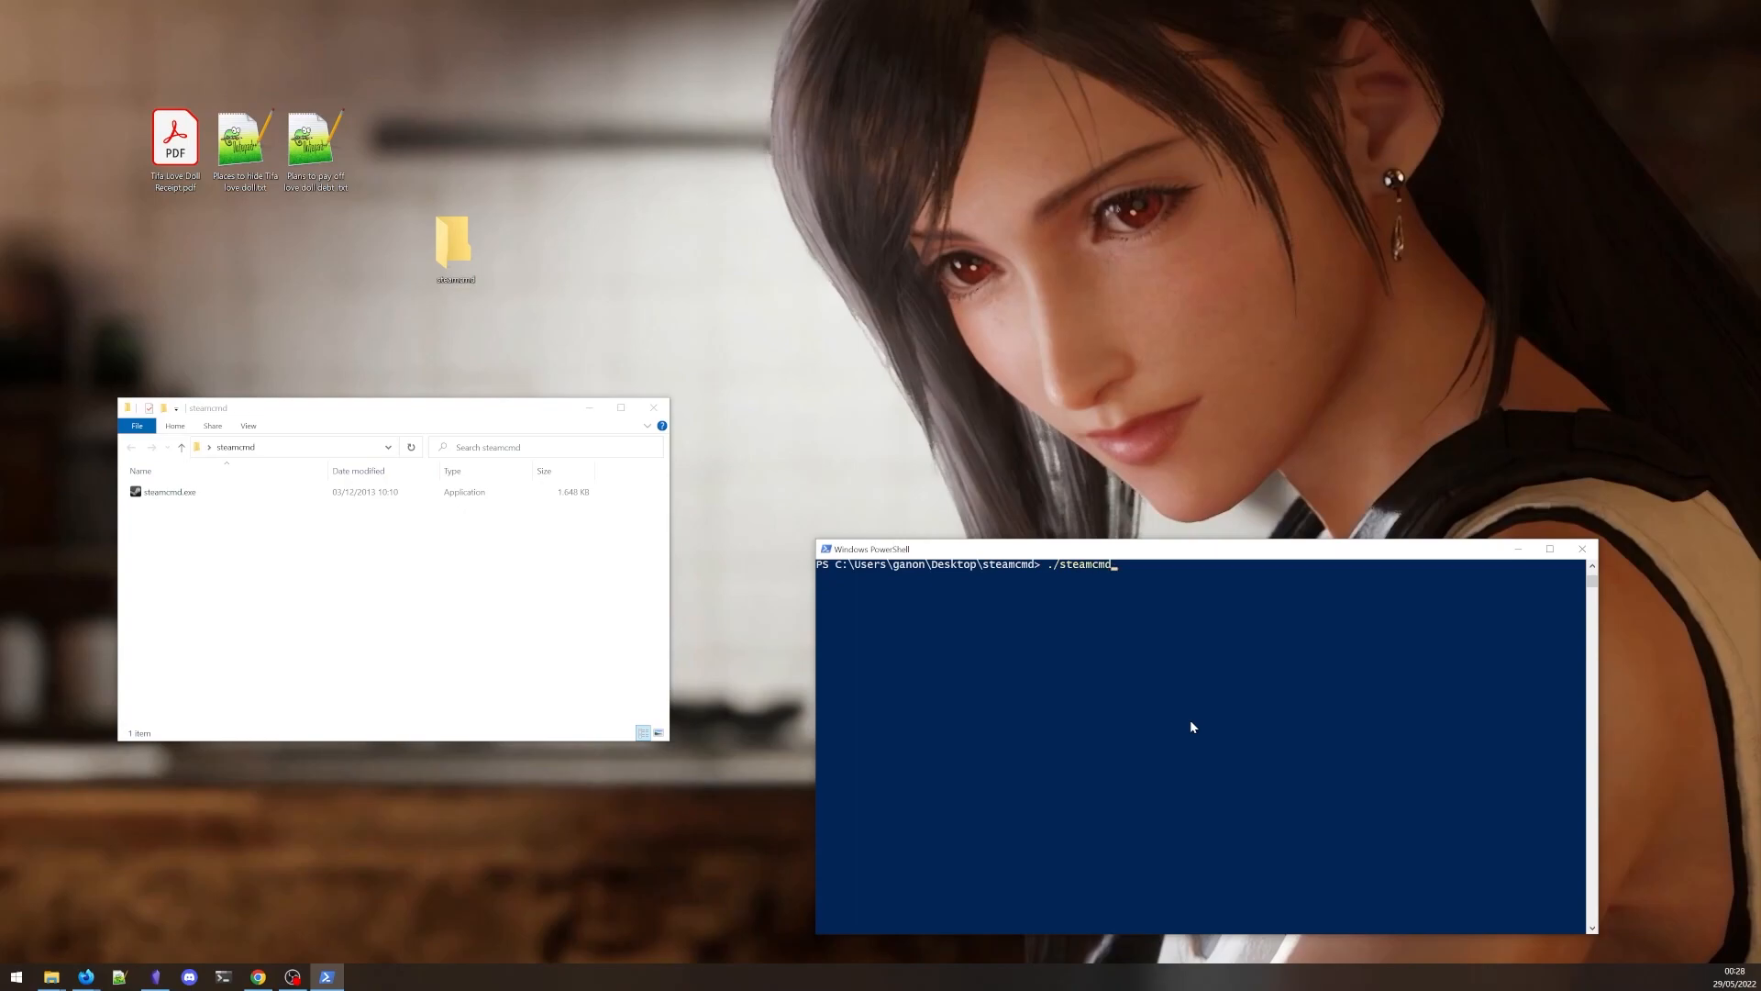
pyautogui.press('Enter')
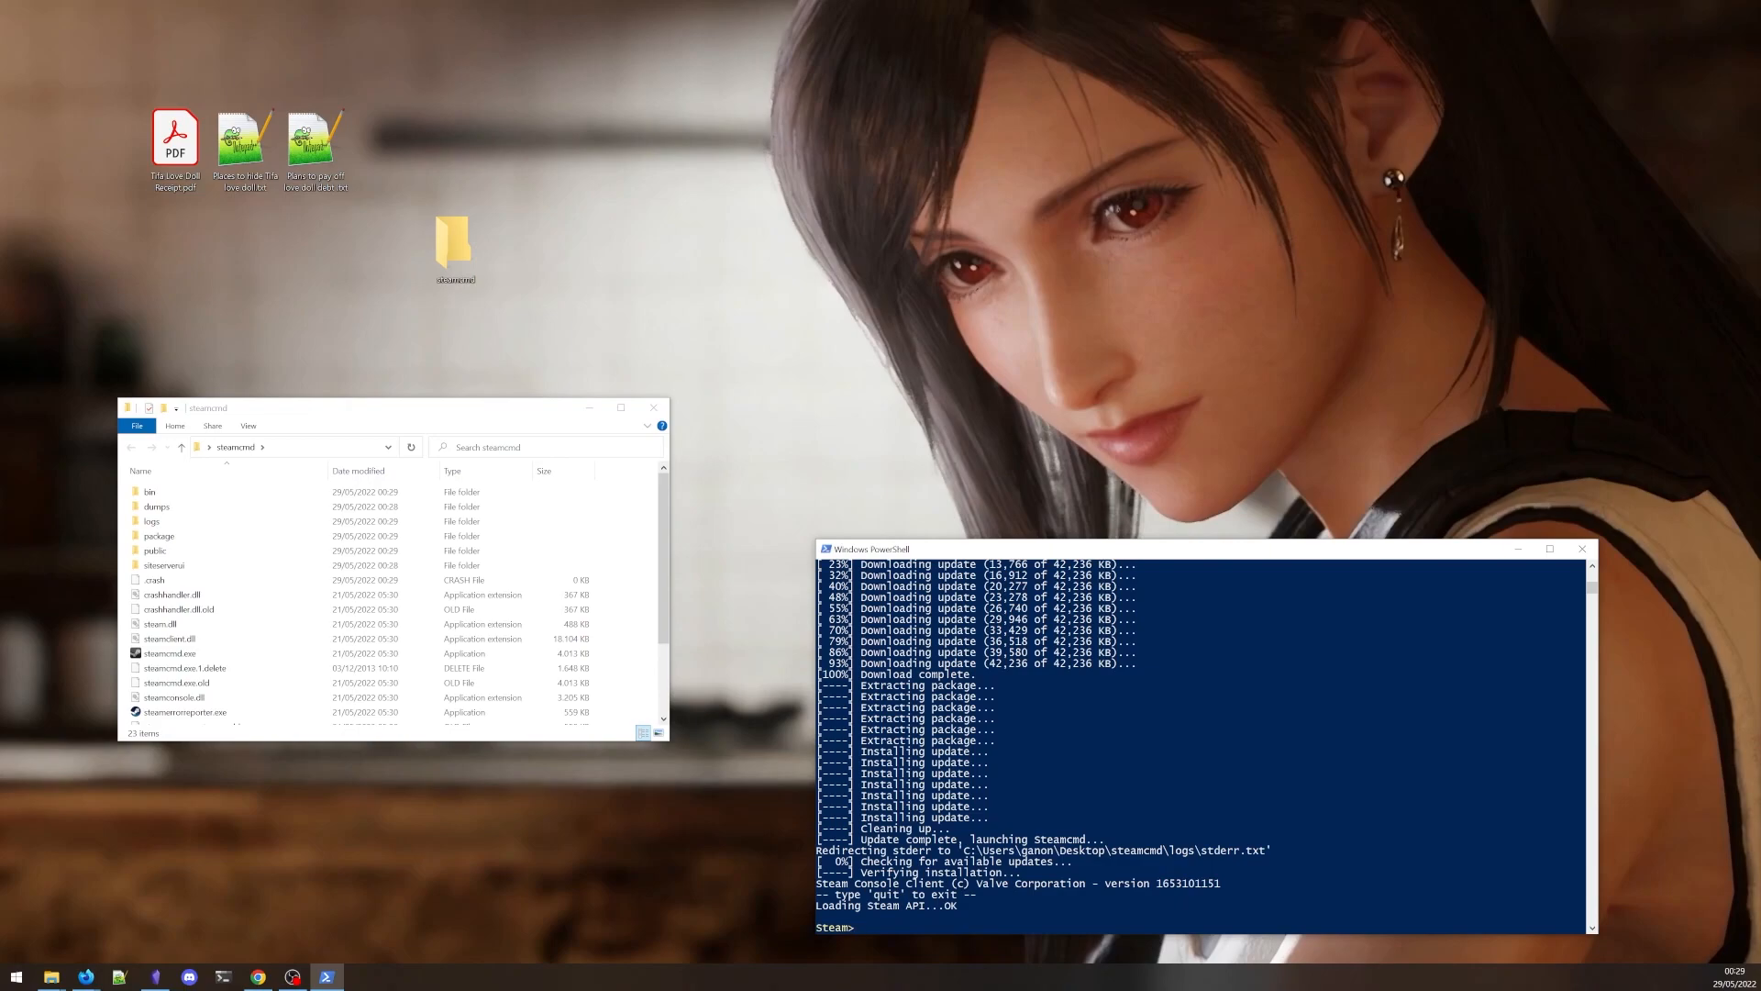
# Begin a SteamCMD login, first as anonymous then with the account name gano
pyautogui.write('login')
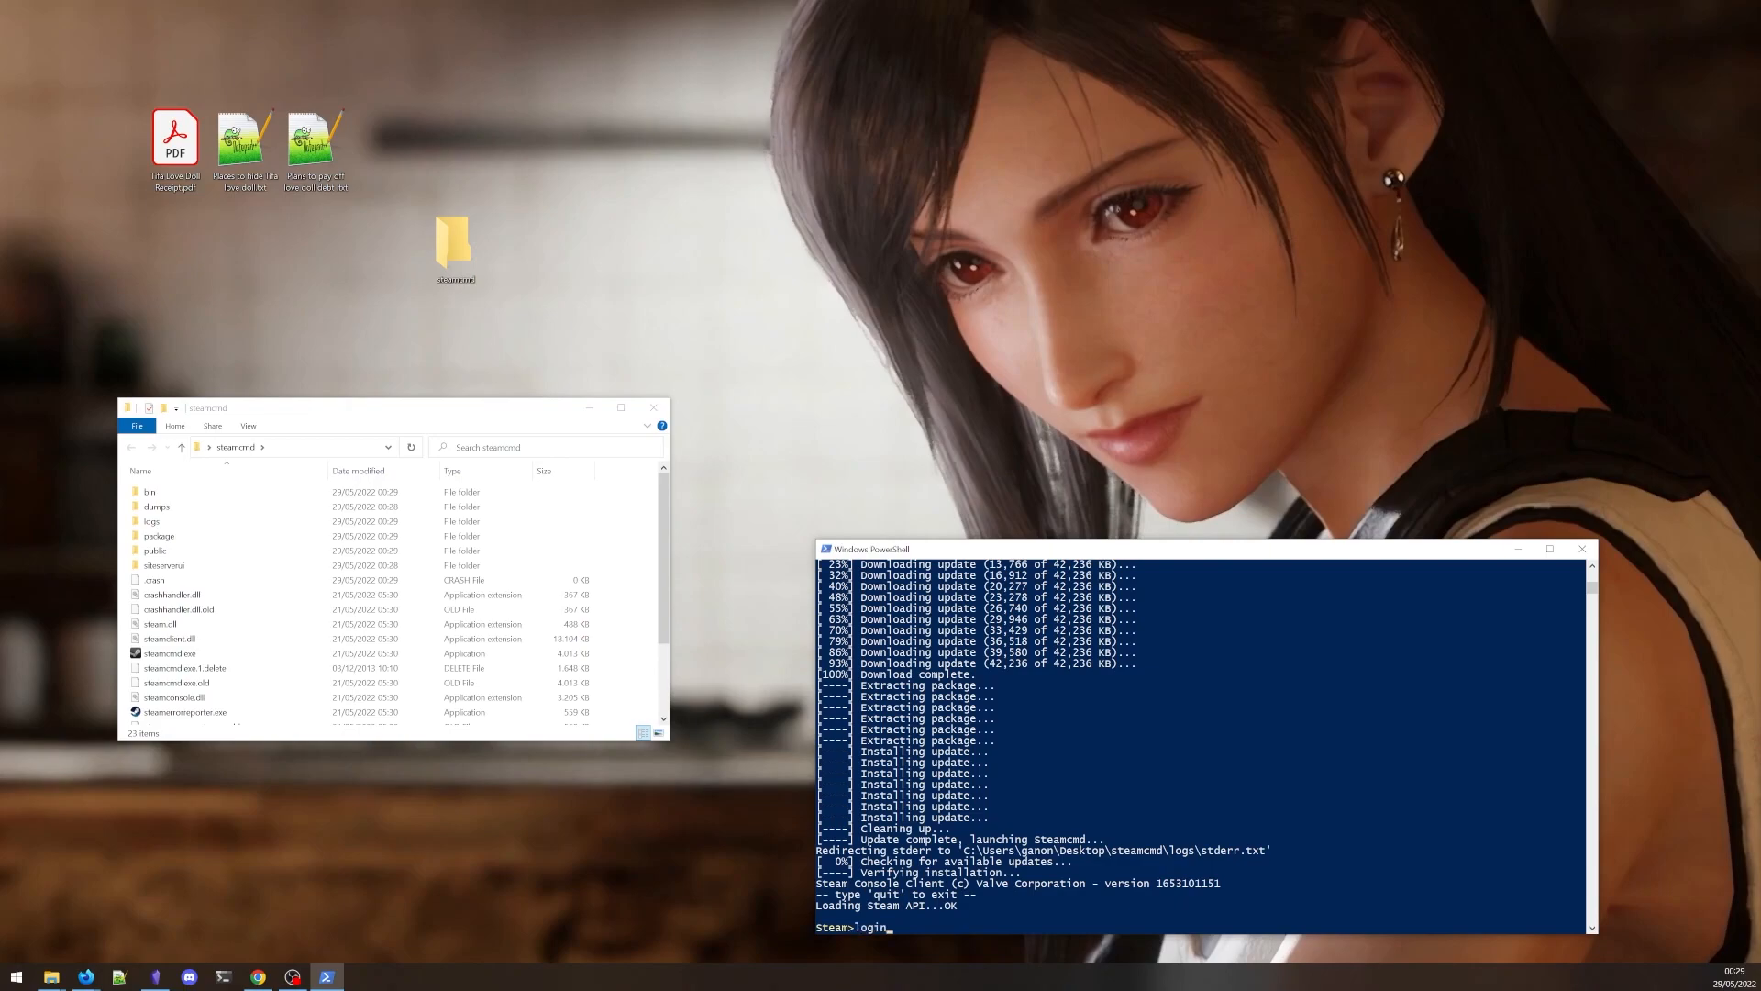
pyautogui.write('anonymous')
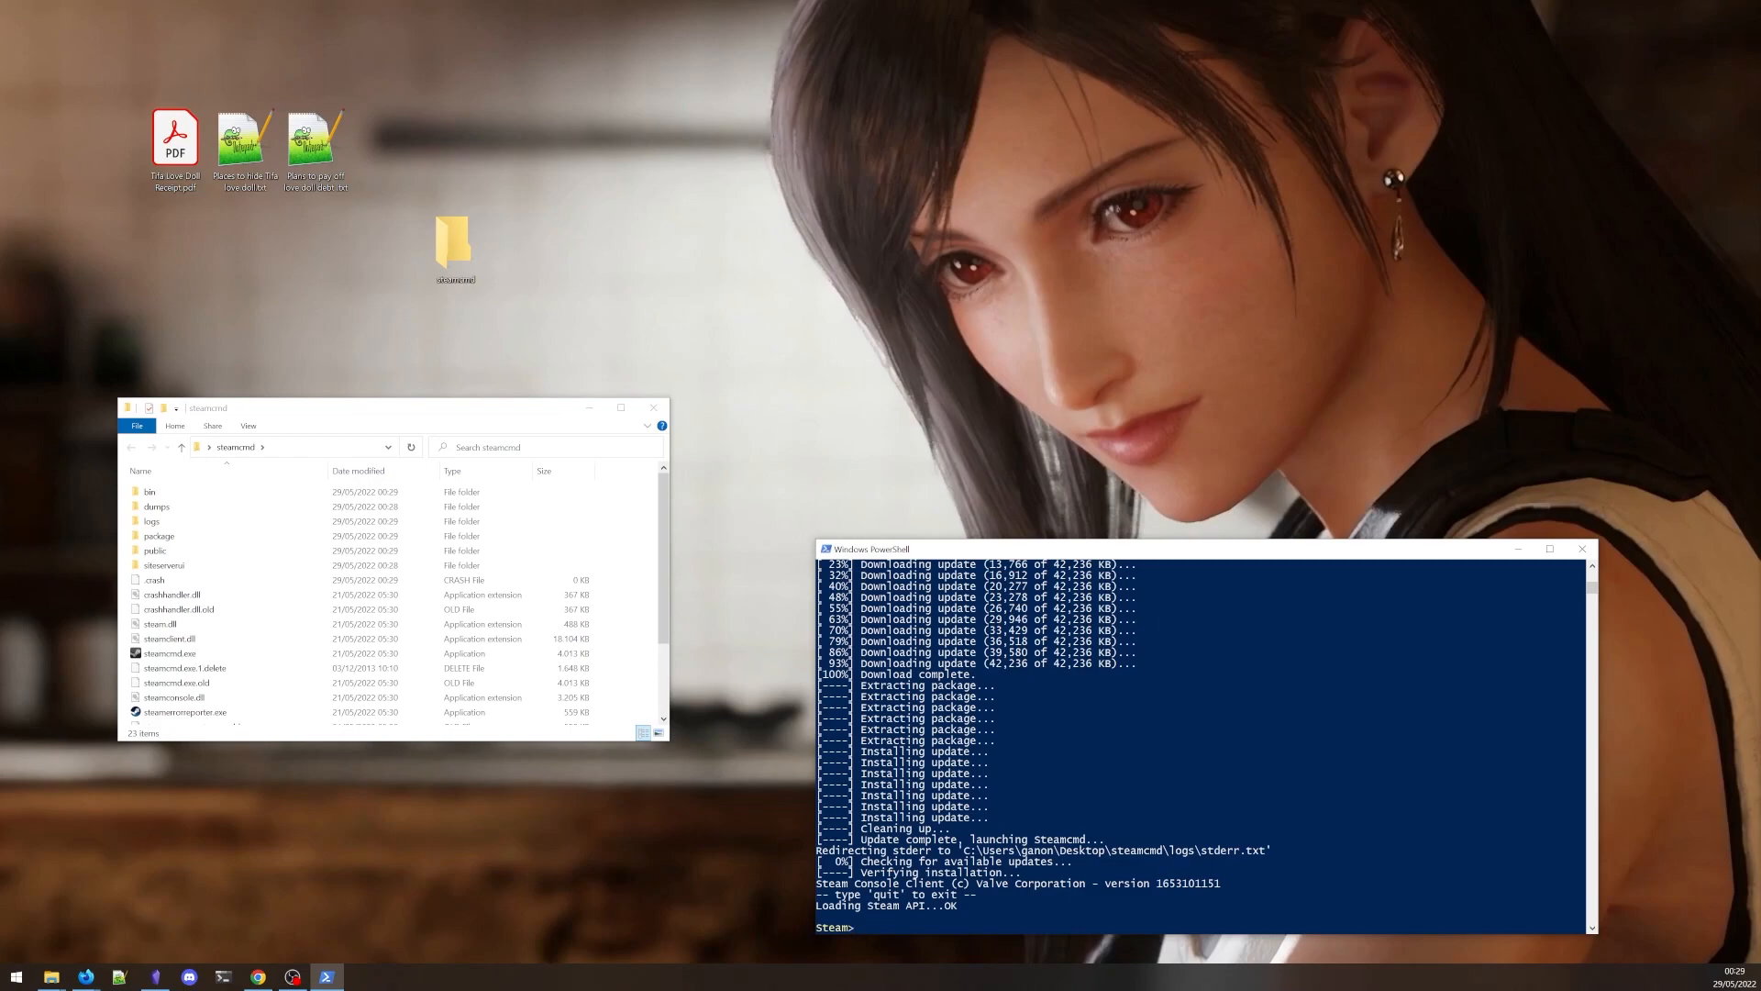
pyautogui.write('login gano')
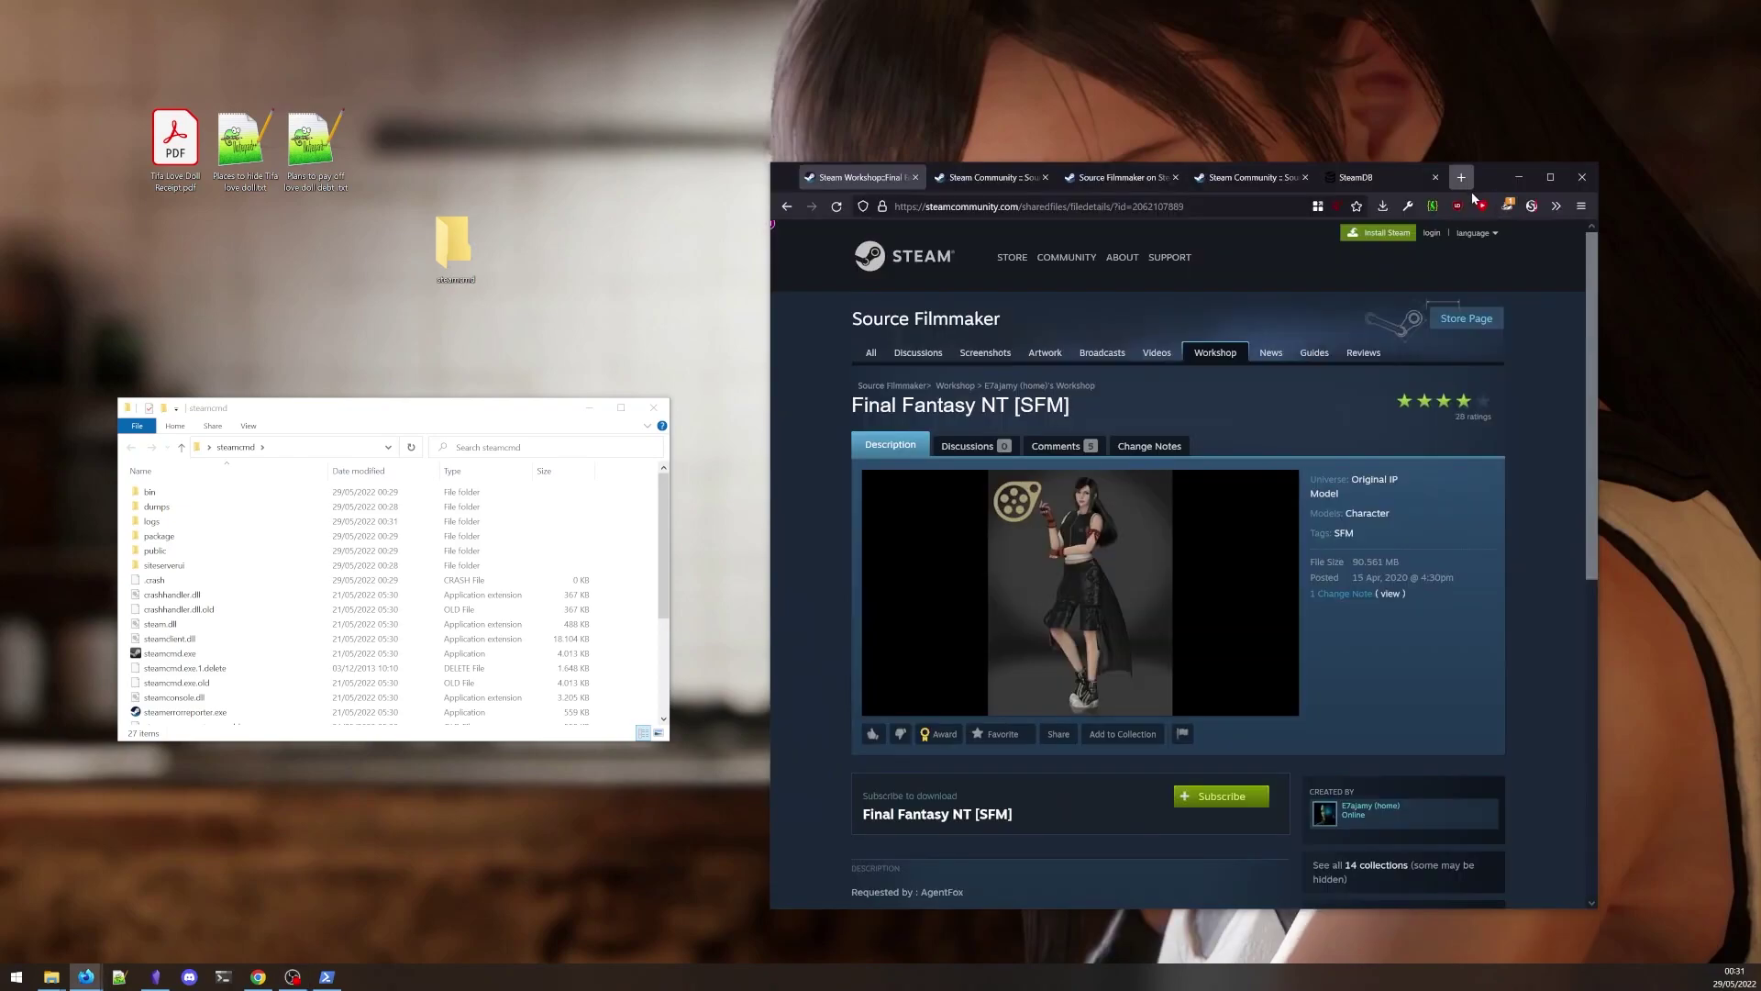
pyautogui.moveTo(1483, 205)
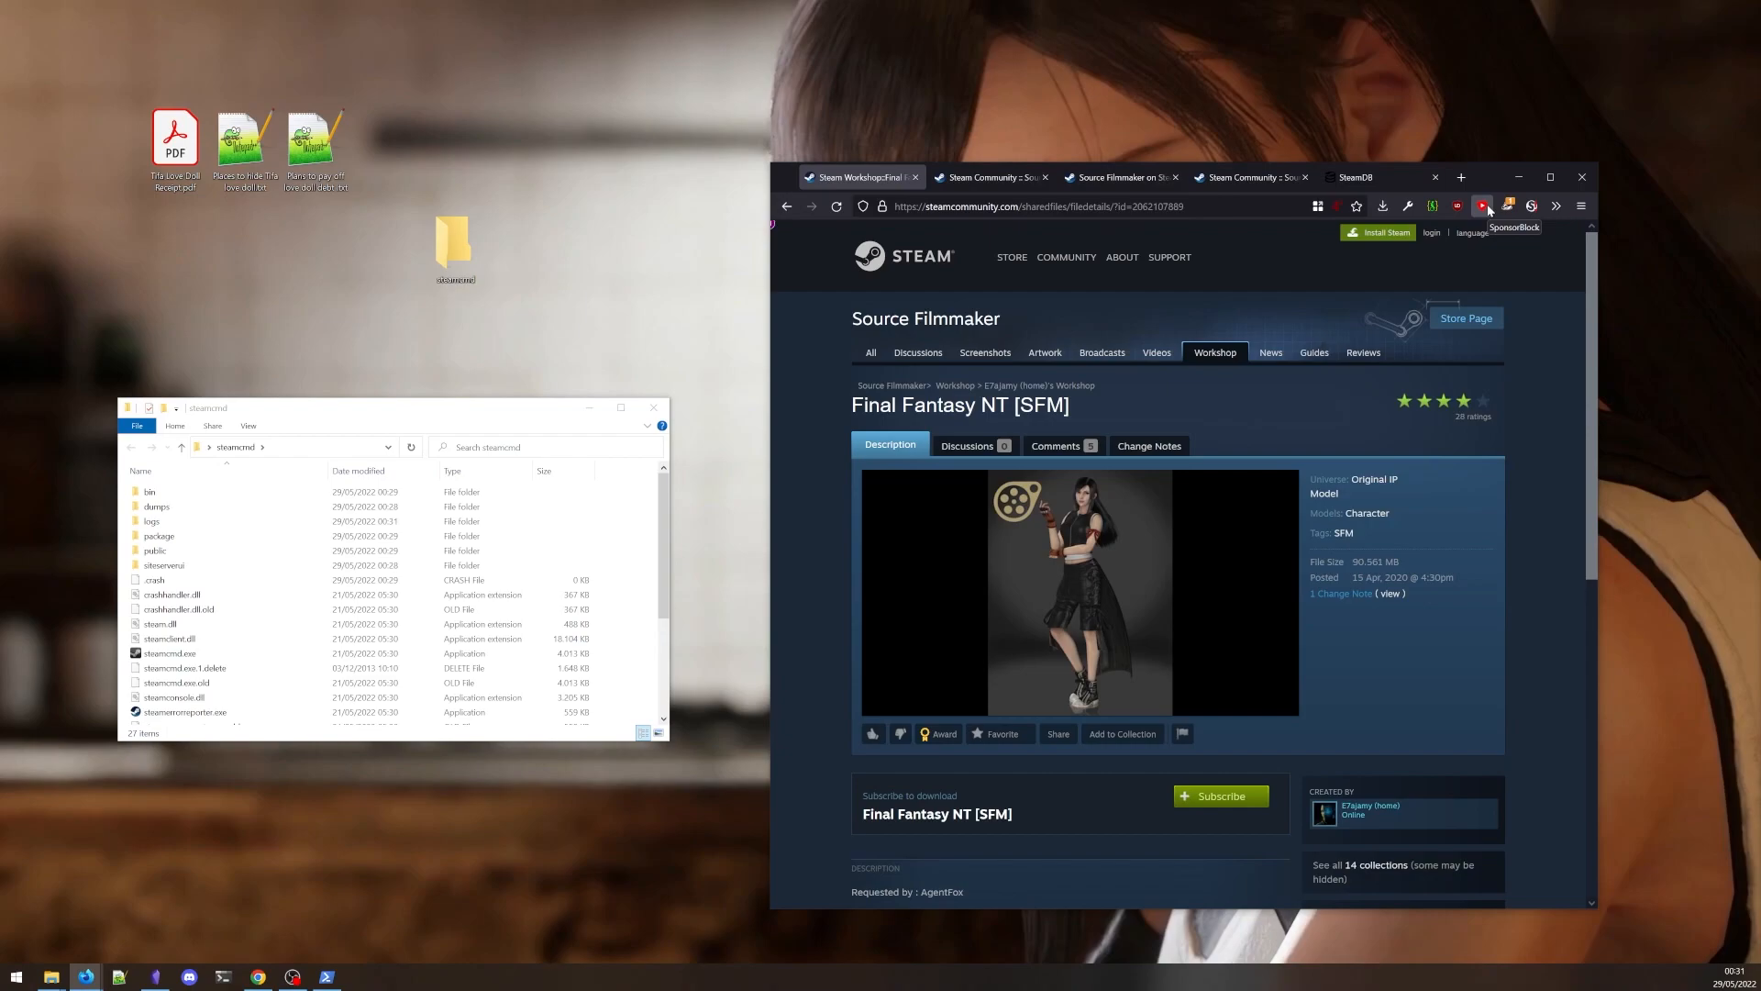
pyautogui.moveTo(1543, 45)
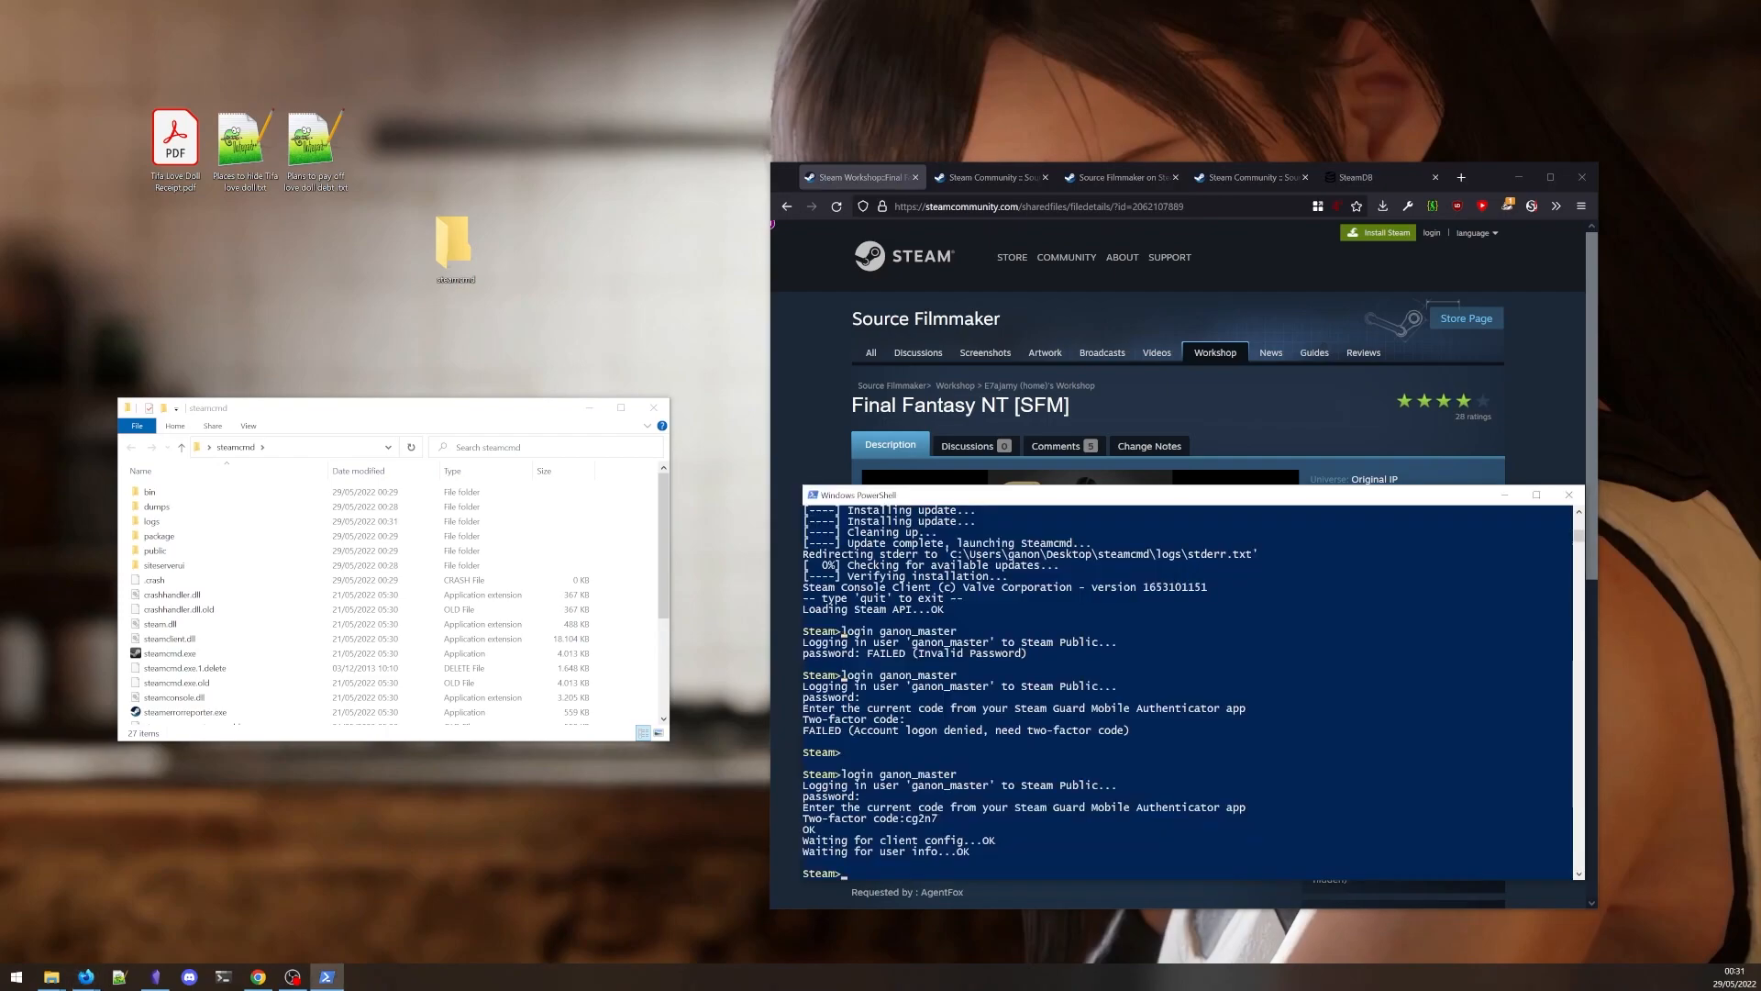
# Enter the workshop_download_item command name at the Steam> prompt
pyautogui.write('works')
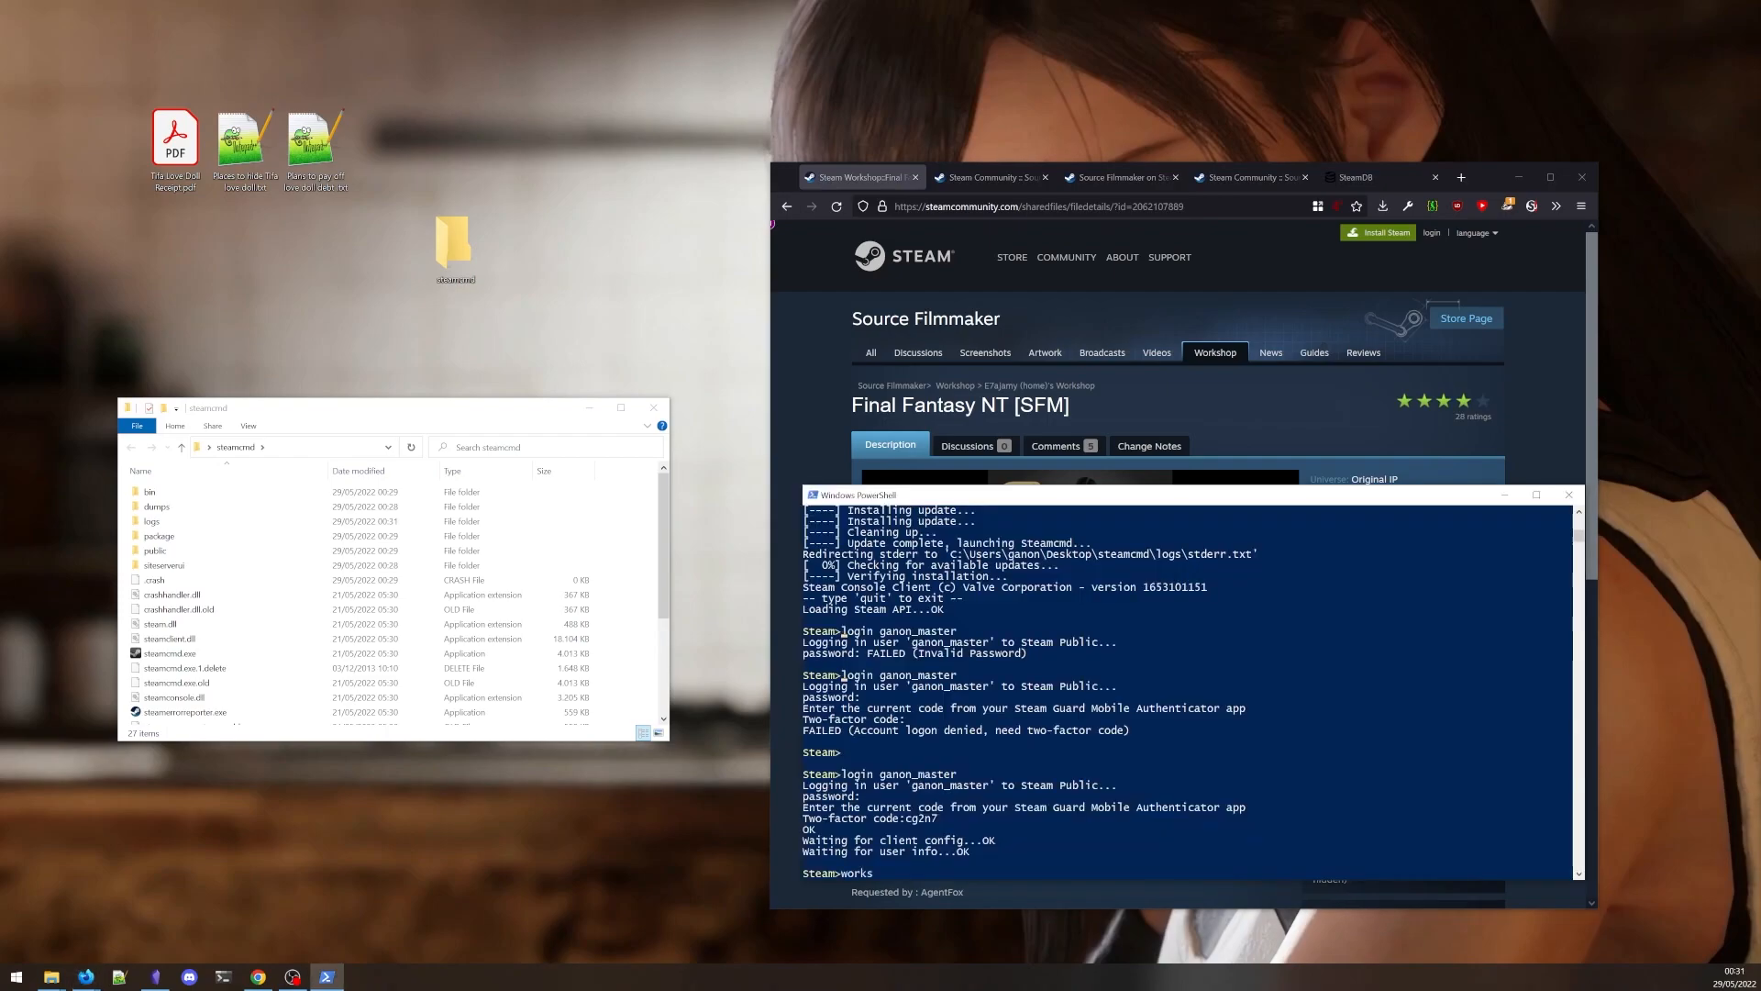
pyautogui.write('workshop_downl')
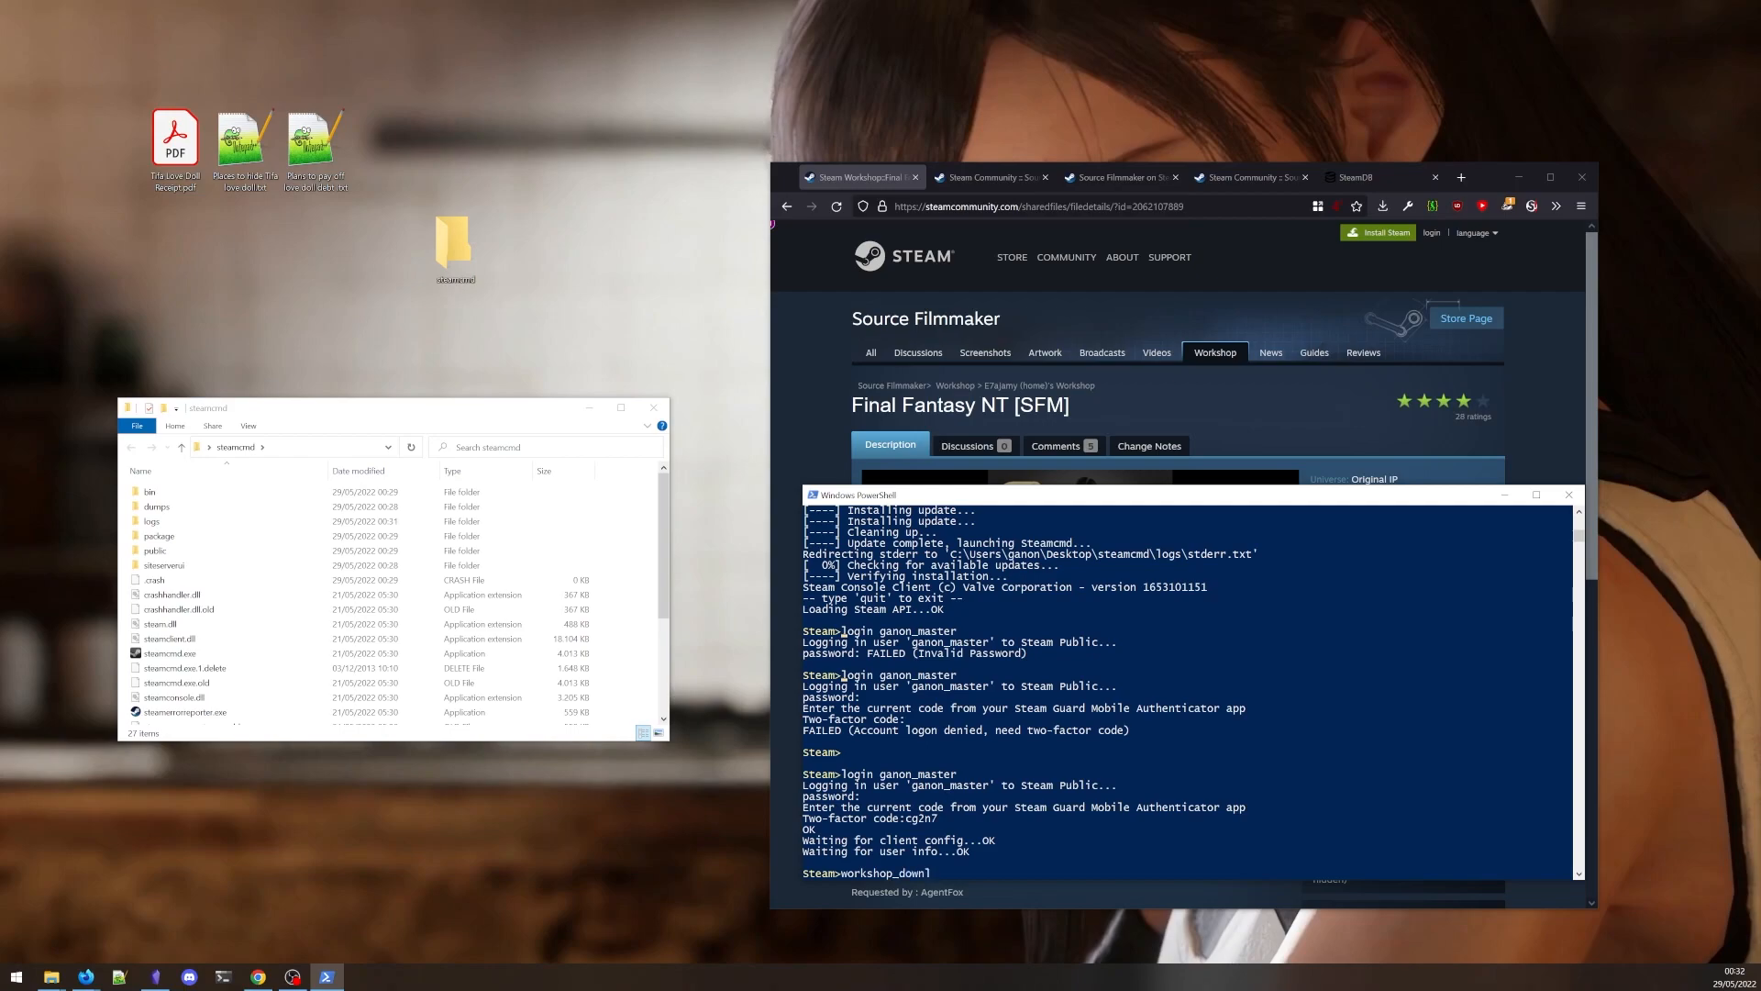
pyautogui.write('oad_item')
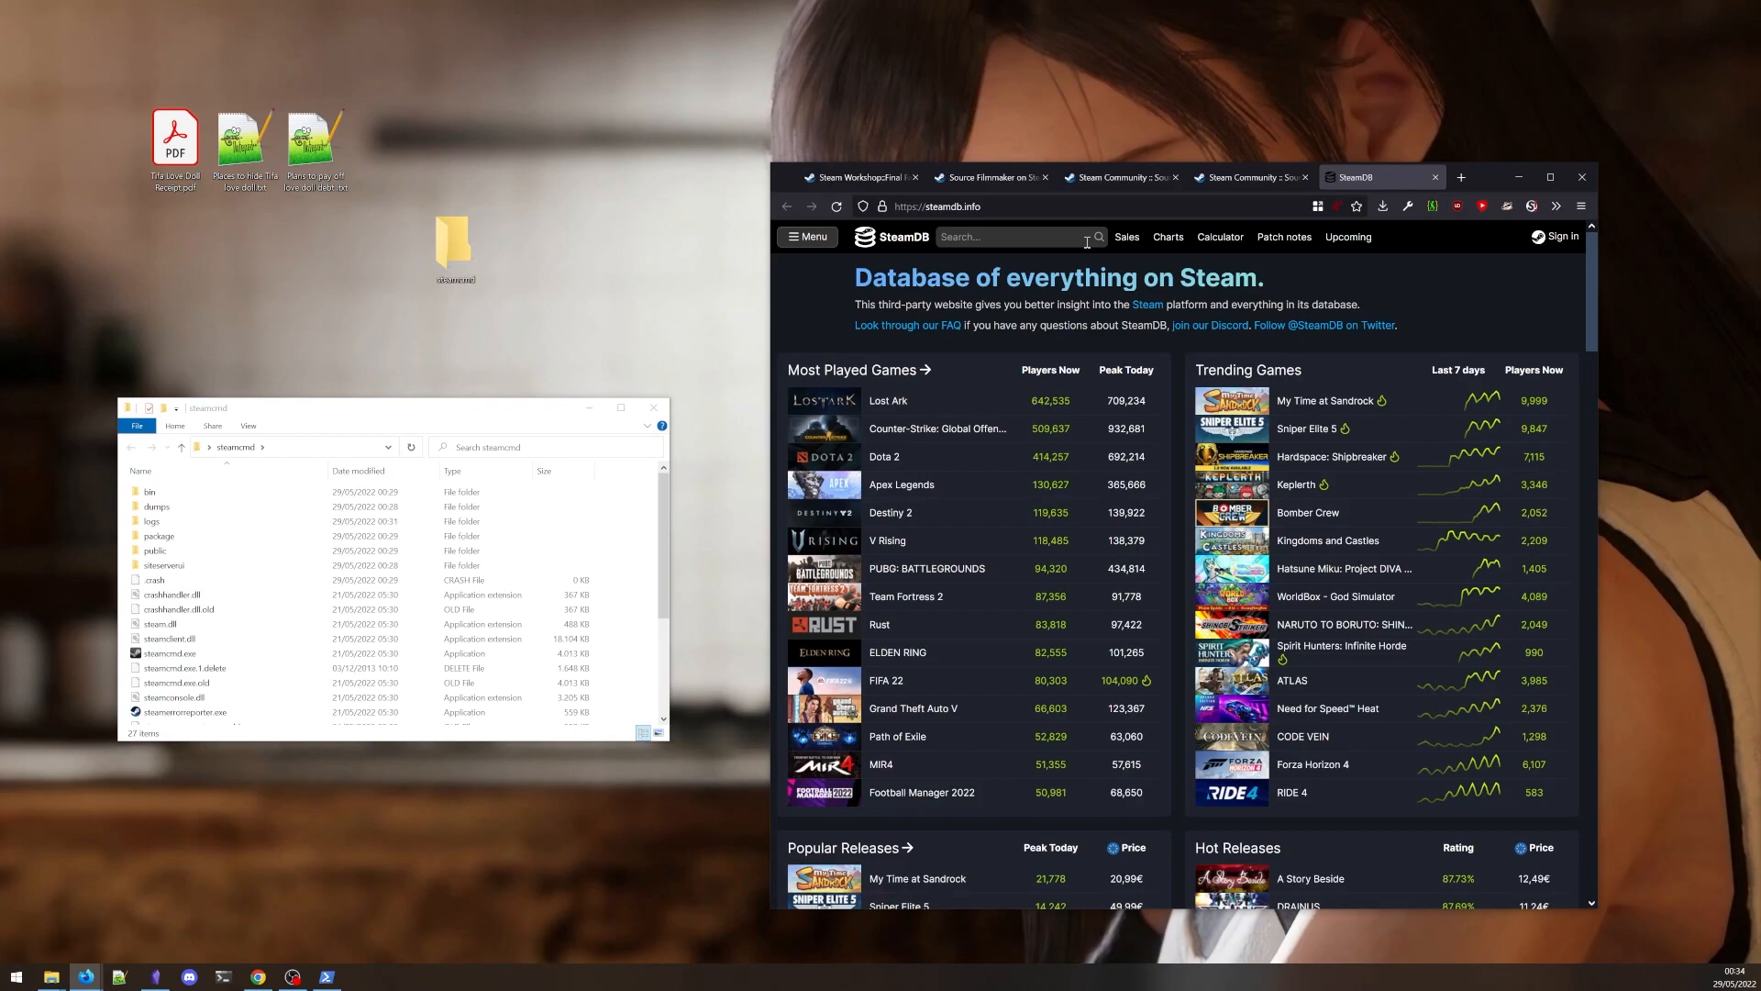
# Search SteamDB for Source Filmmaker and read its App ID 1840
pyautogui.click(1013, 236)
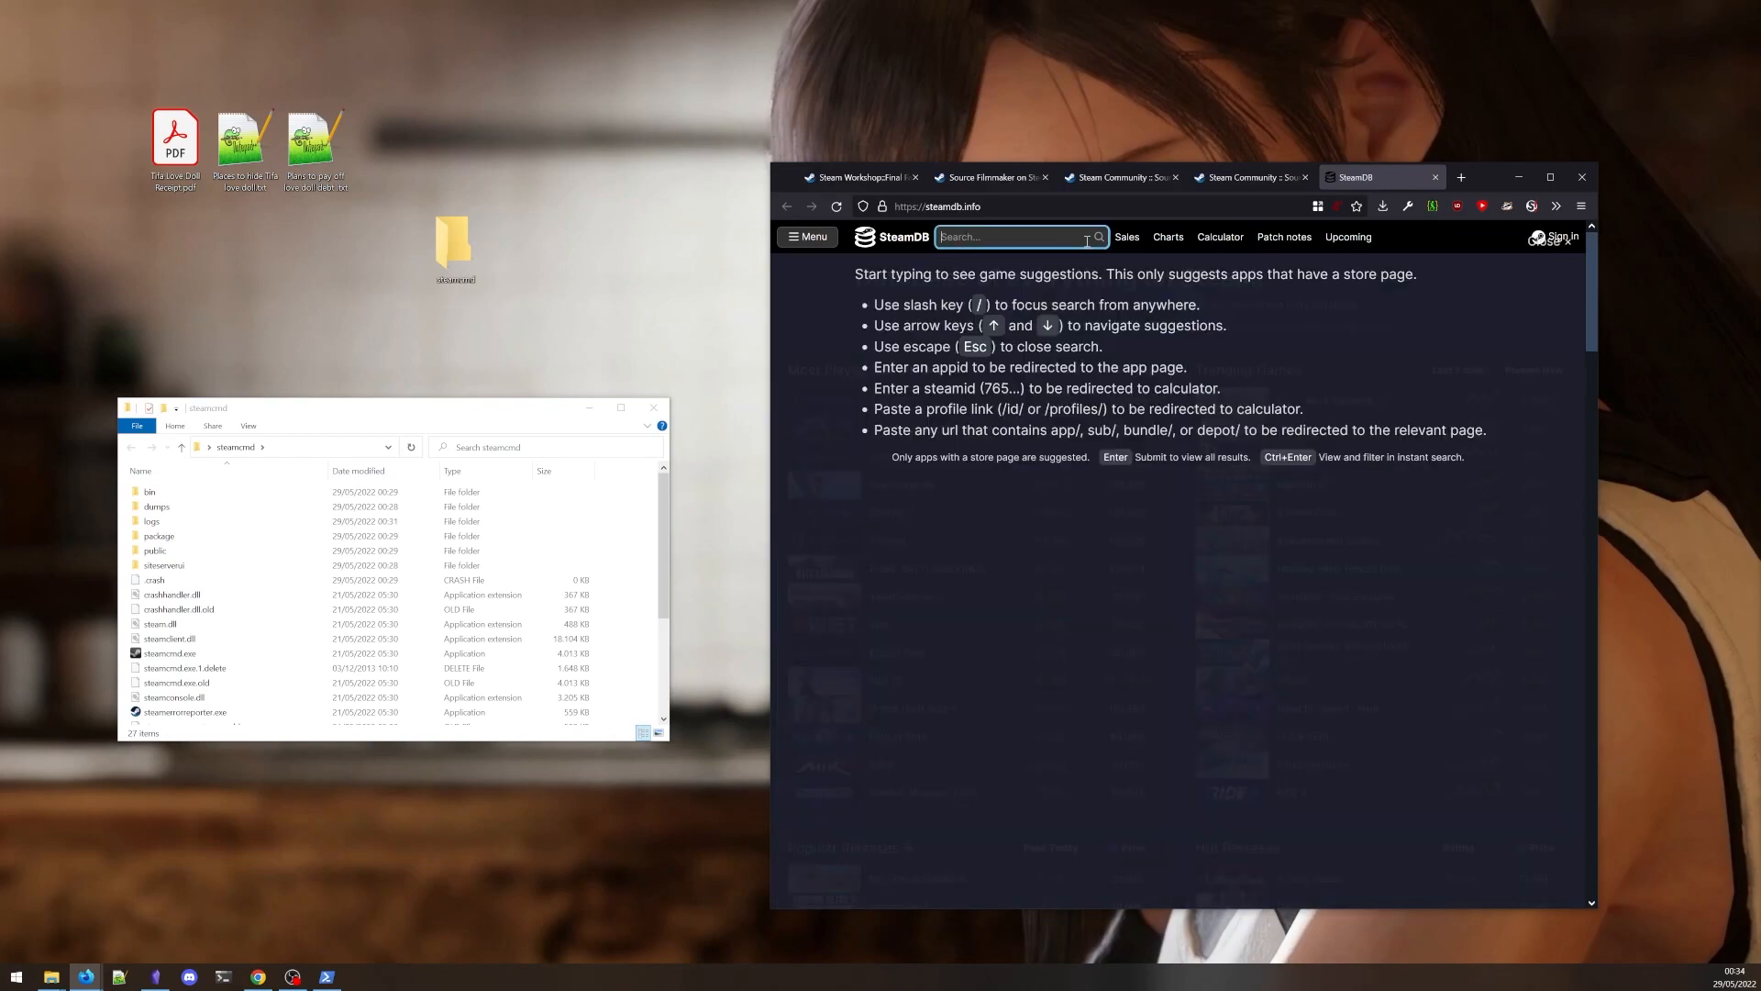
pyautogui.write('source fi')
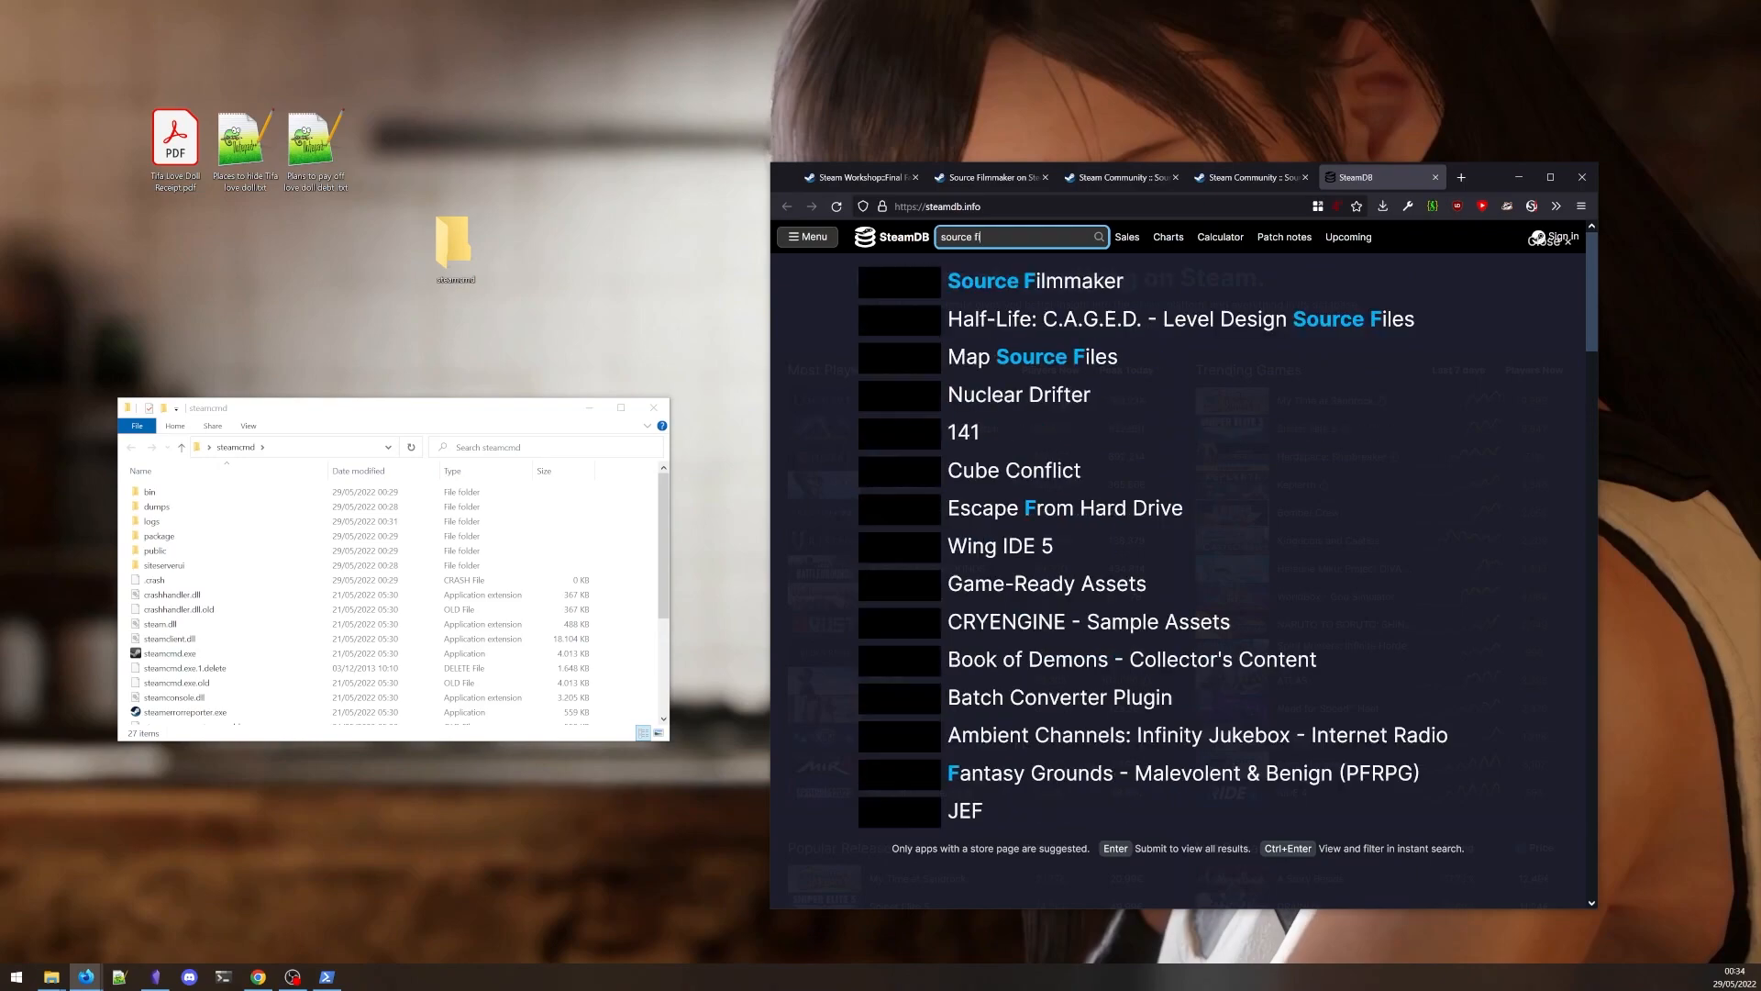
pyautogui.click(1035, 281)
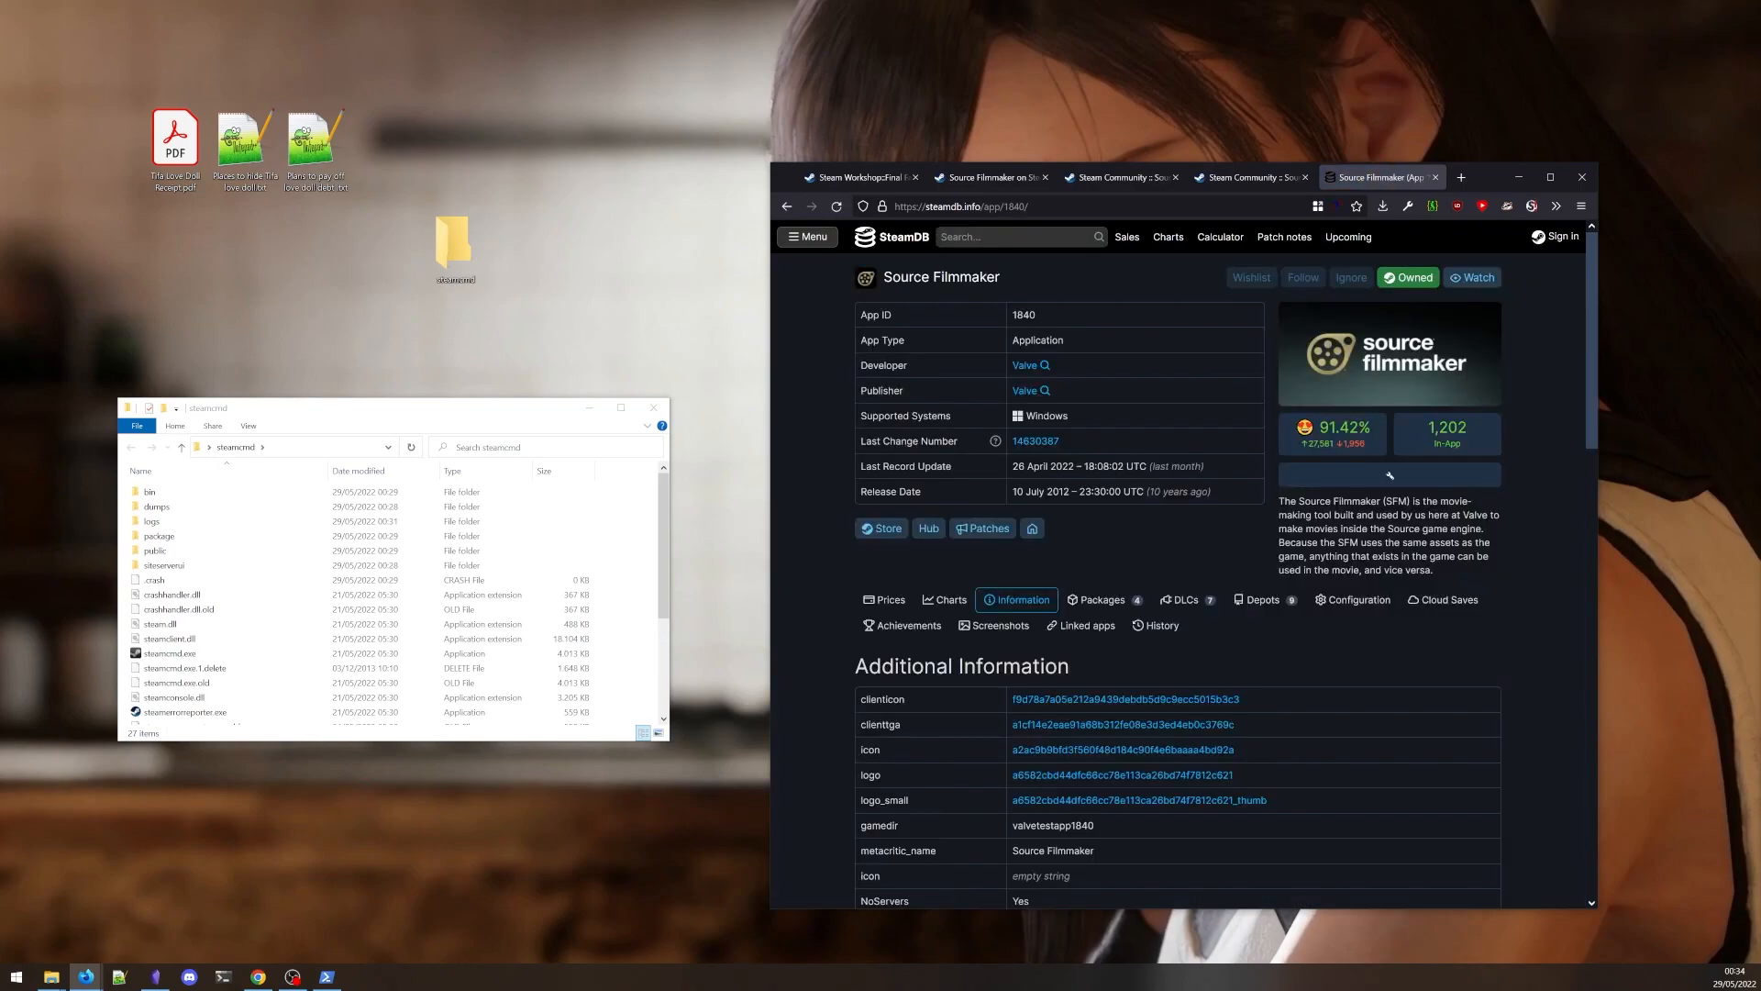
pyautogui.click(859, 178)
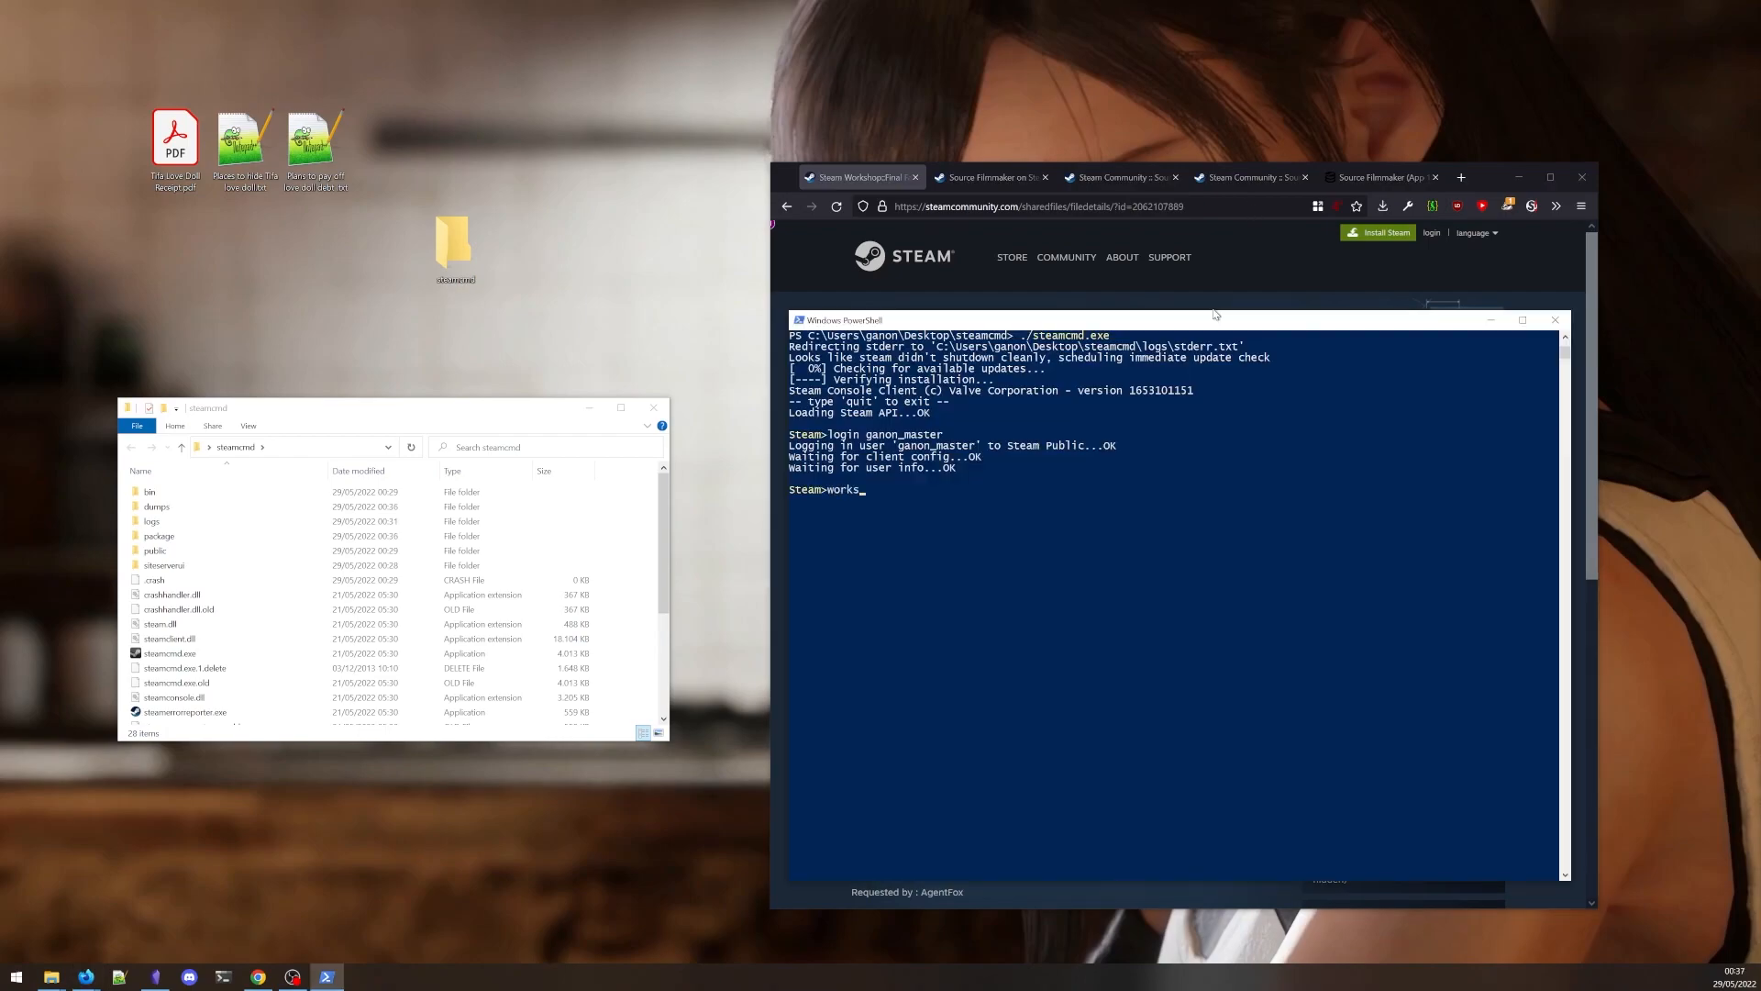
pyautogui.write('workshop_download')
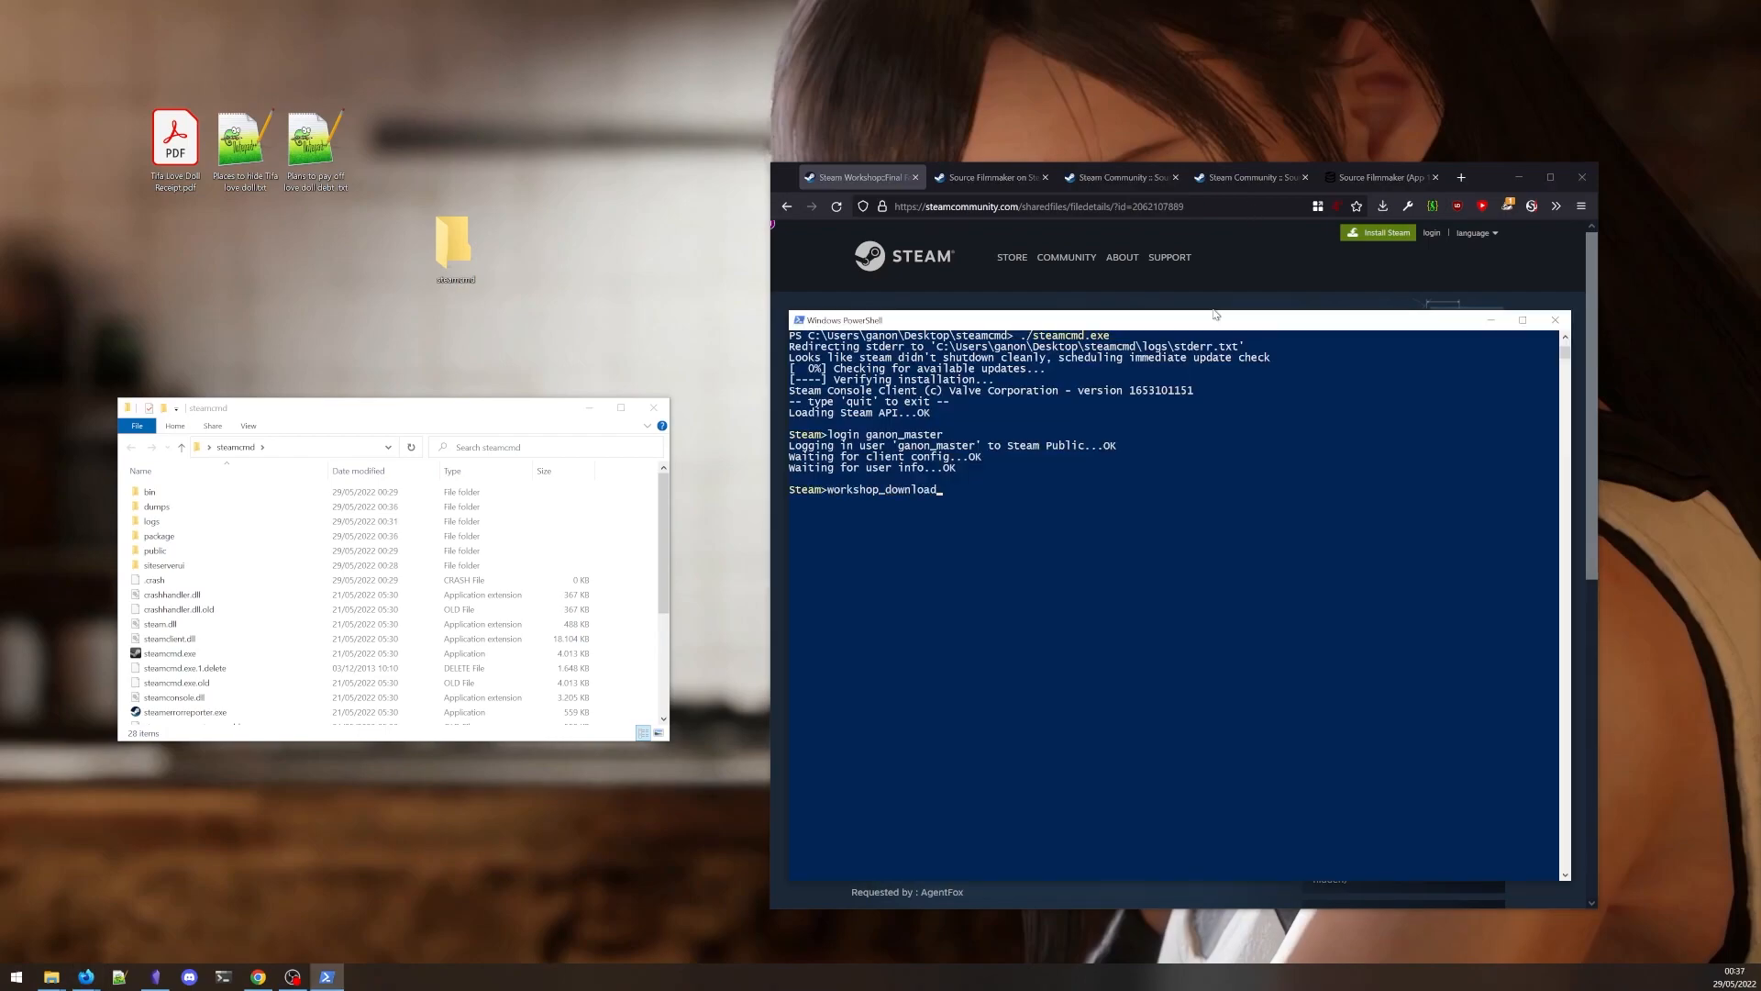
pyautogui.write('_item 1')
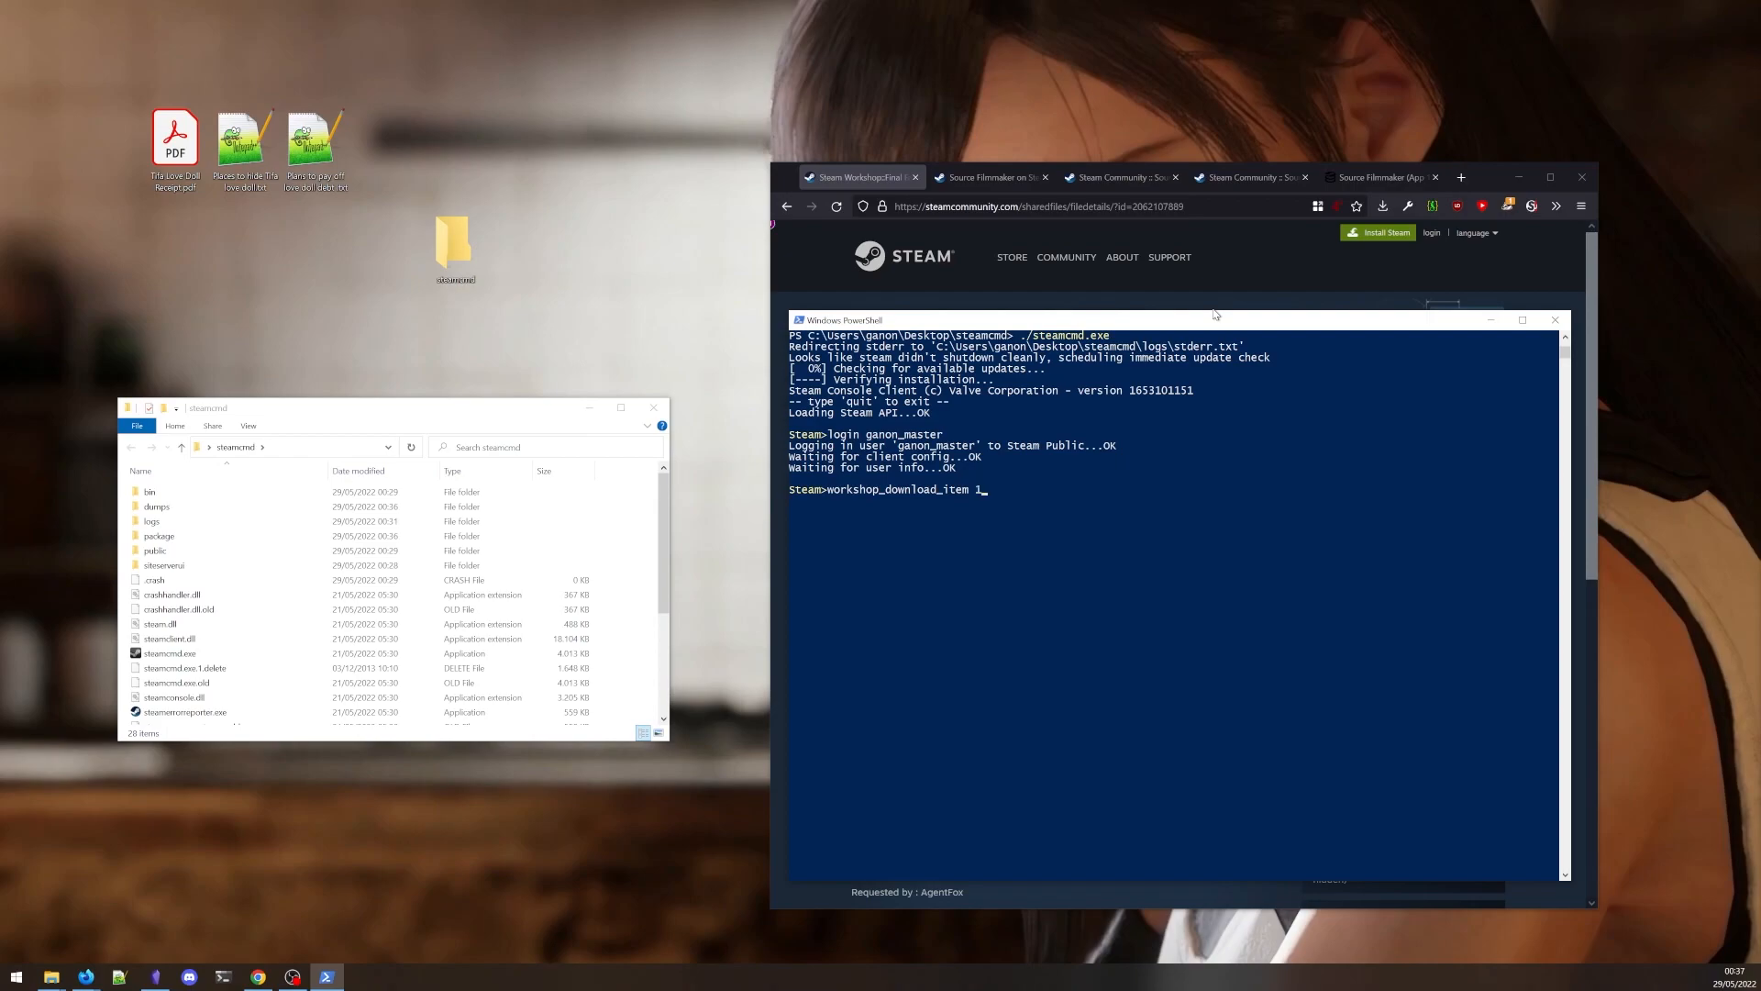
pyautogui.write('840')
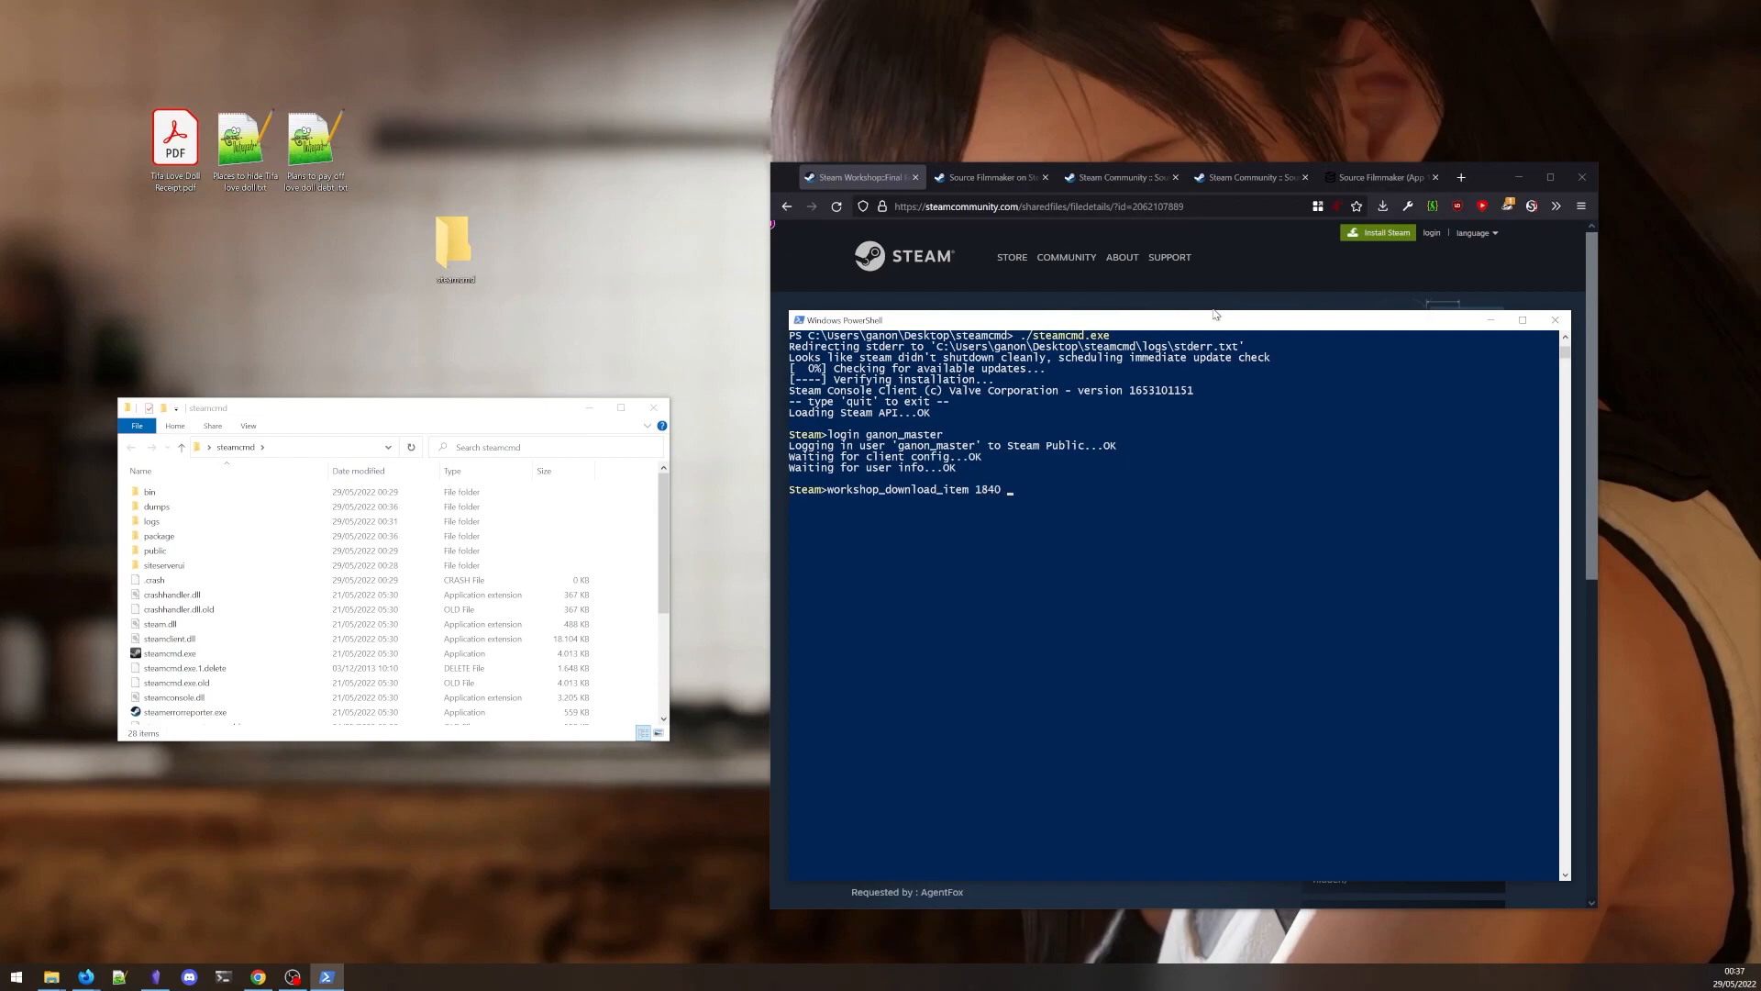
pyautogui.write('2062107889')
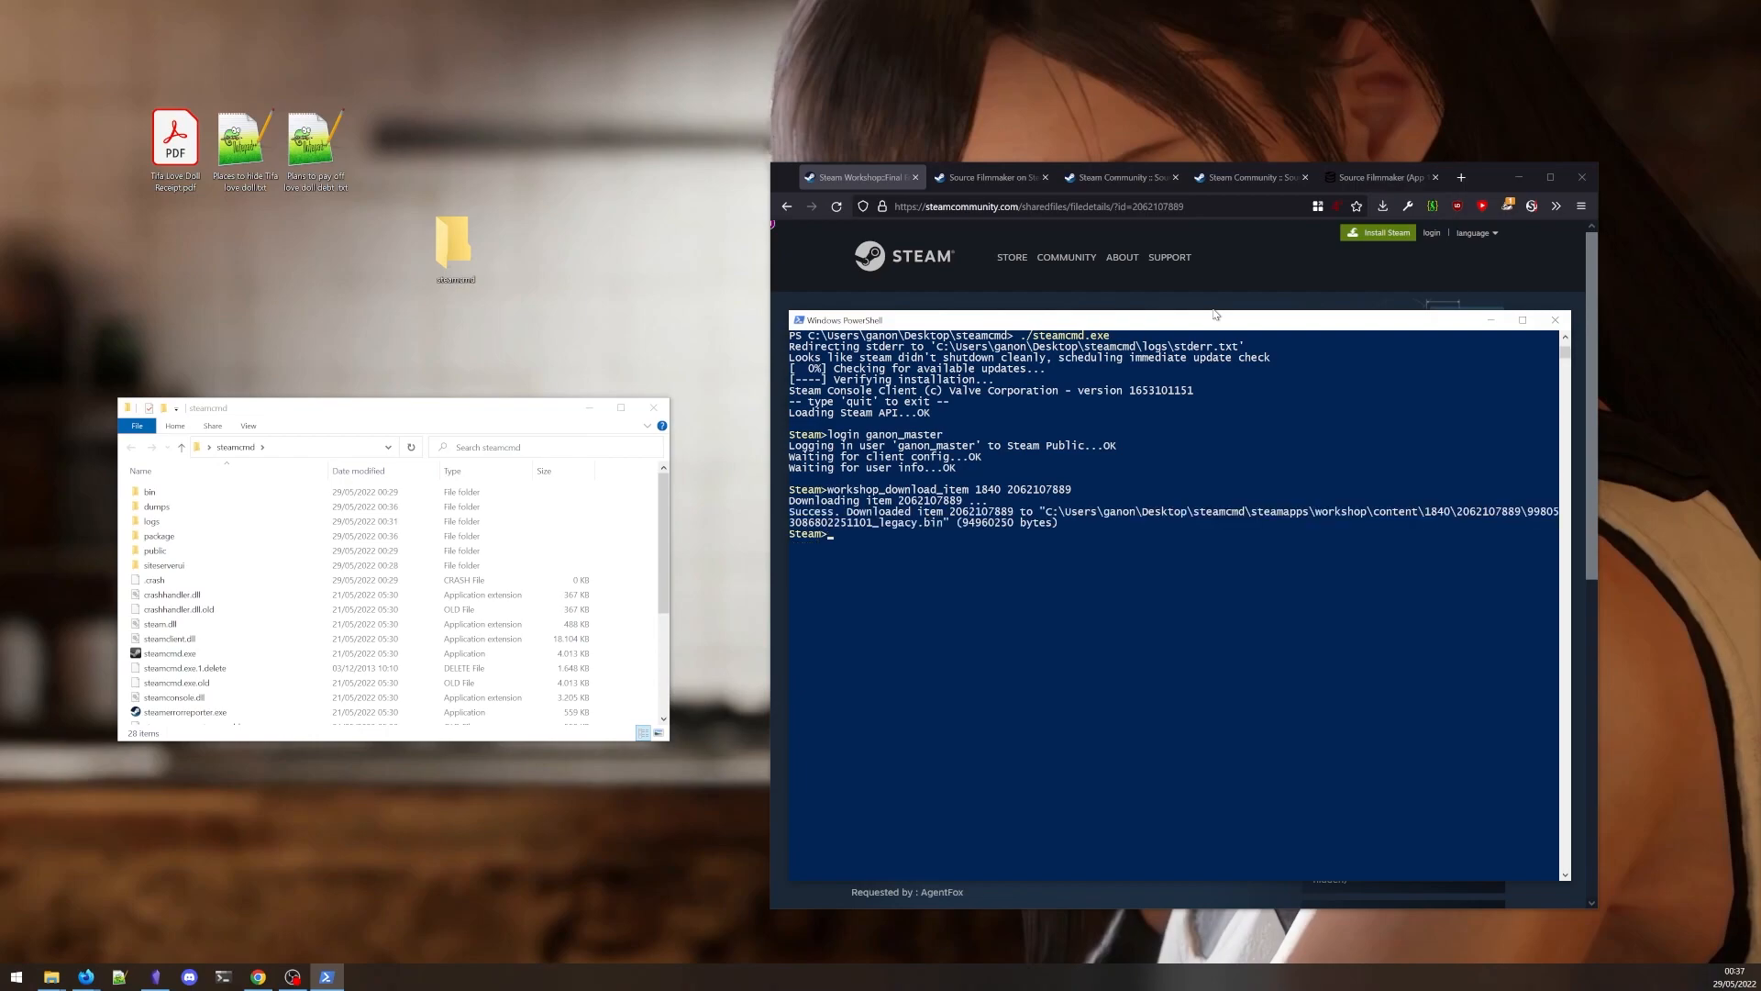
pyautogui.moveTo(1163, 53)
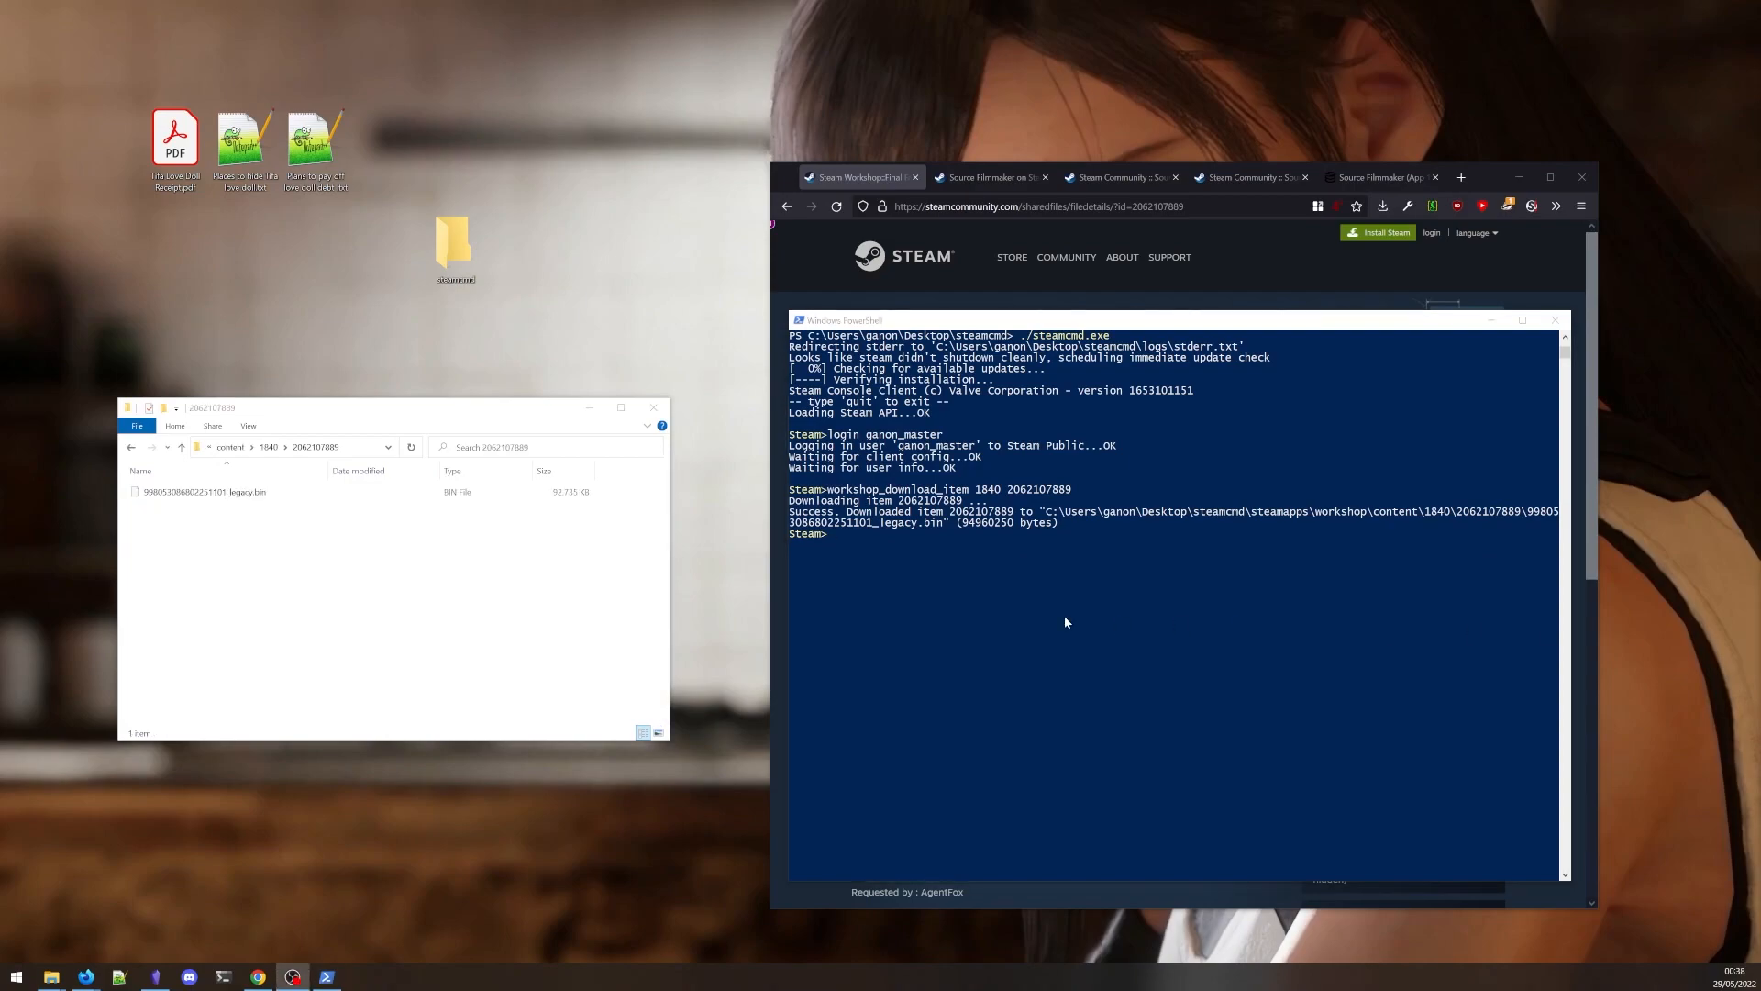
# Extract the downloaded legacy.bin here with 7-Zip and browse into its models/agentfox folder
pyautogui.click(204, 492)
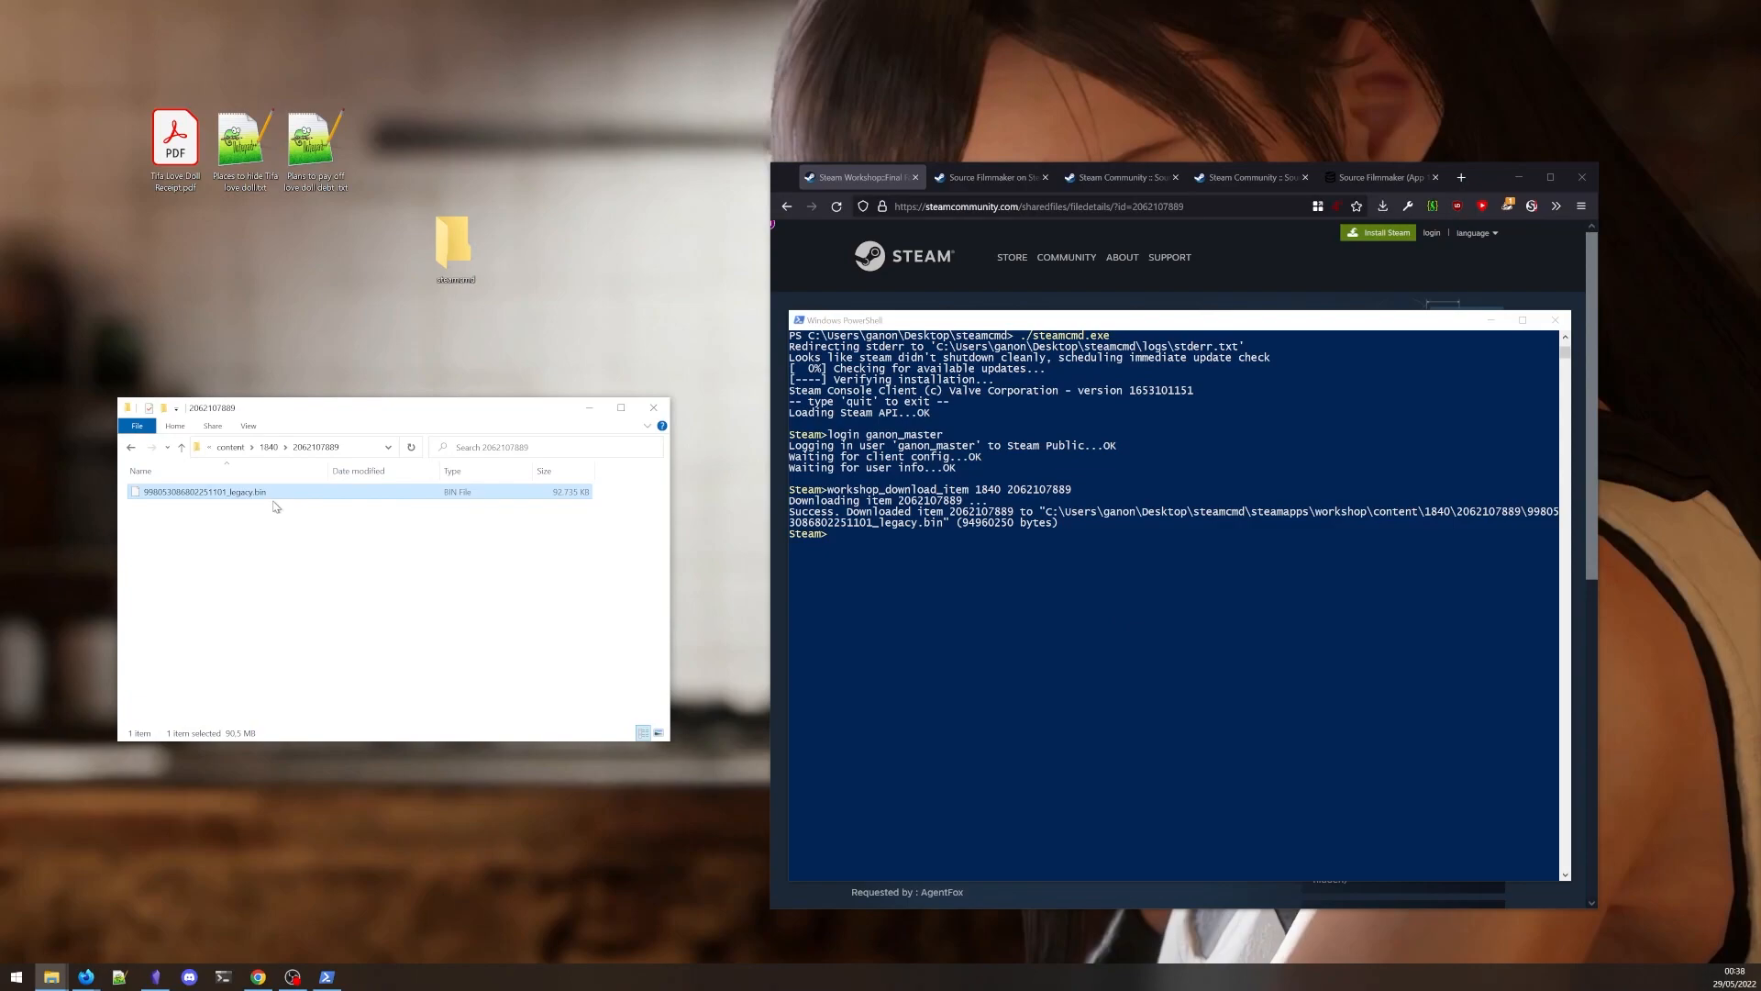
pyautogui.rightClick(235, 491)
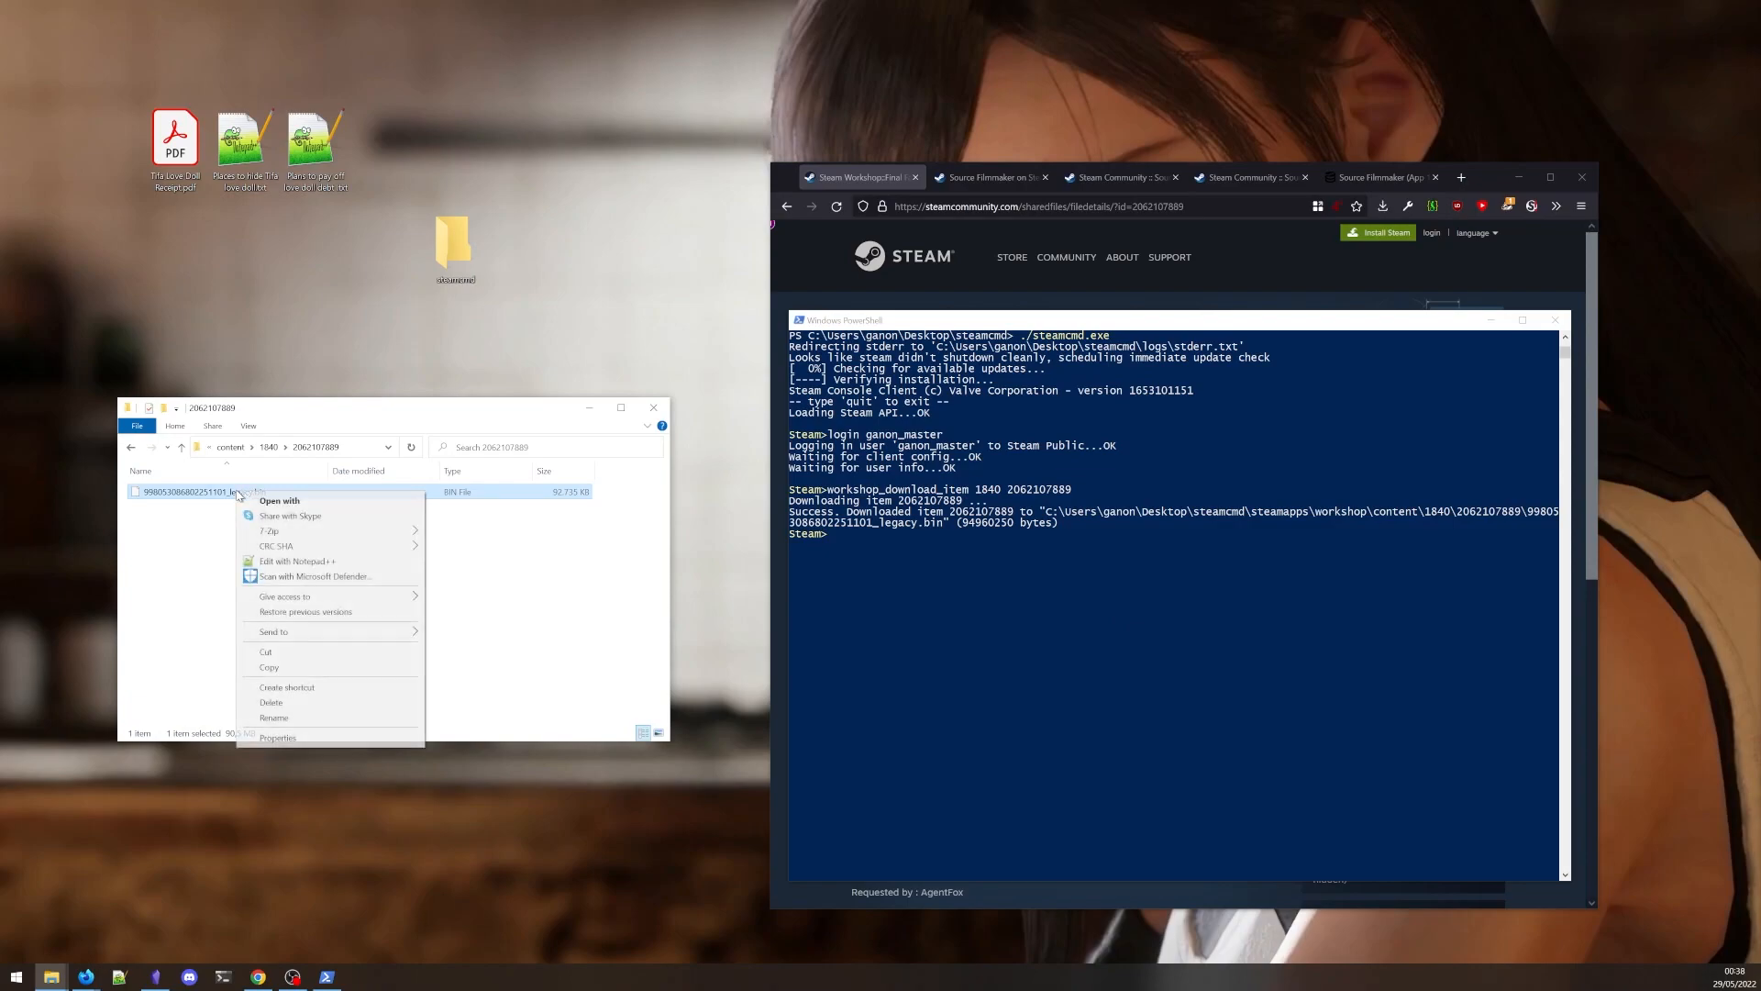
pyautogui.click(1104, 600)
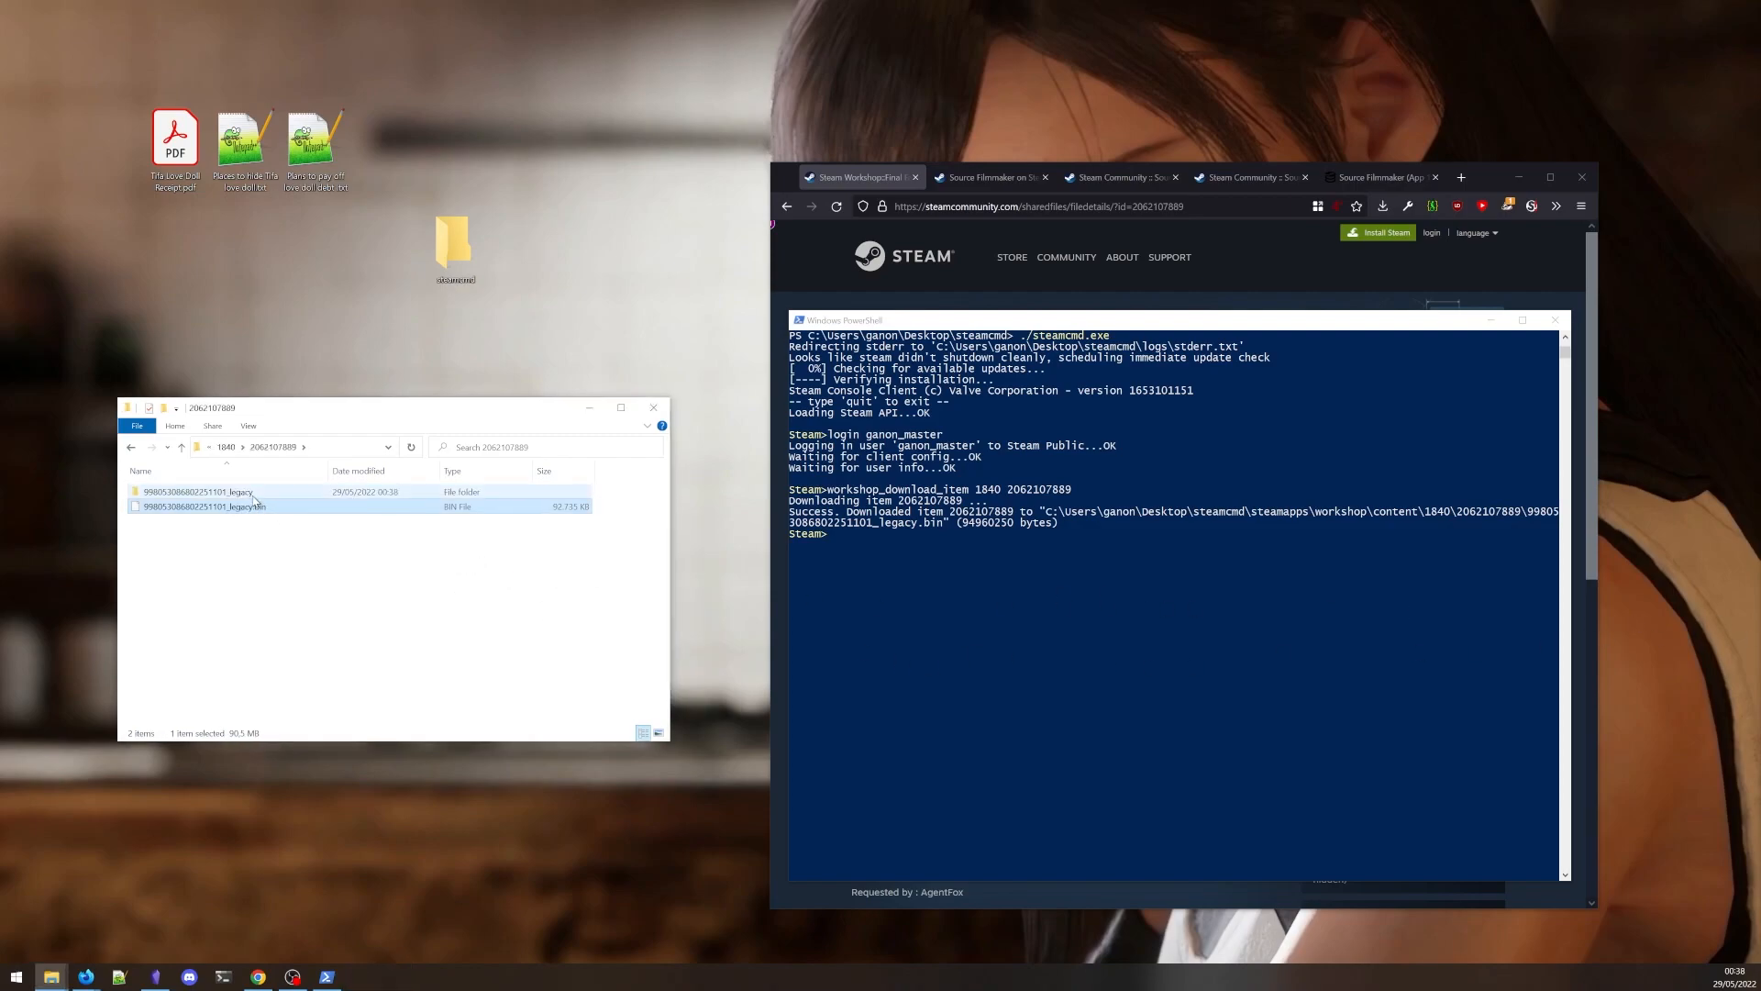
pyautogui.doubleClick(192, 491)
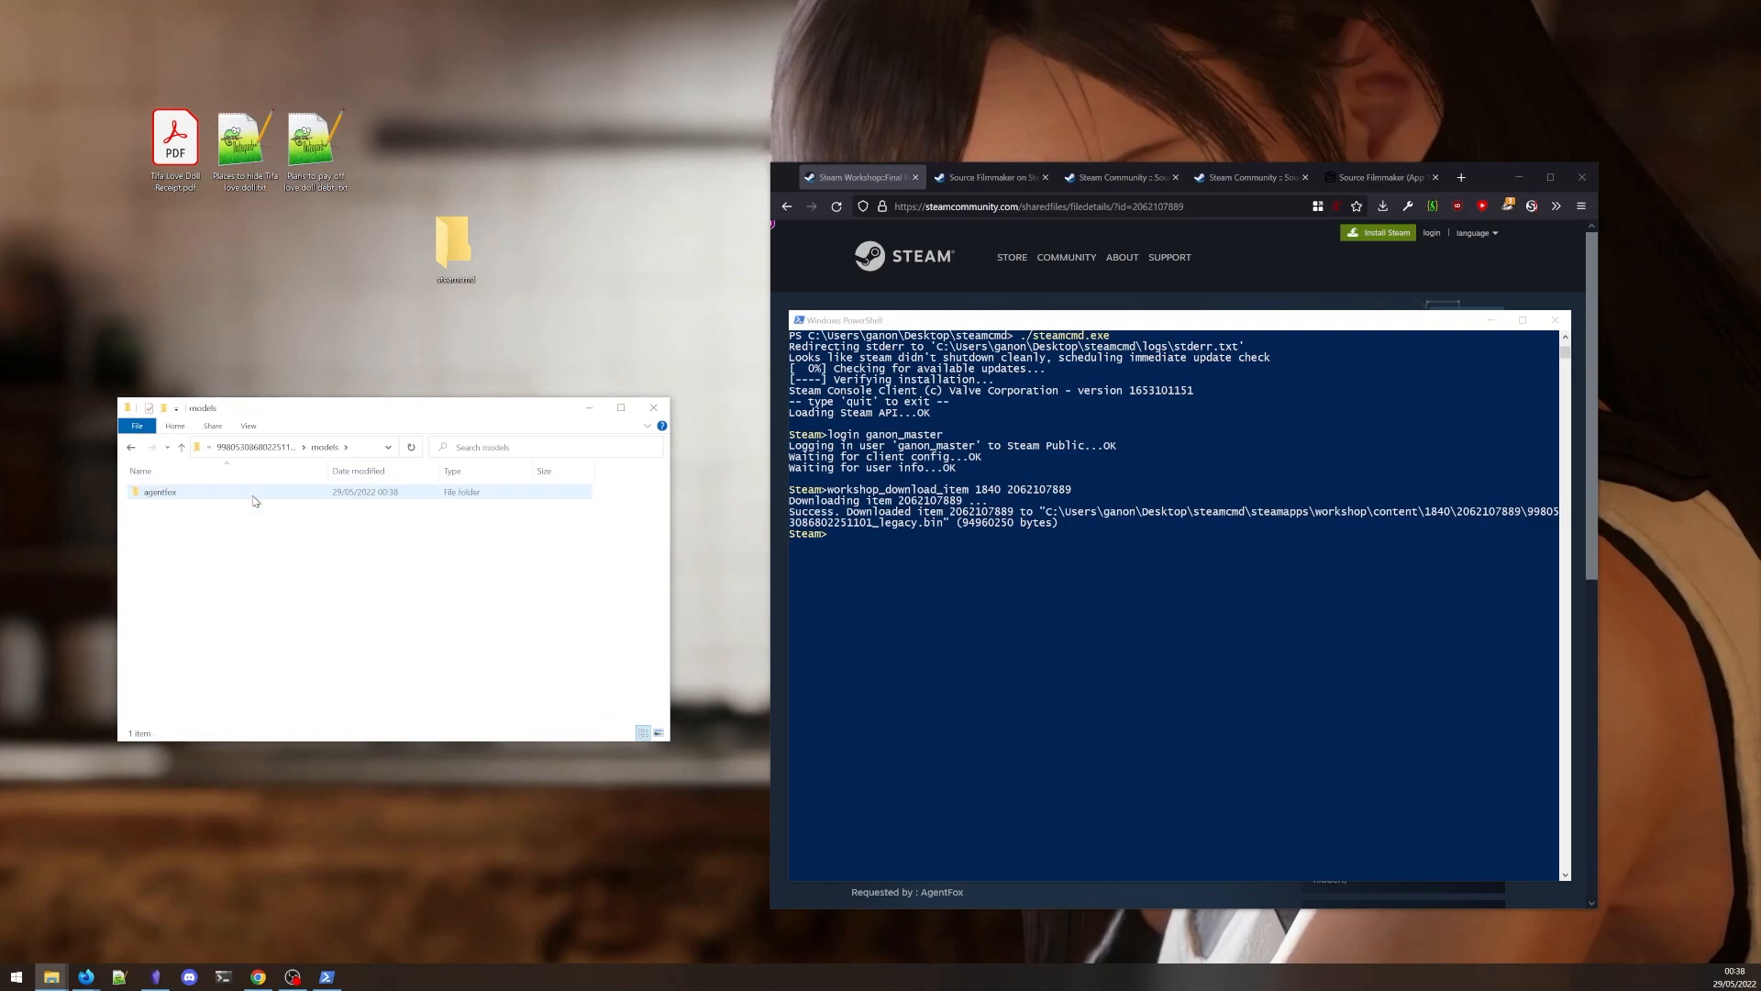
pyautogui.doubleClick(161, 492)
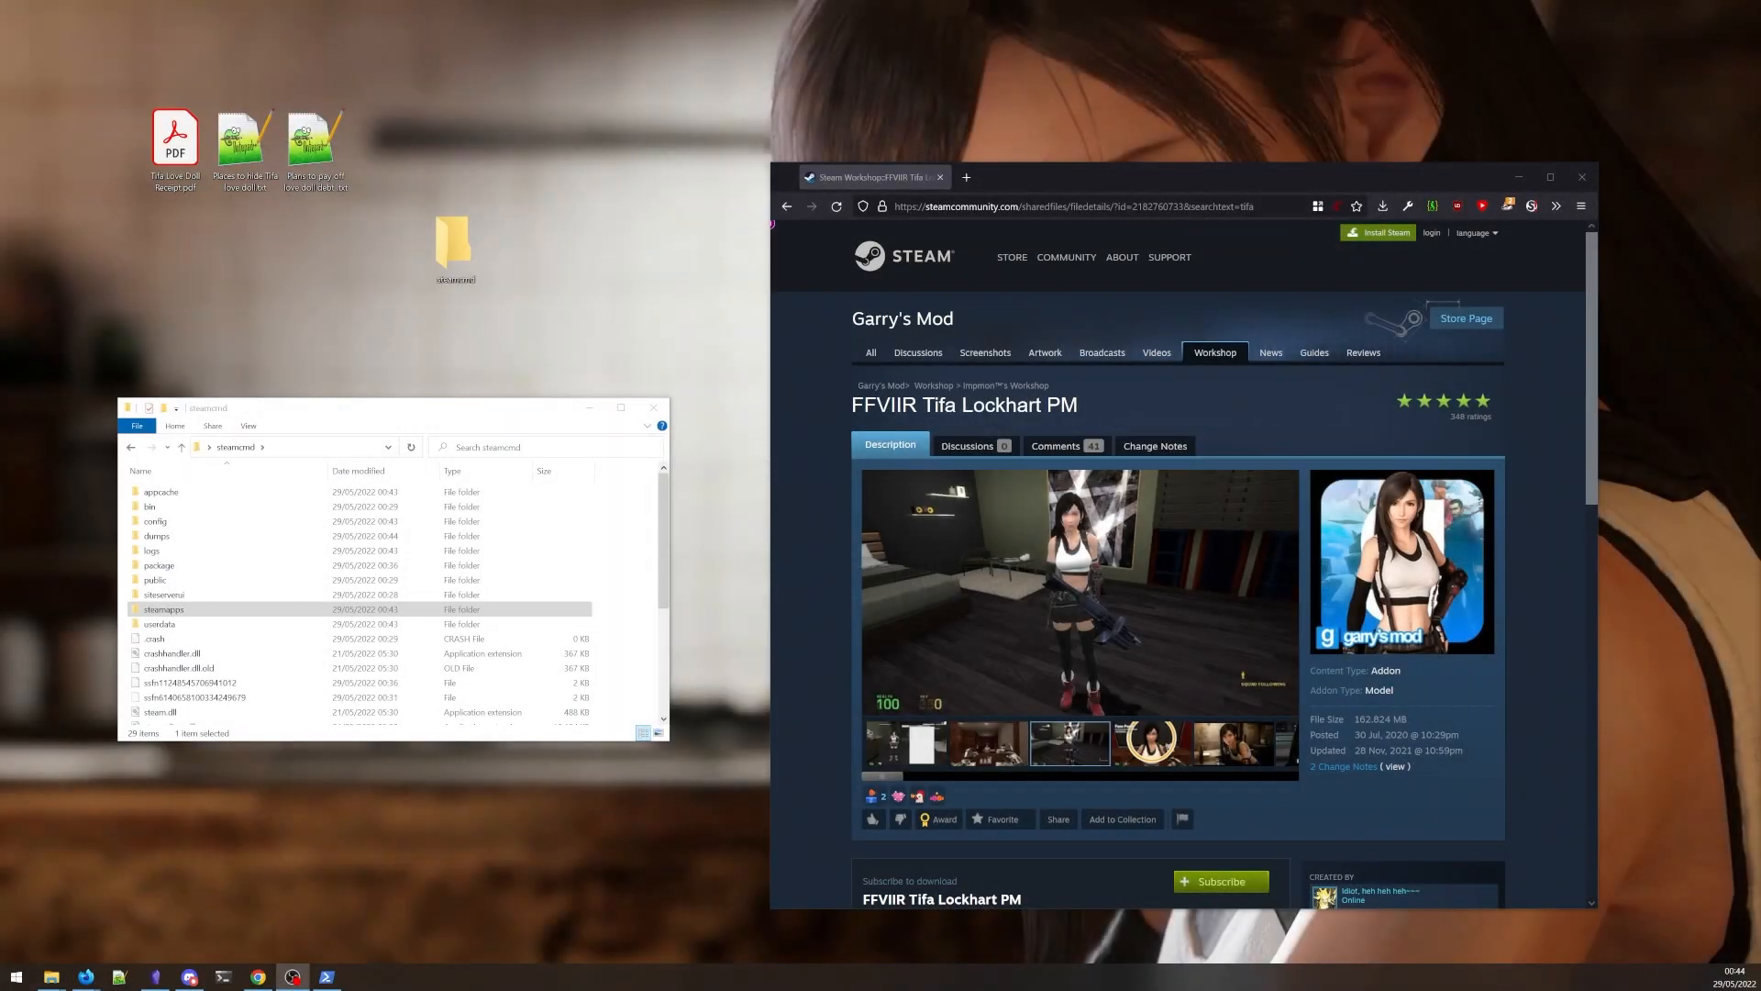
pyautogui.click(1152, 745)
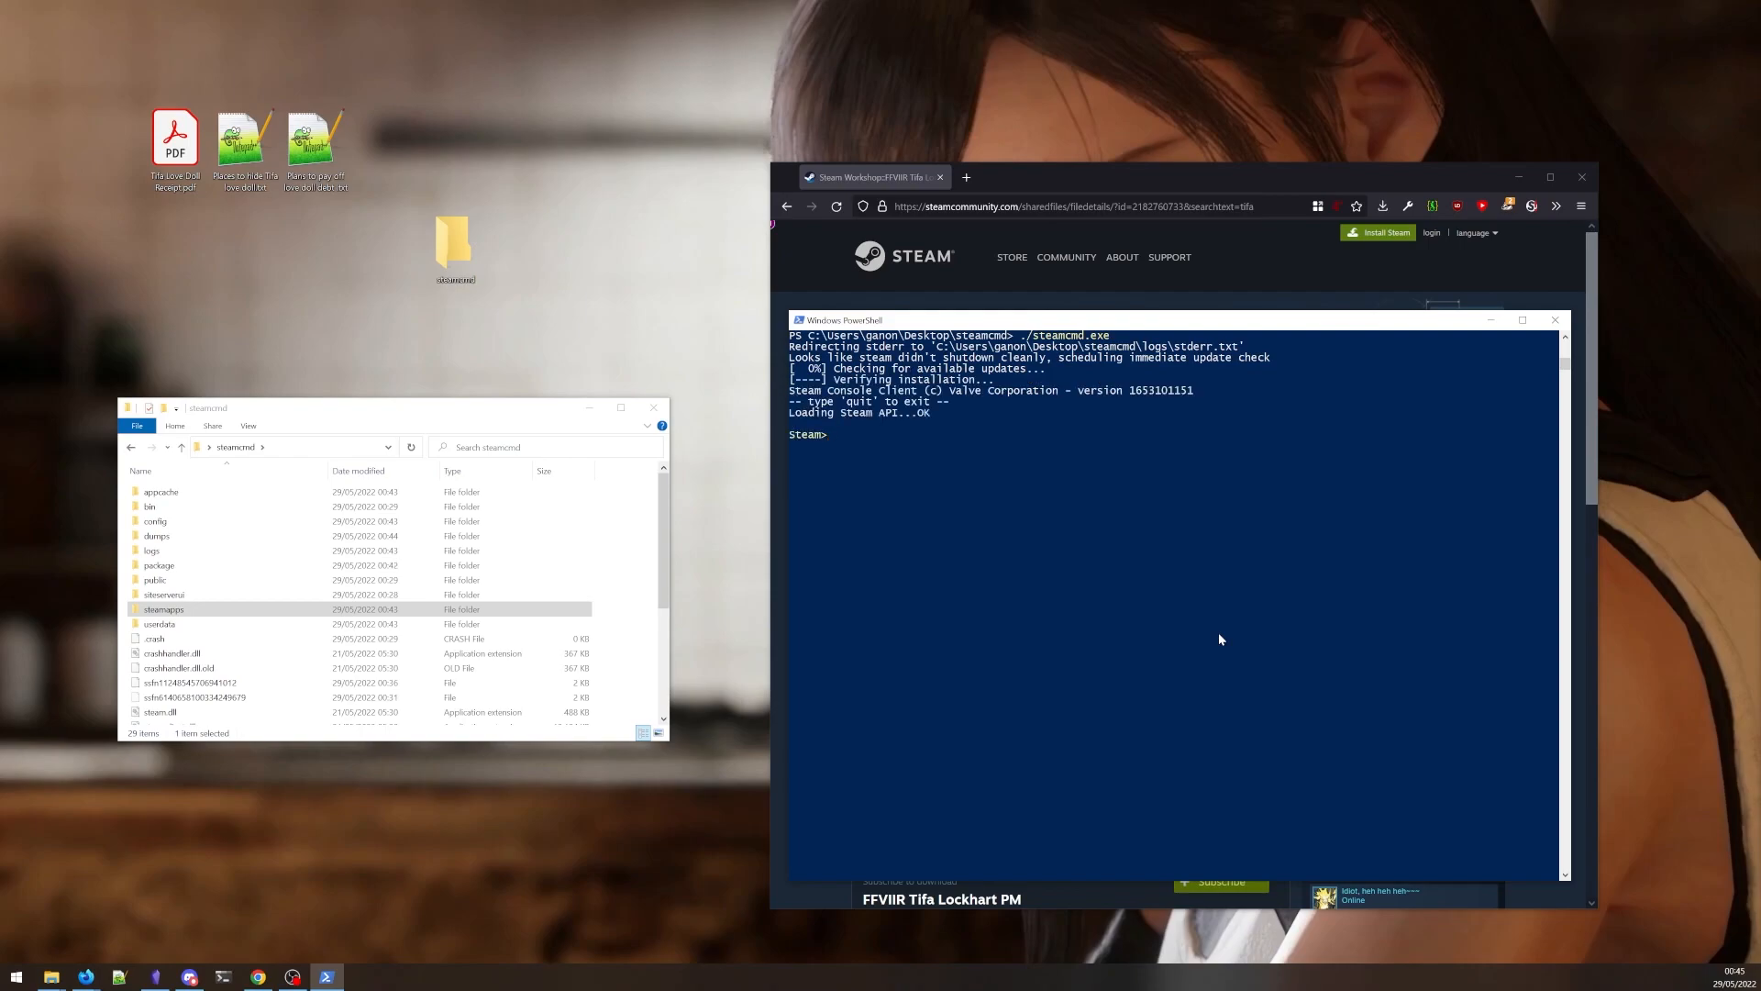
pyautogui.write('login anonymous')
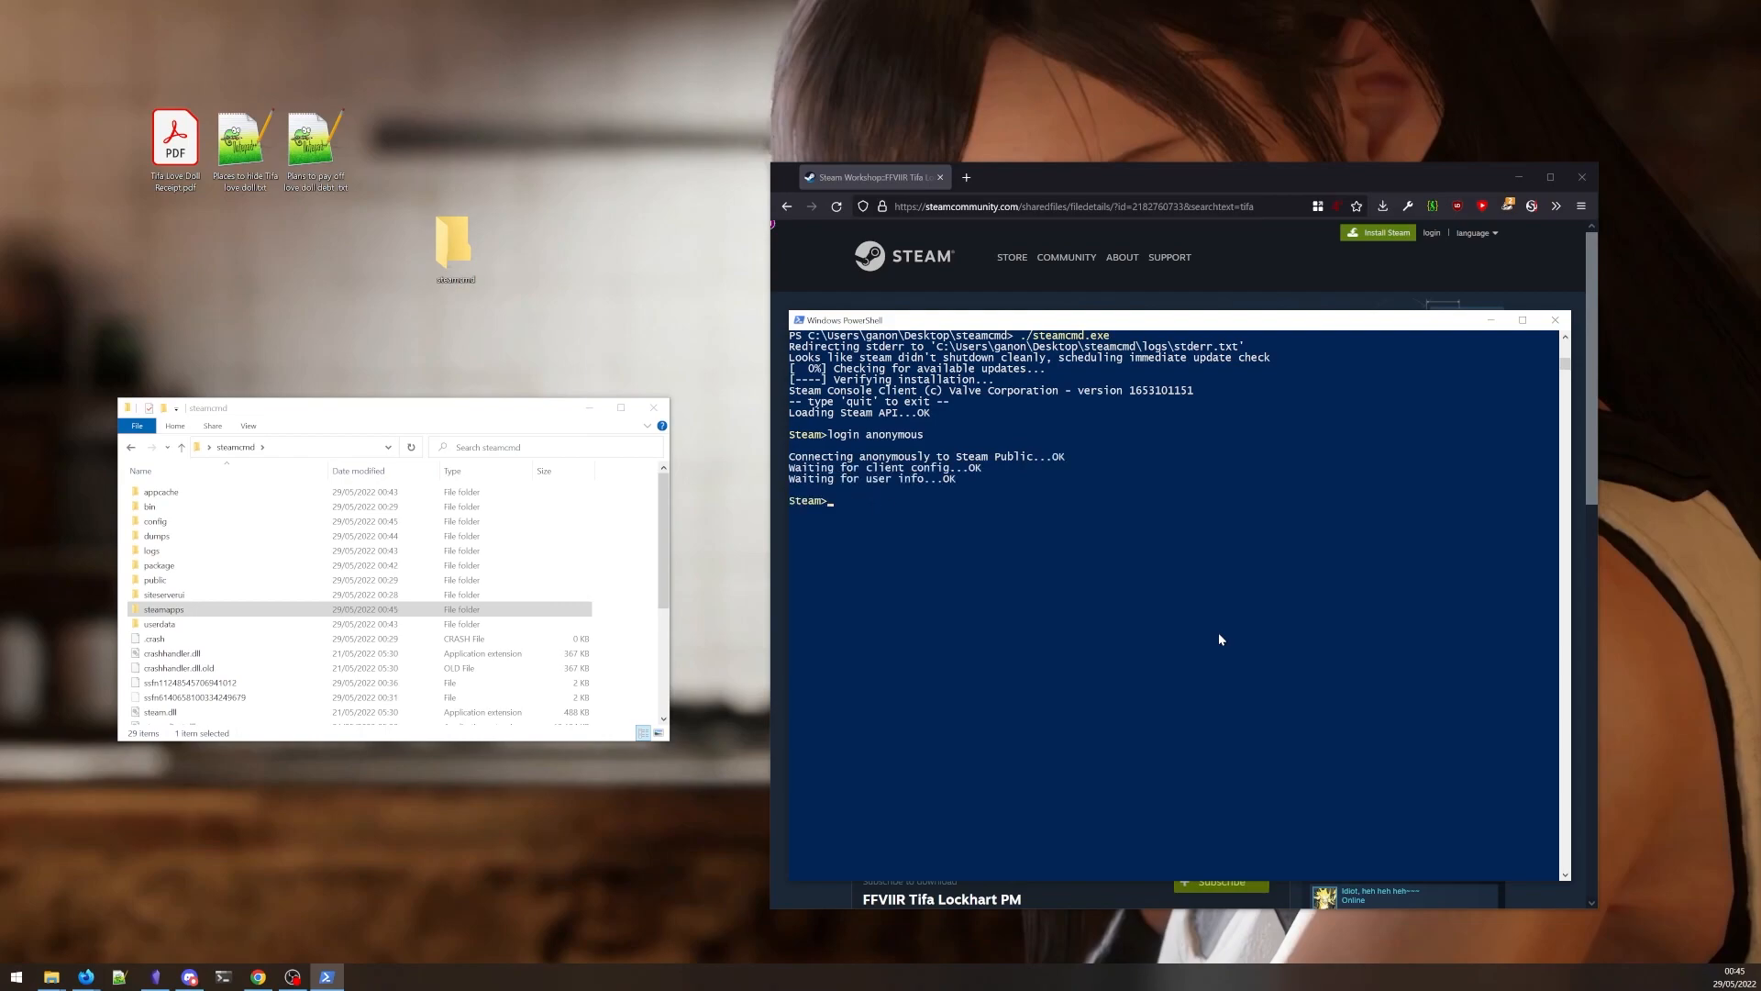
pyautogui.write('workshop')
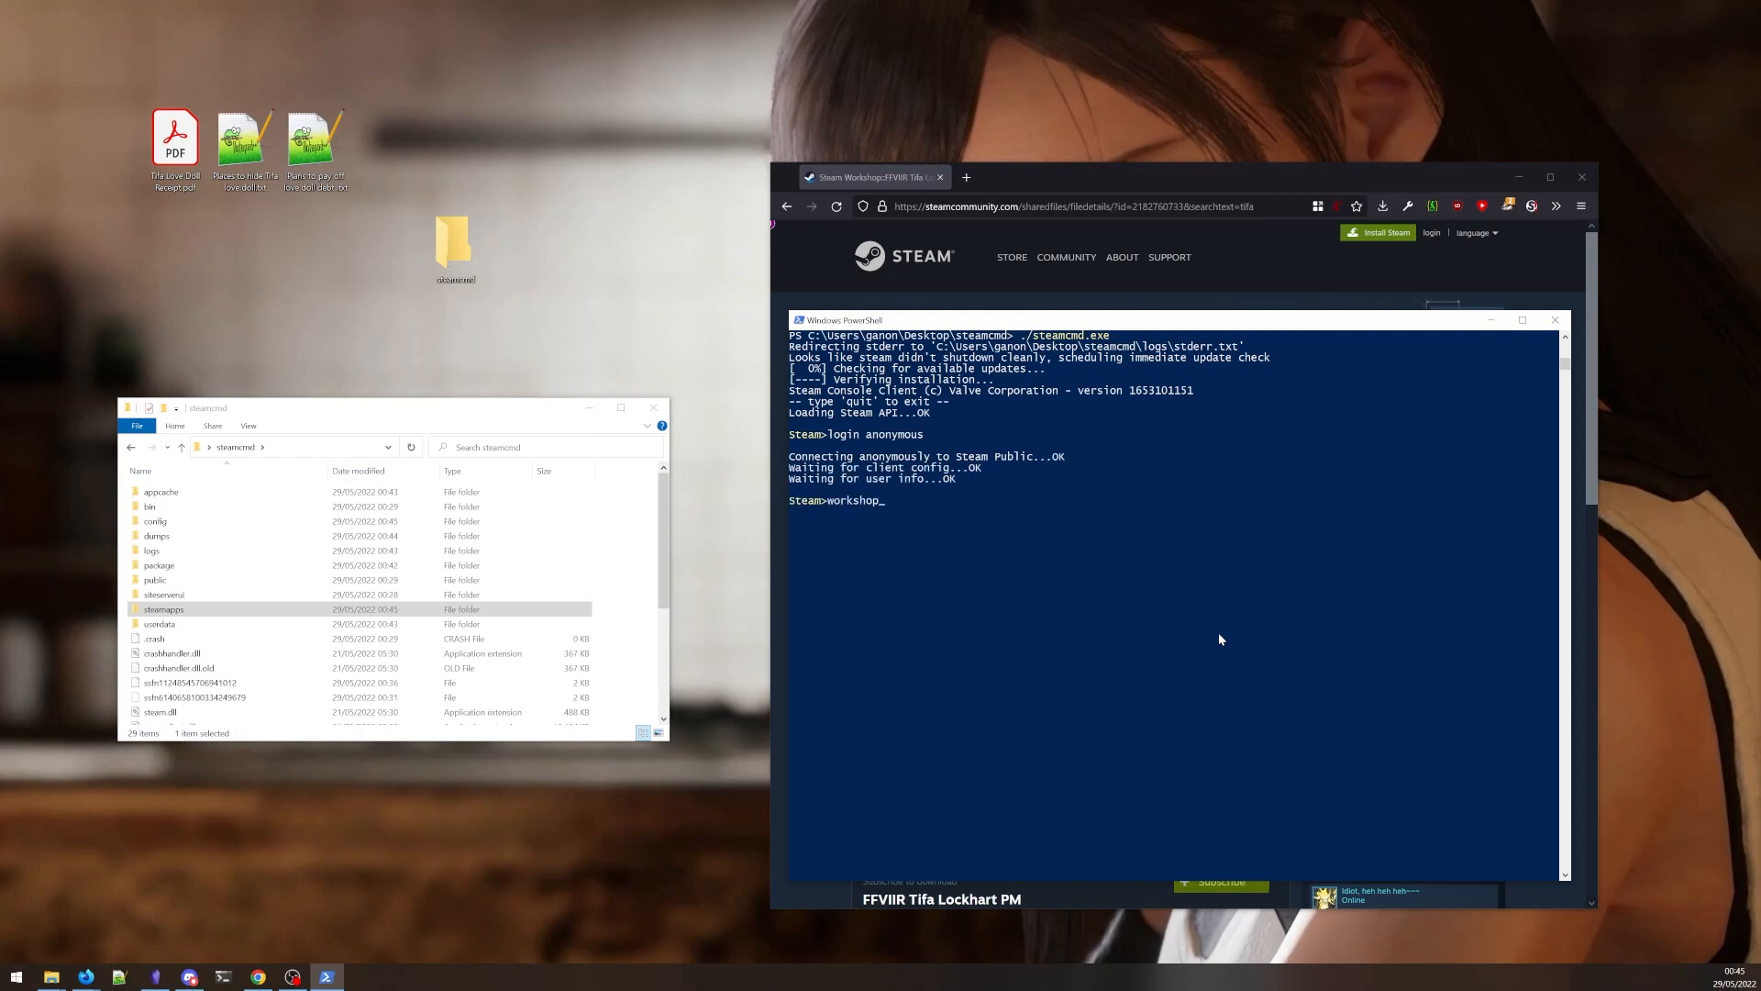
pyautogui.write('_download_item 40')
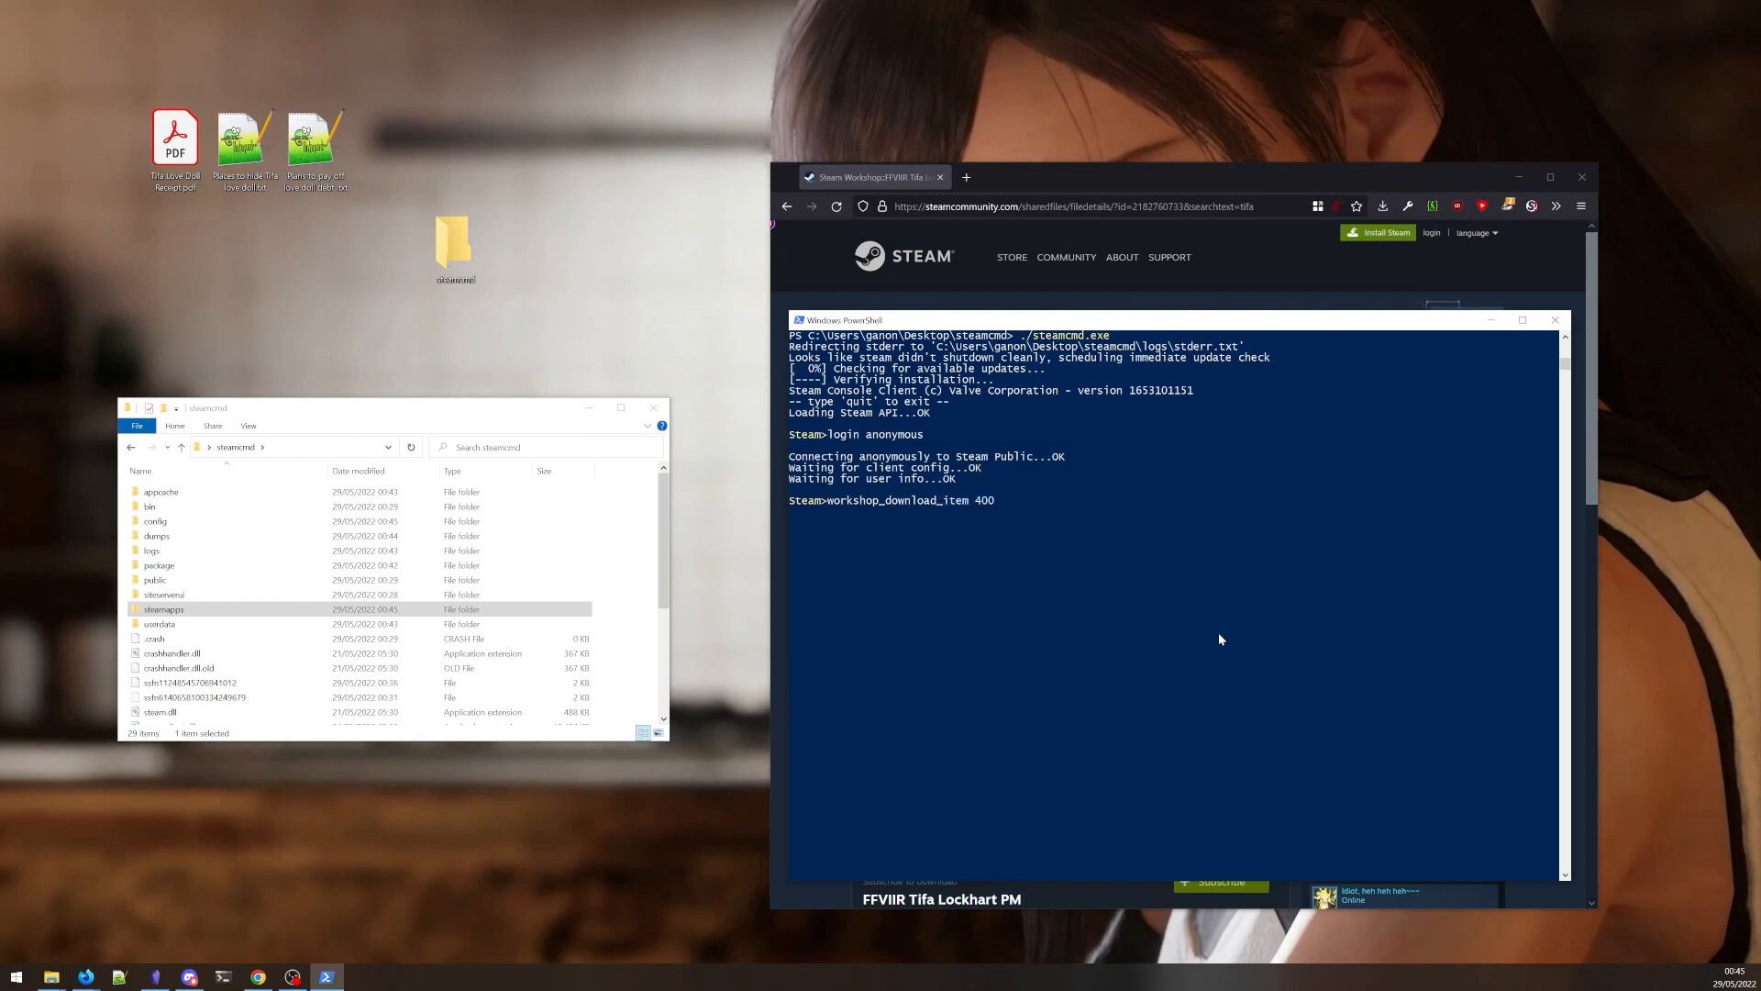
pyautogui.write('0')
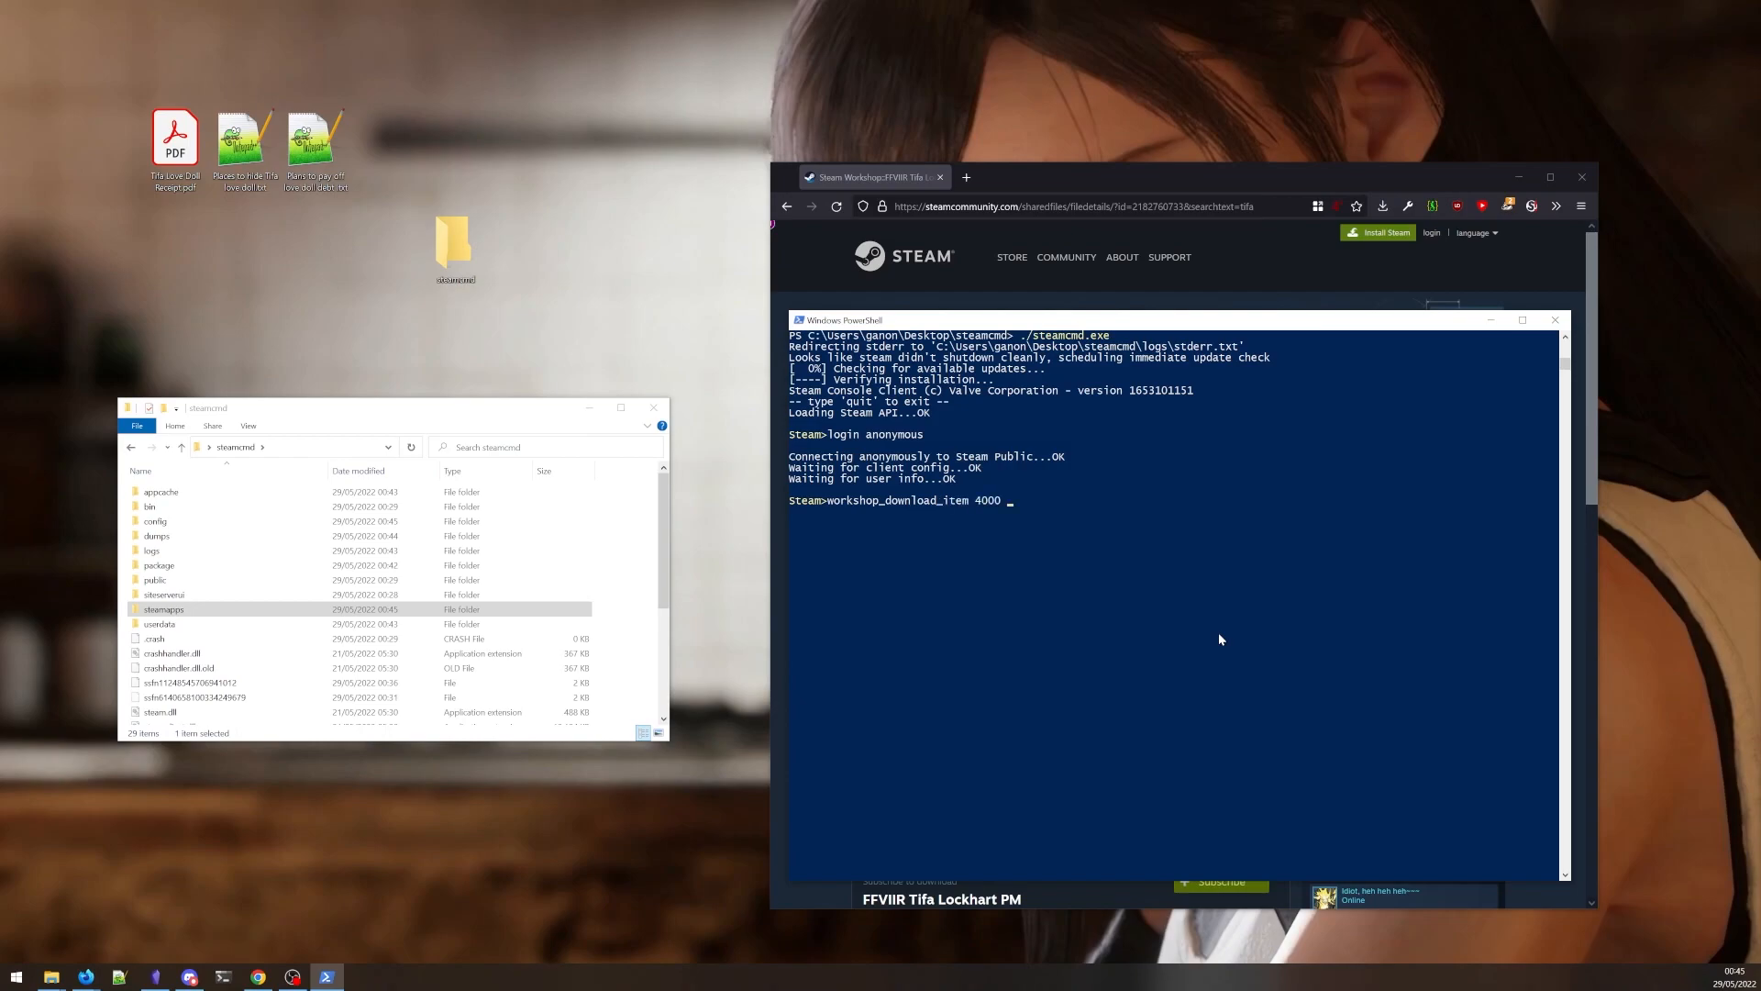
pyautogui.write('2182760')
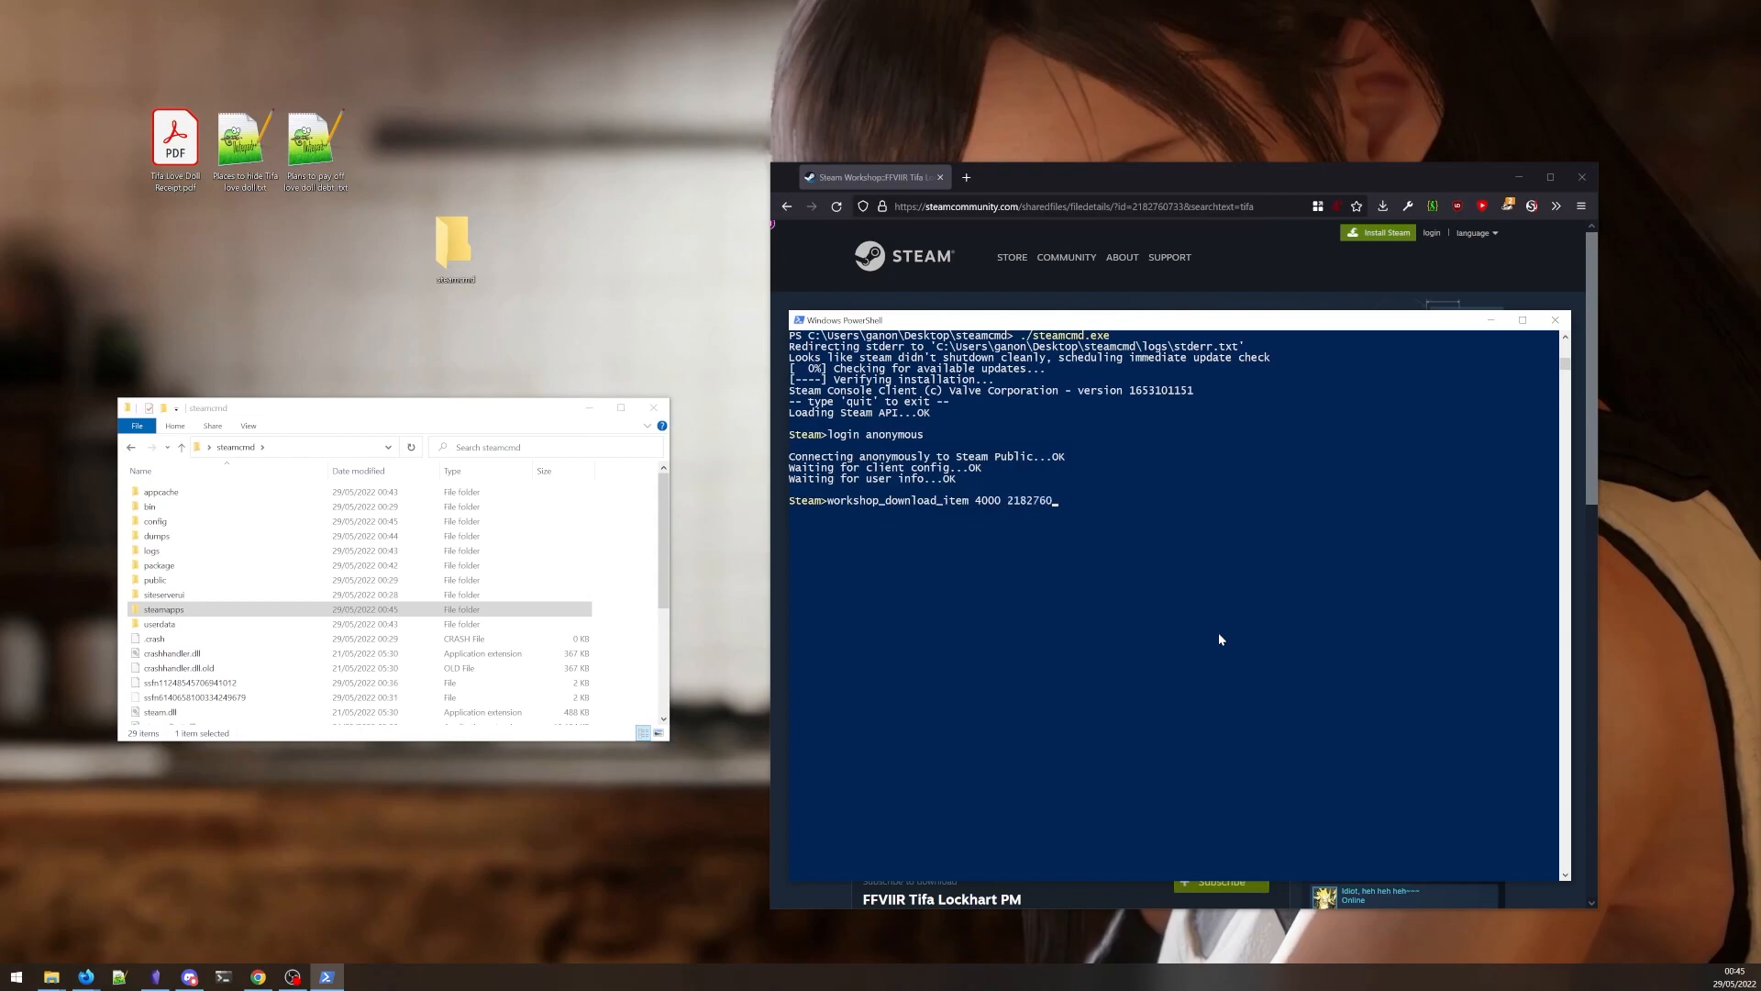
pyautogui.write('733')
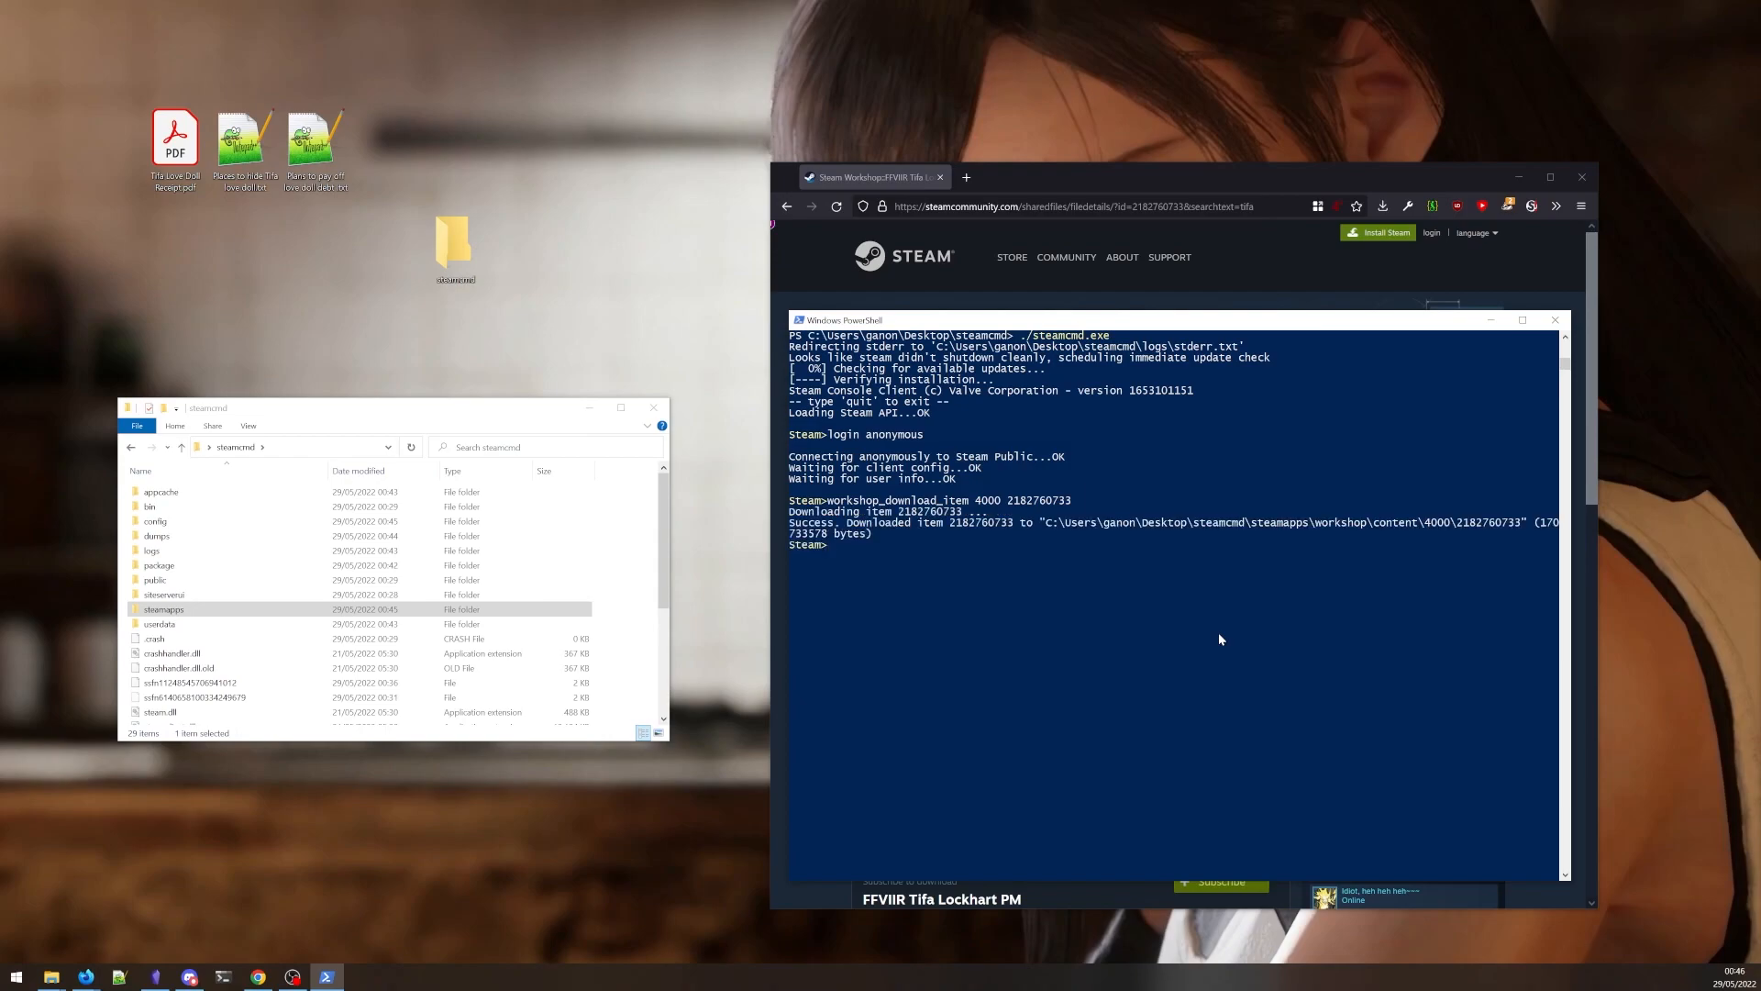
pyautogui.scroll(-3)
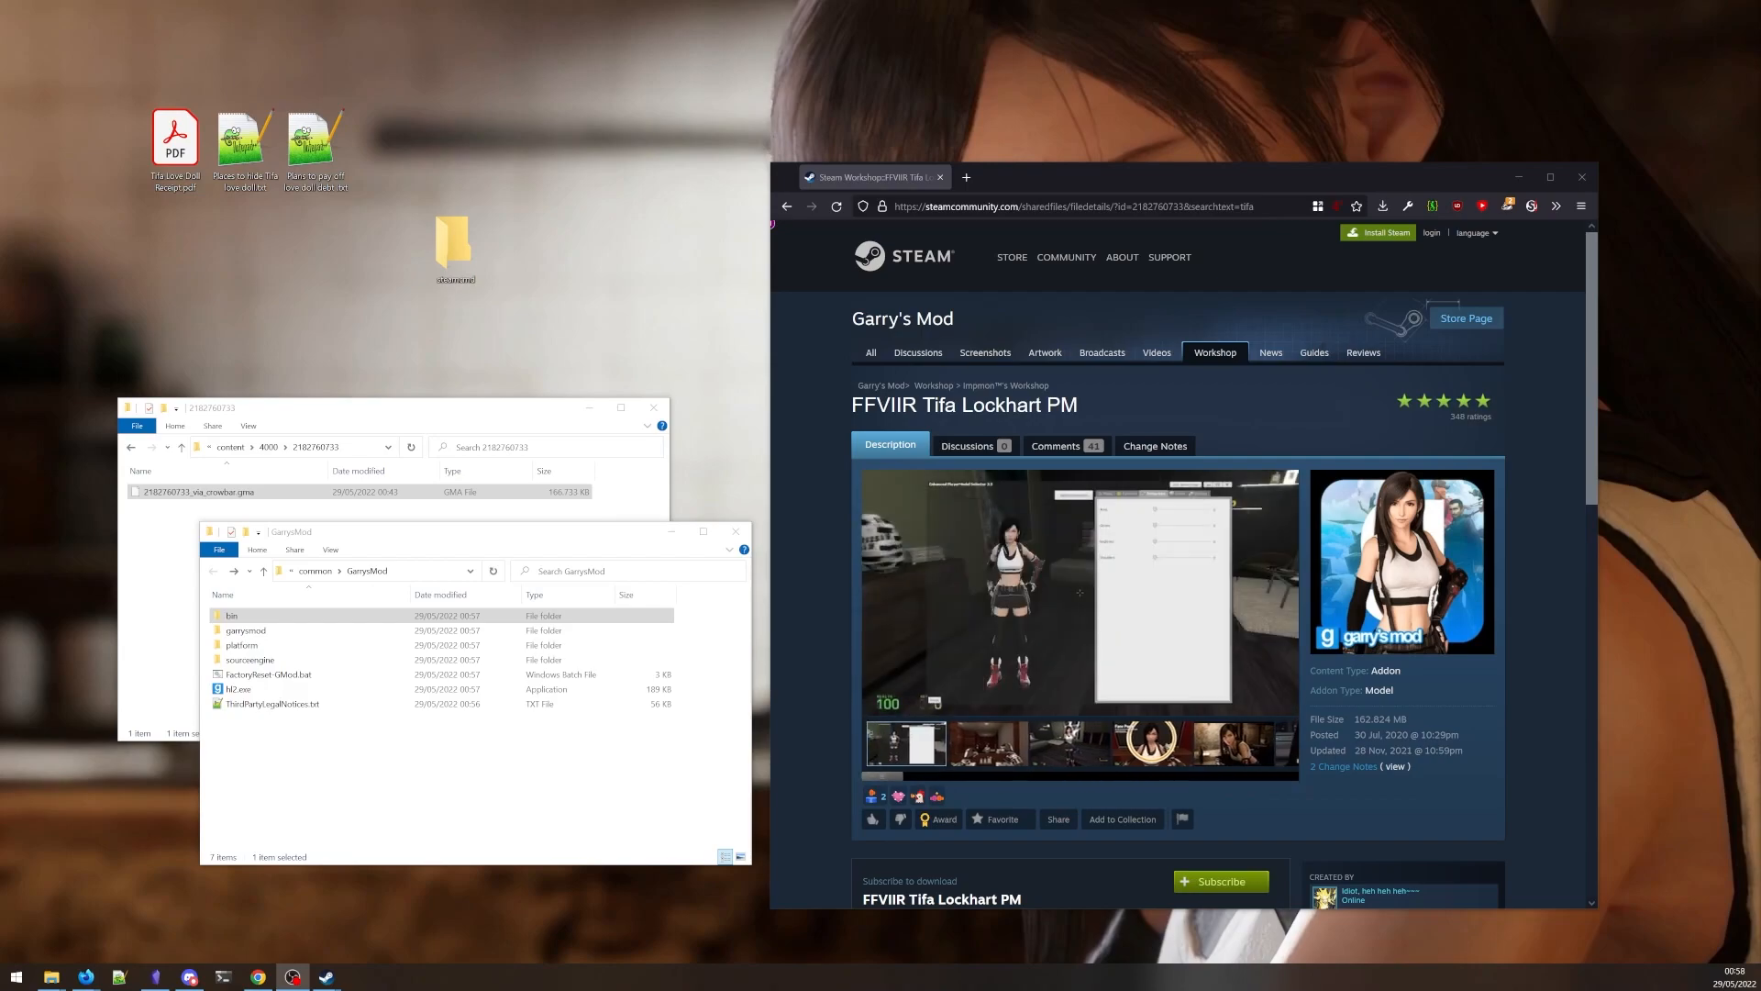
# Navigate Explorer between the 4000 workshop folder holding the GMA file and the steamapps\common\GarrysMod install folder
pyautogui.click(987, 743)
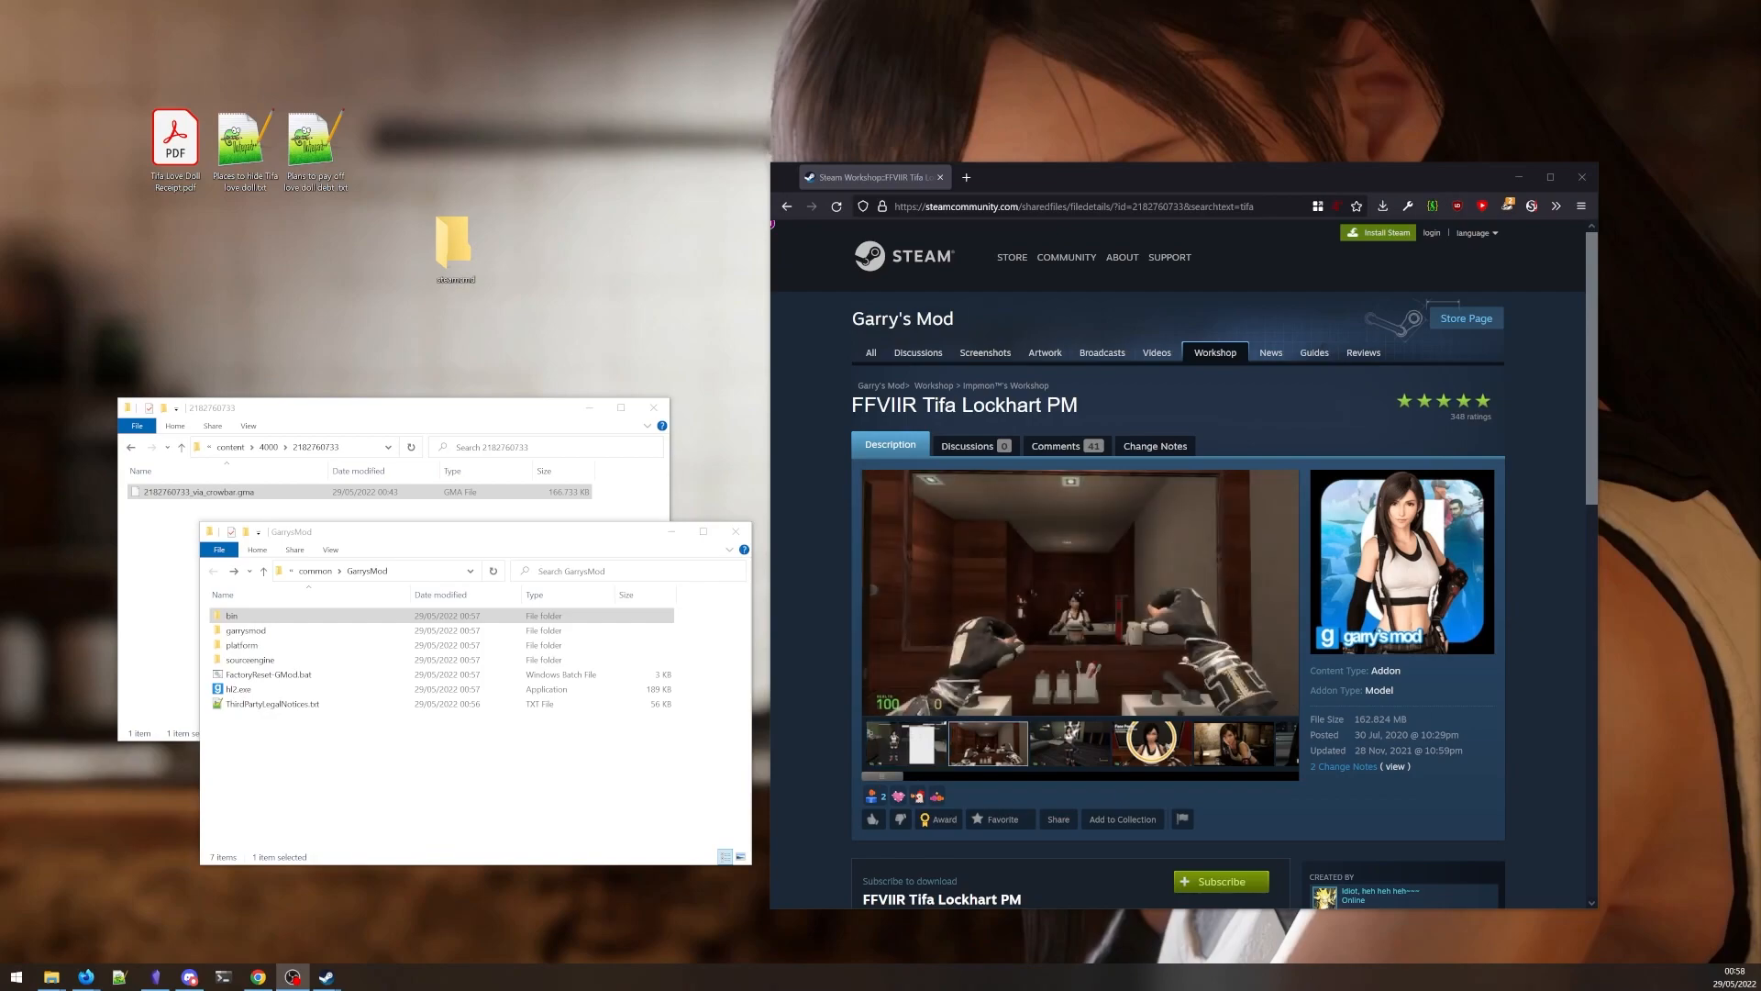
pyautogui.click(1067, 743)
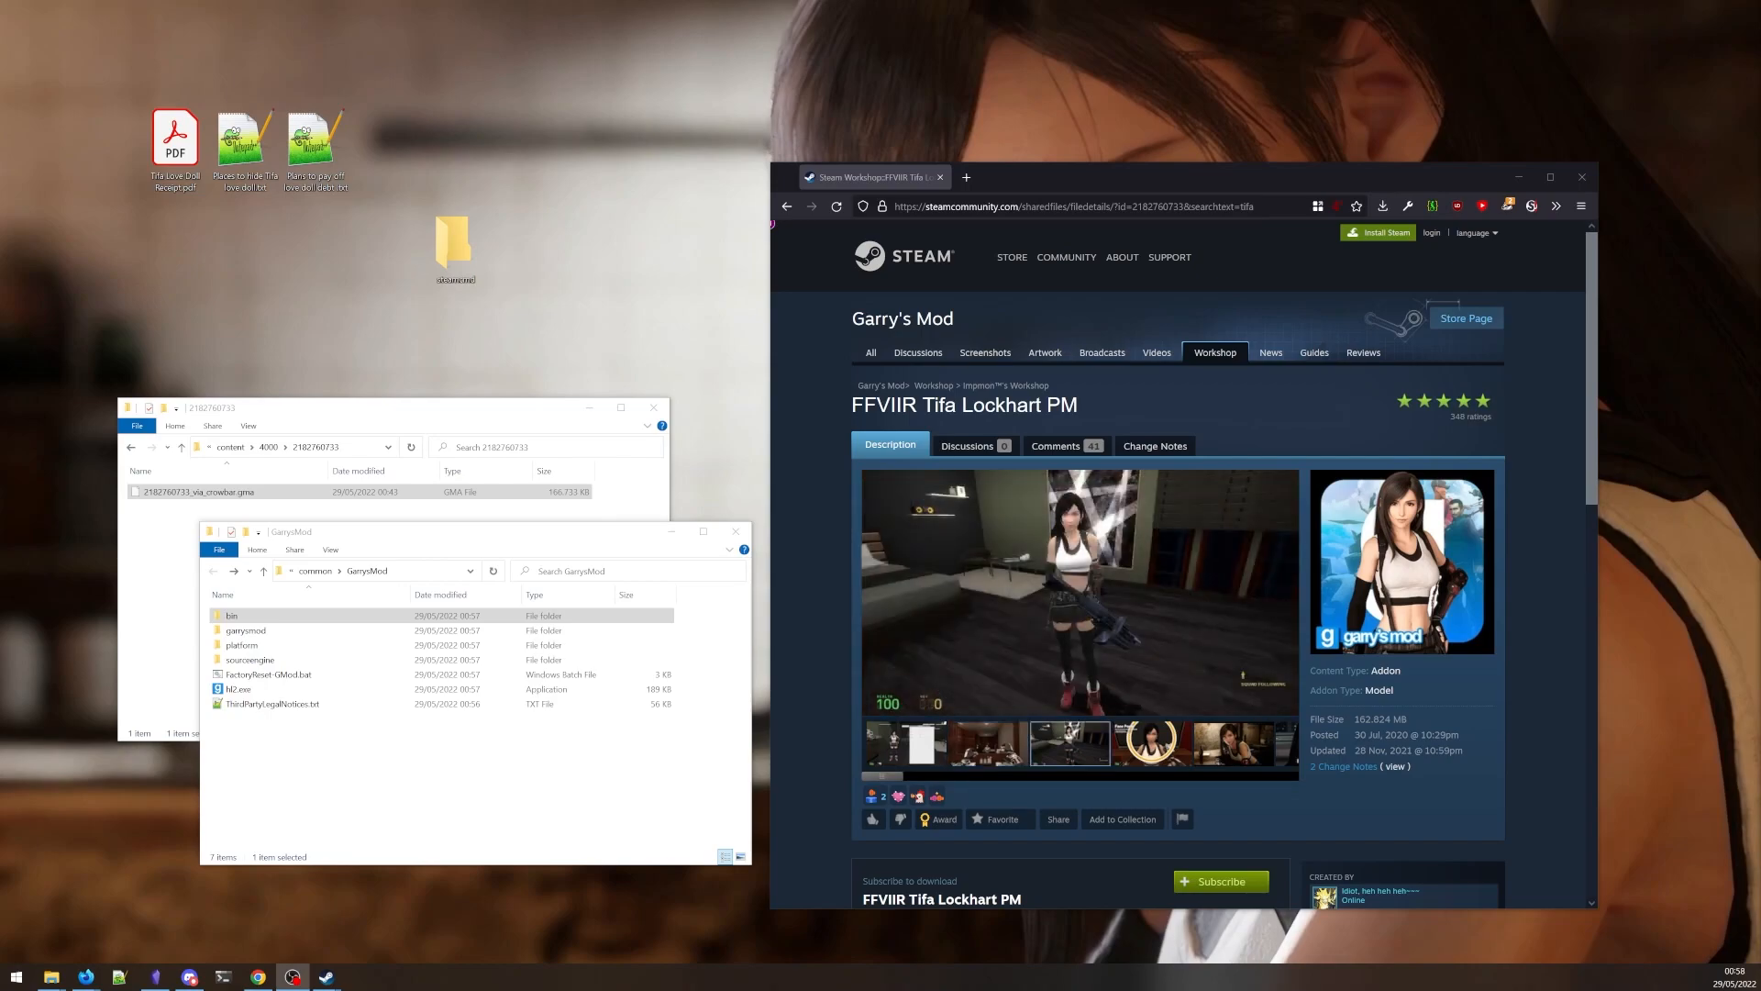
pyautogui.click(1150, 745)
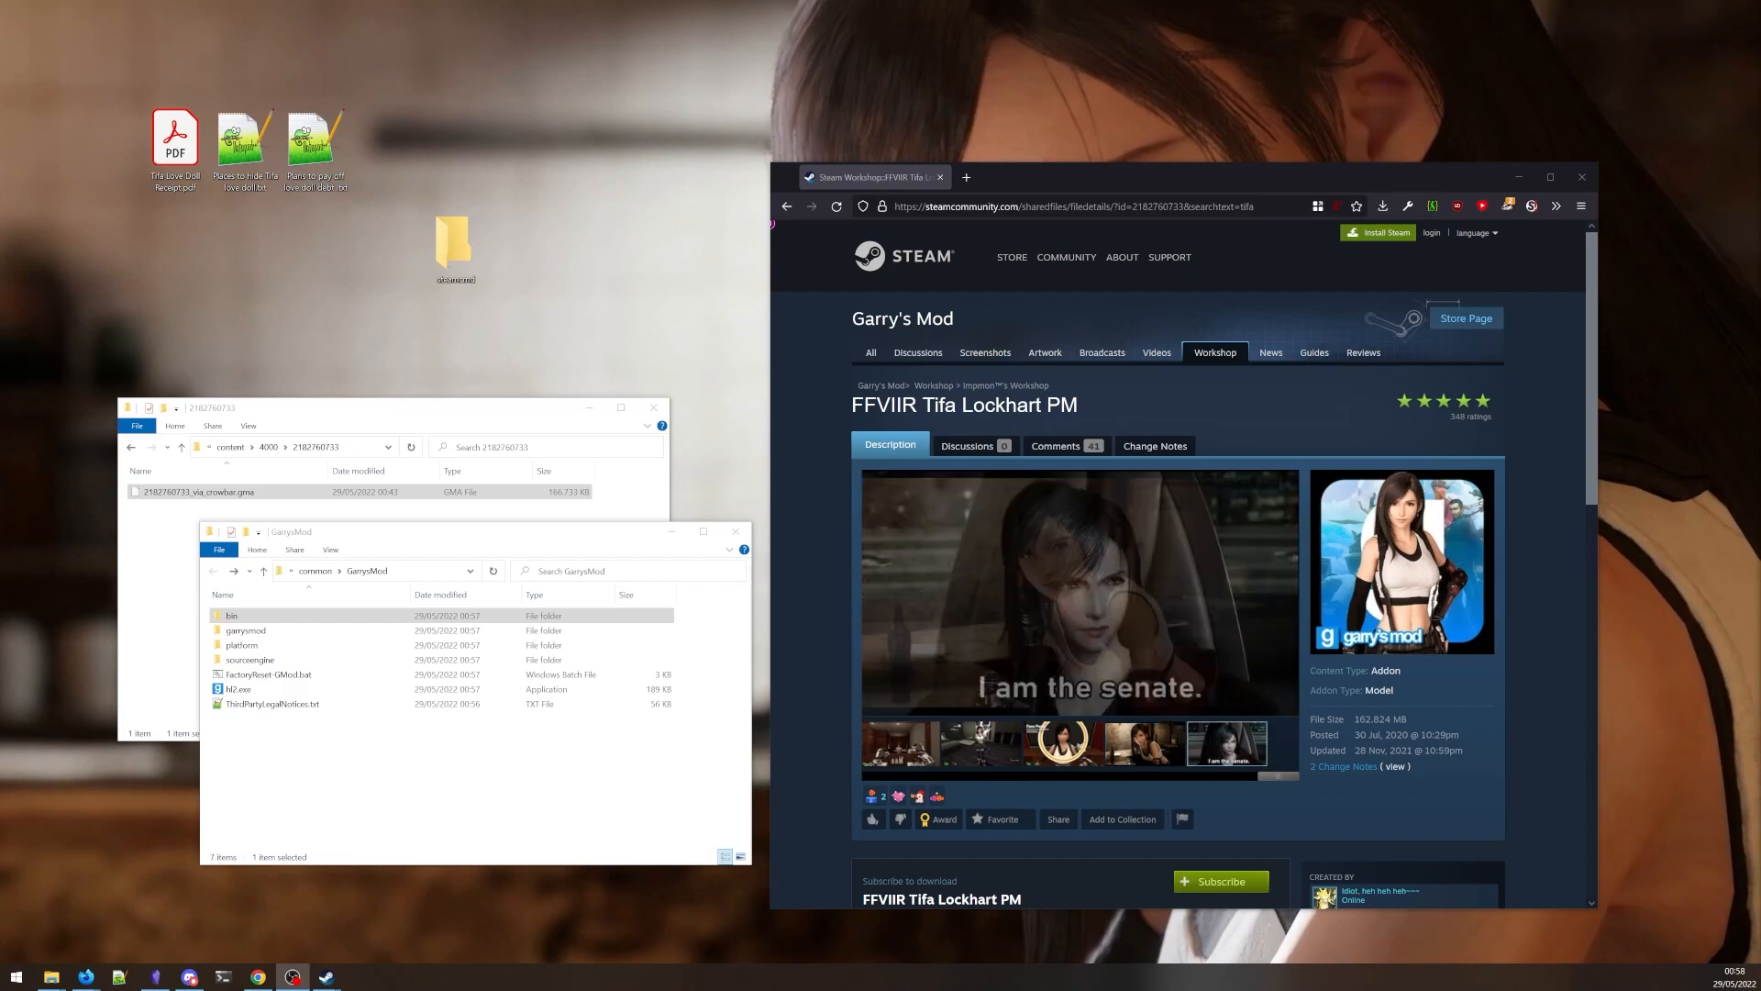
pyautogui.click(987, 743)
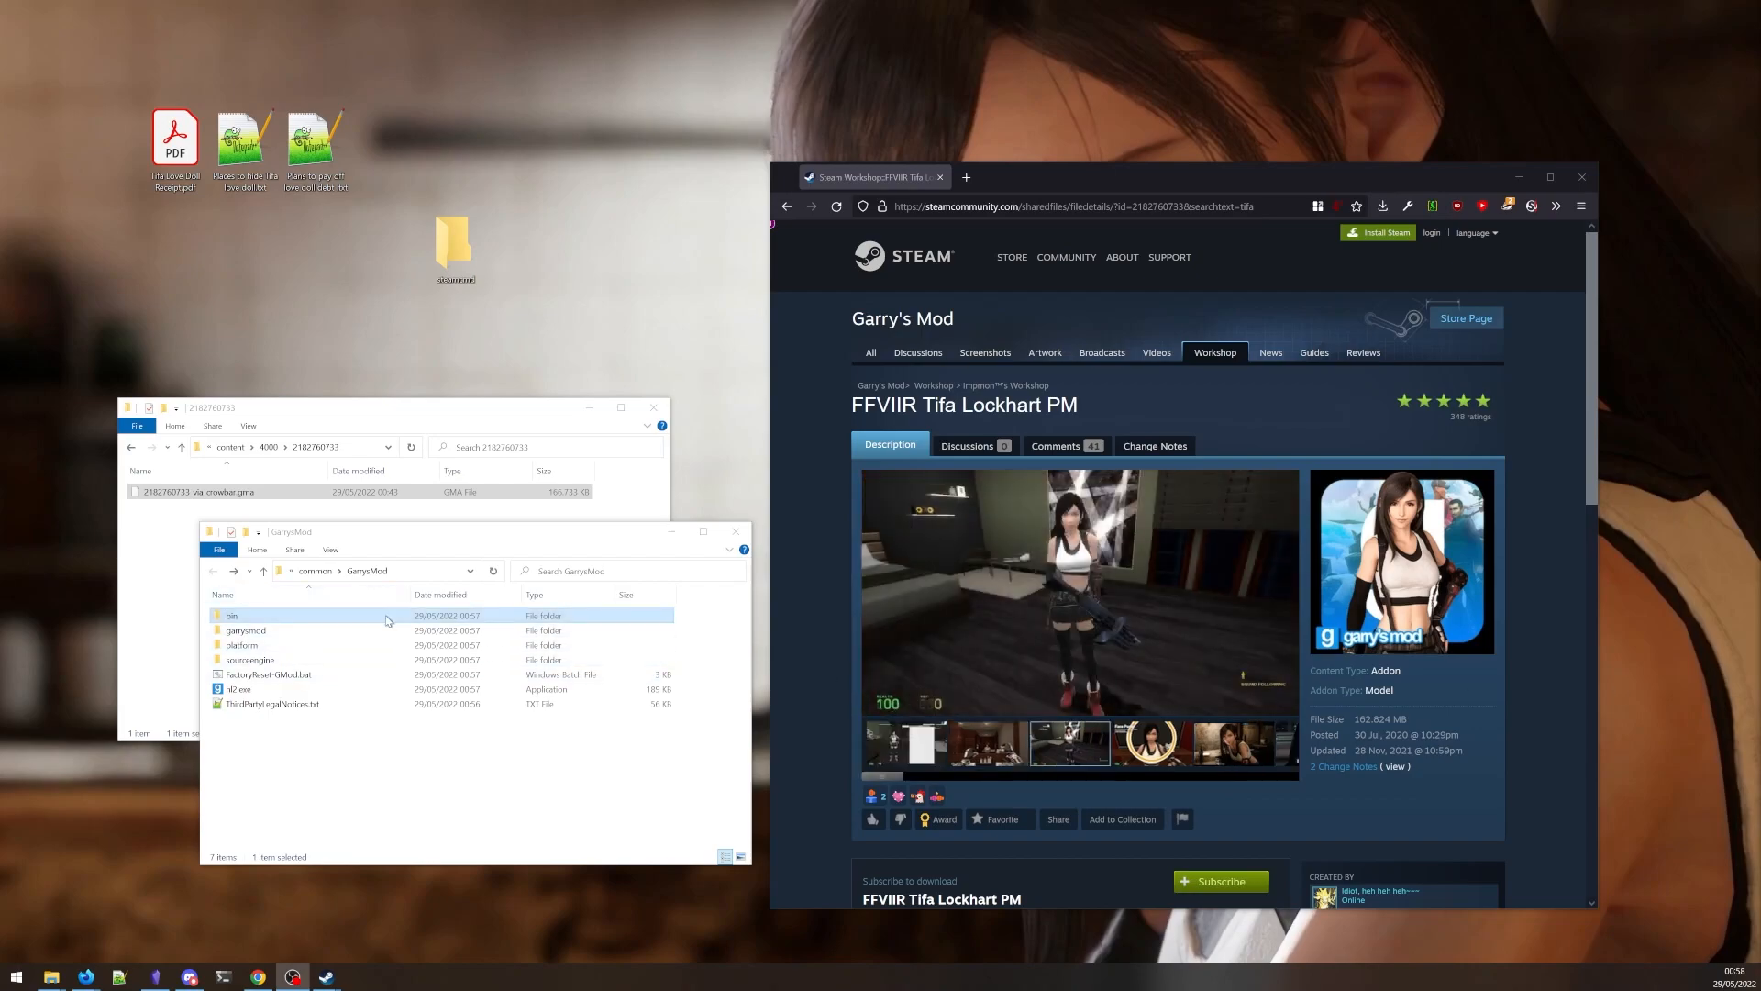
# Enter GarrysMod's bin folder and select gmad.exe, the addon extraction tool
pyautogui.doubleClick(231, 615)
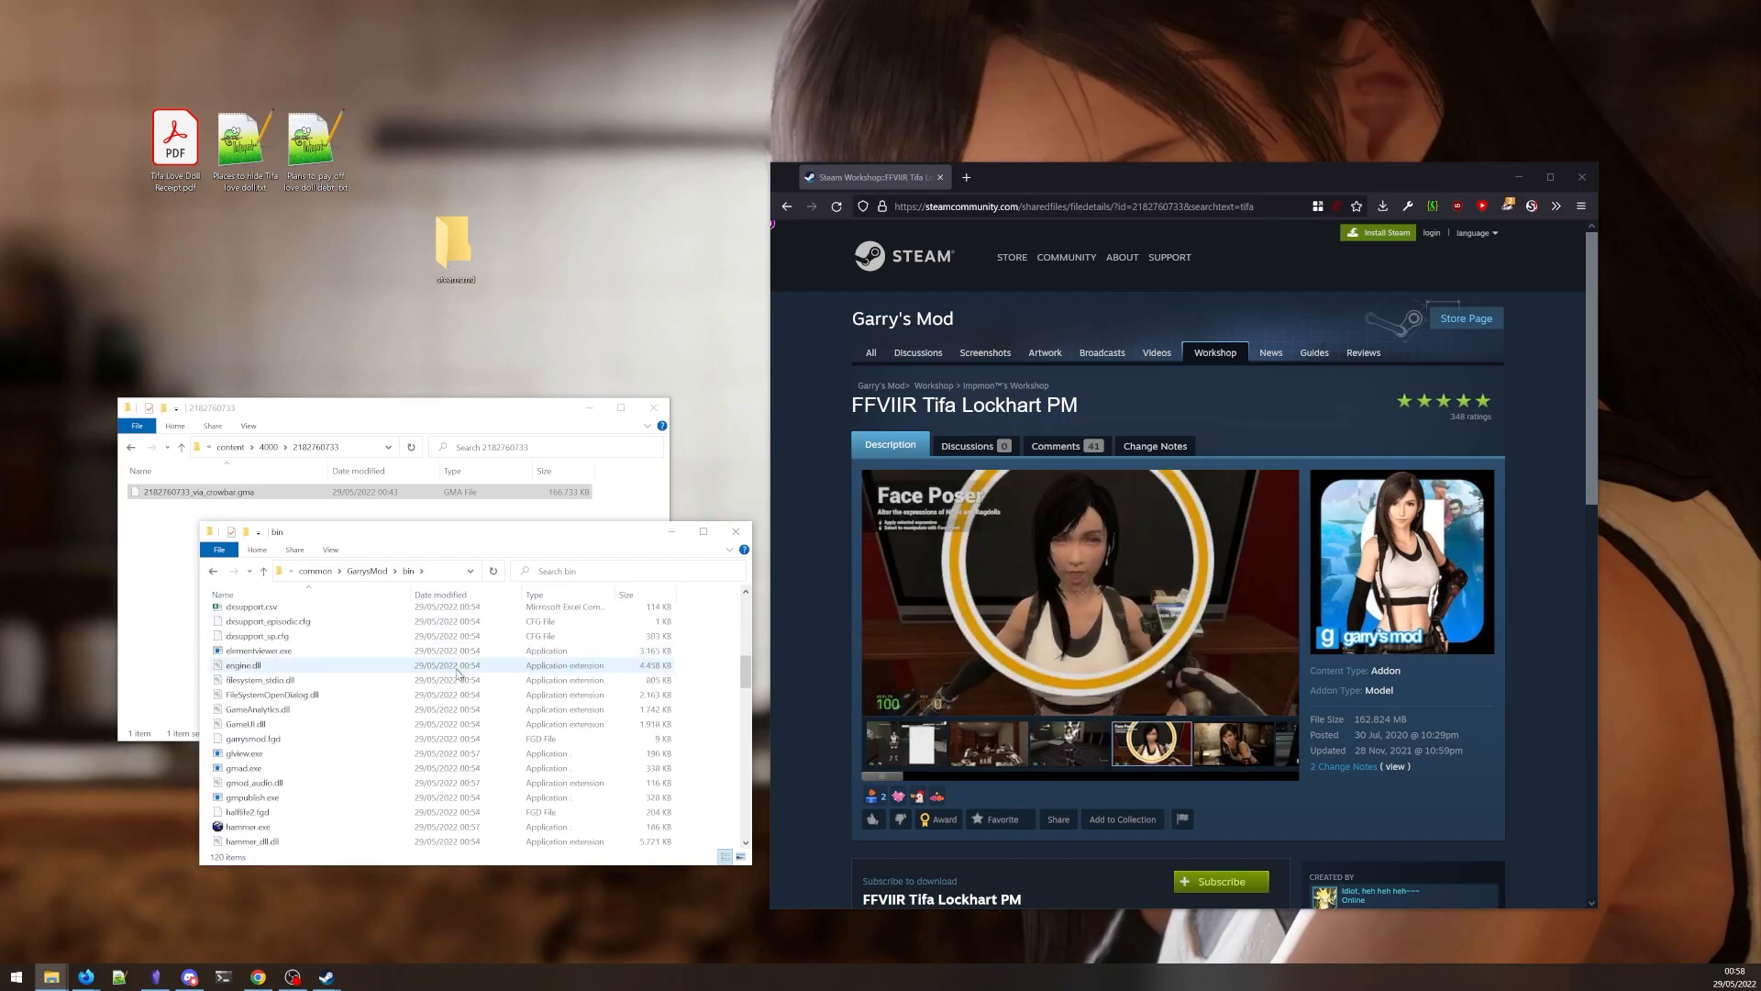
pyautogui.scroll(-3)
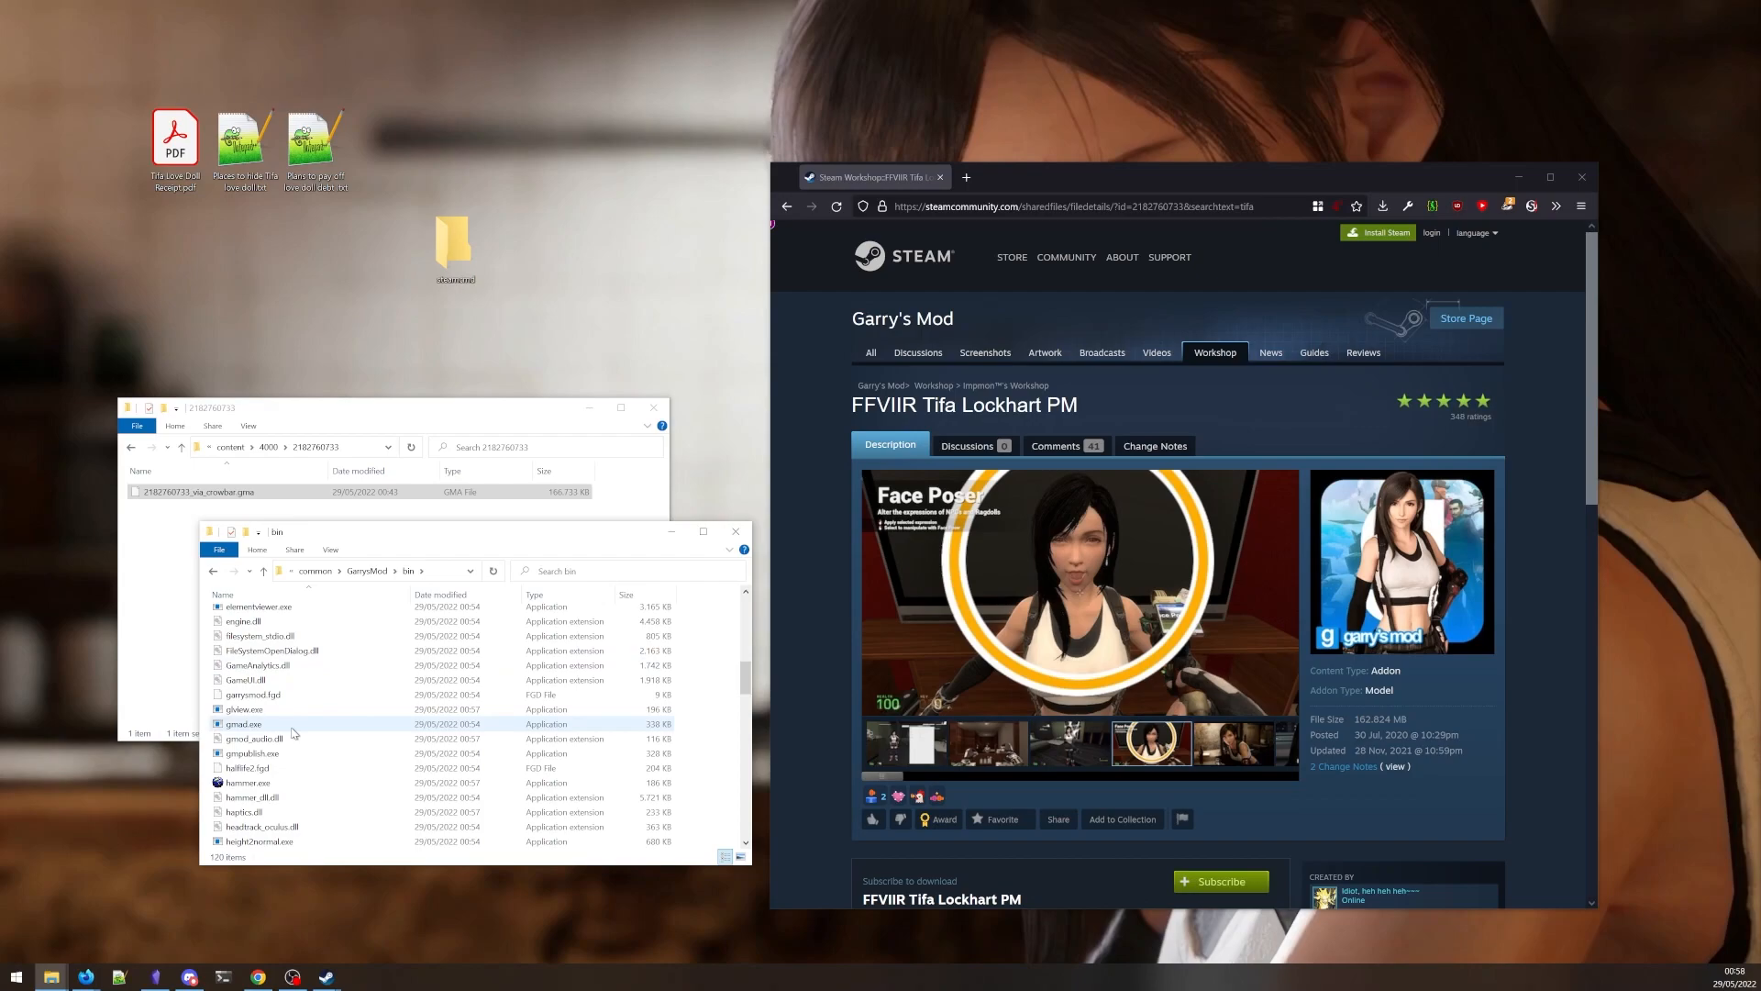
pyautogui.click(242, 725)
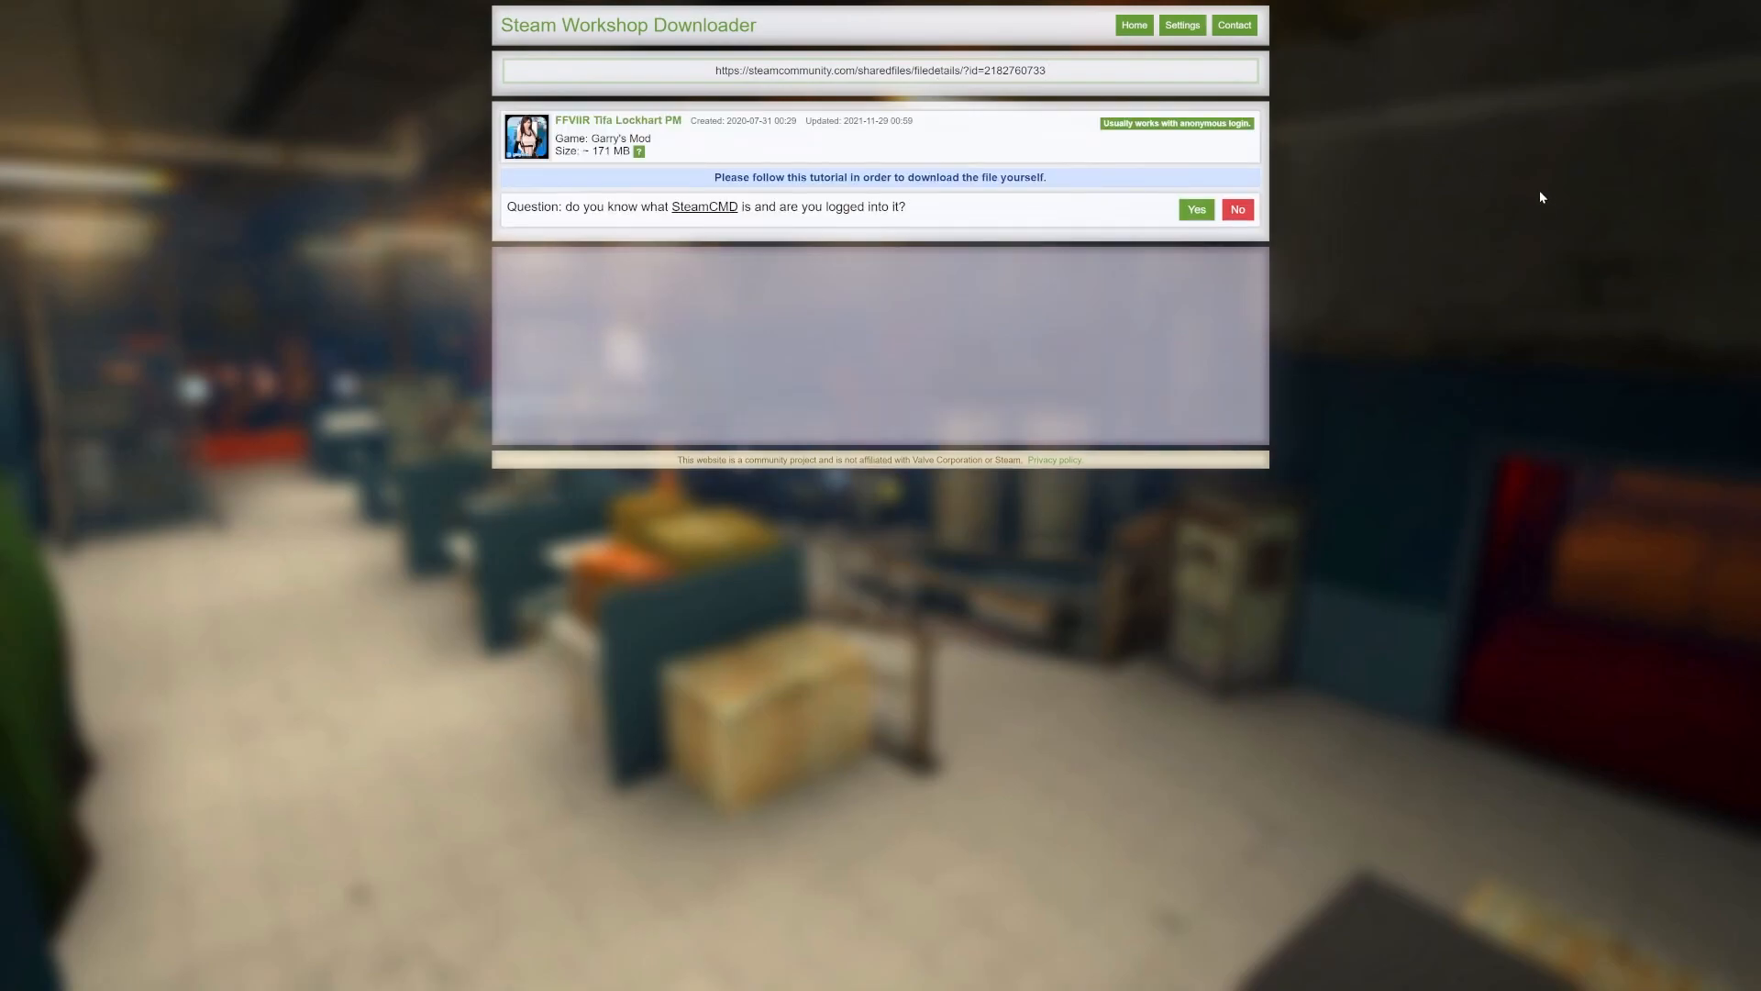
pyautogui.moveTo(1244, 211)
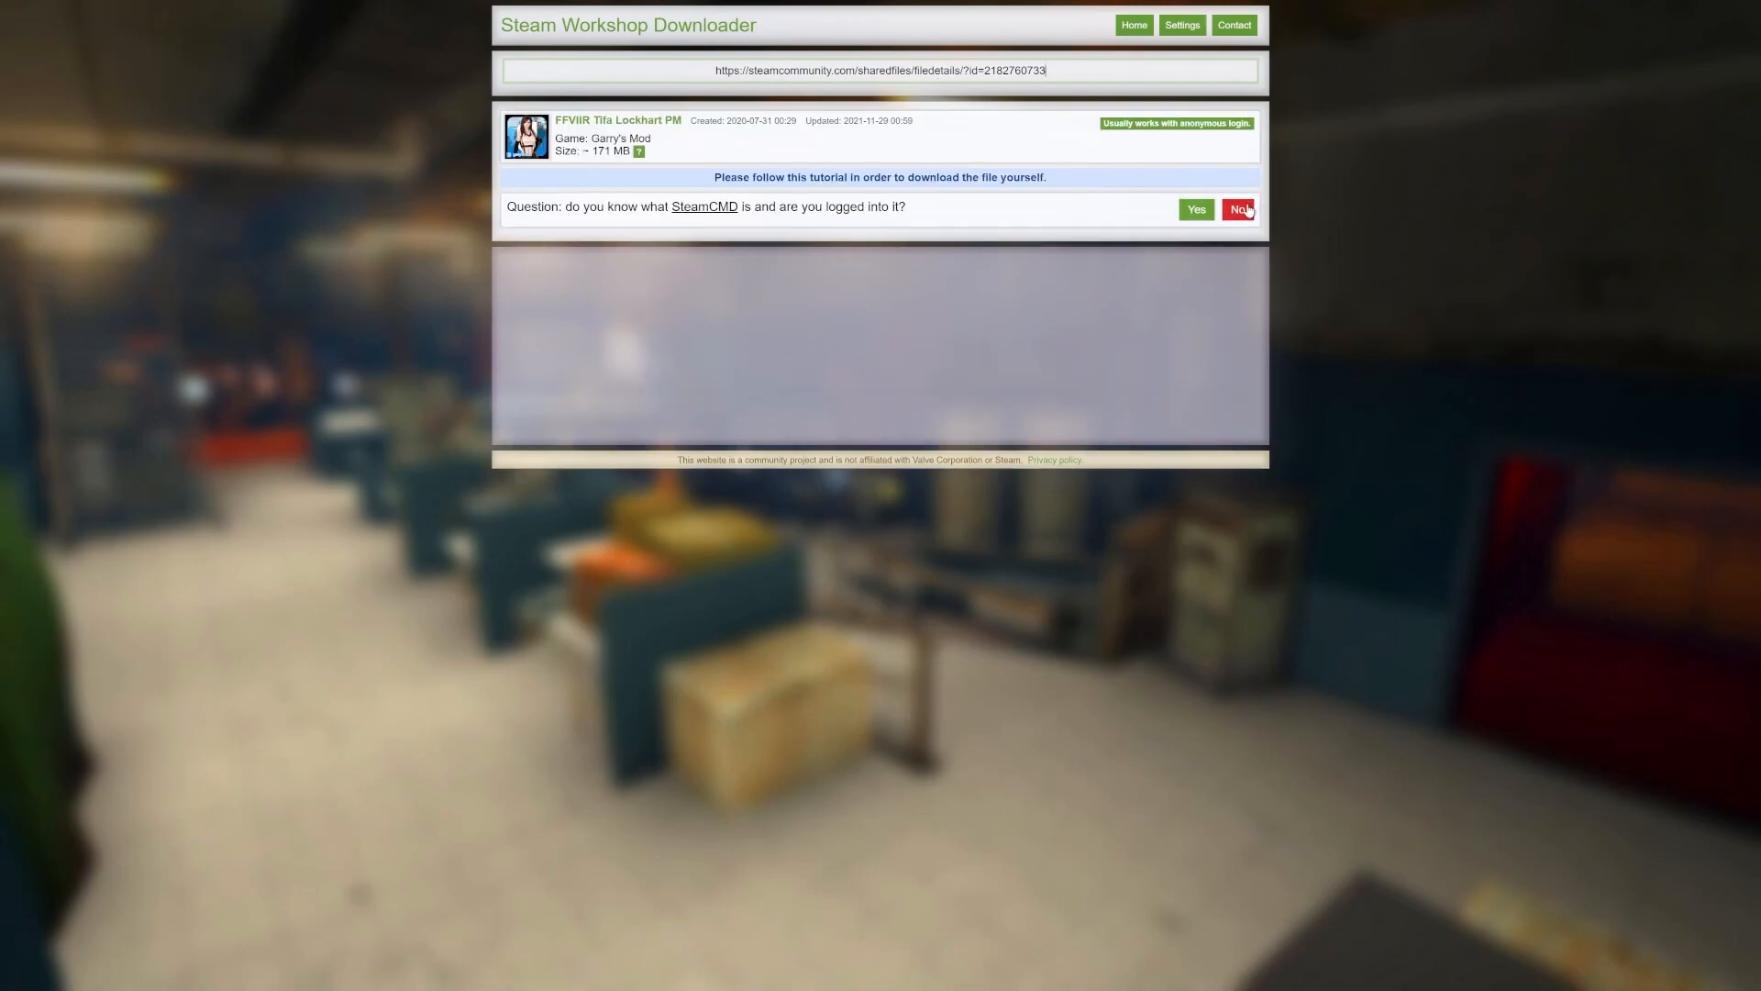
pyautogui.click(1237, 209)
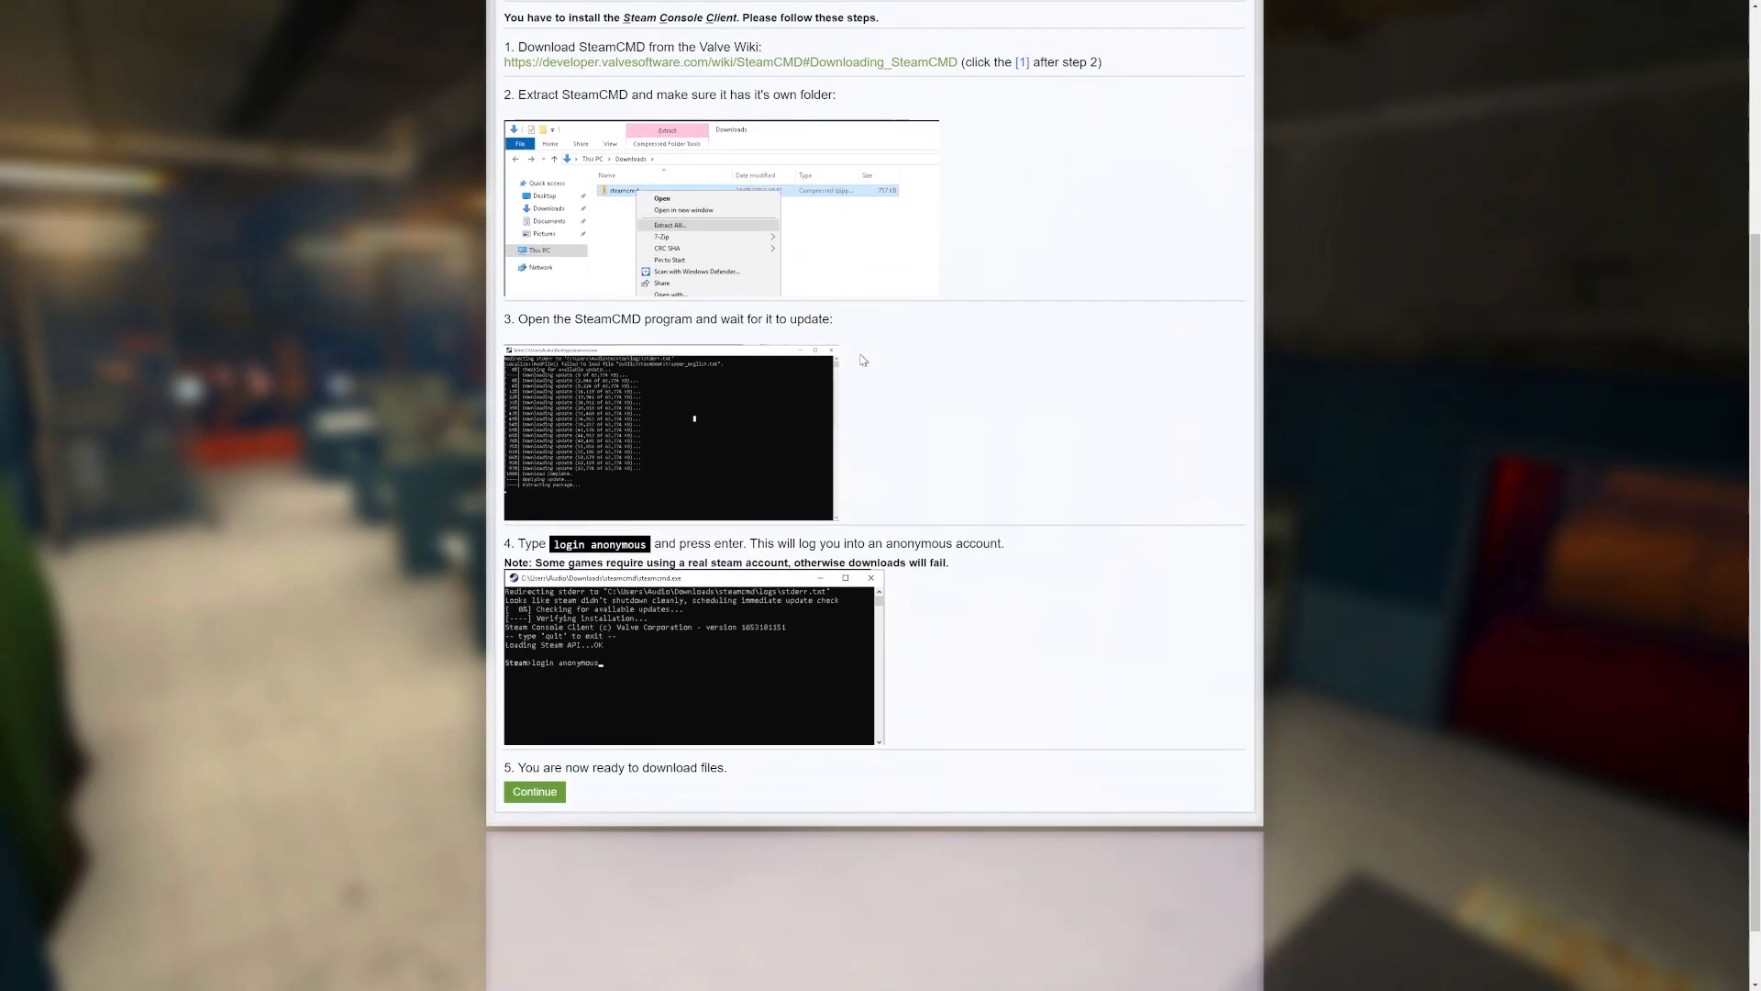
pyautogui.scroll(-3)
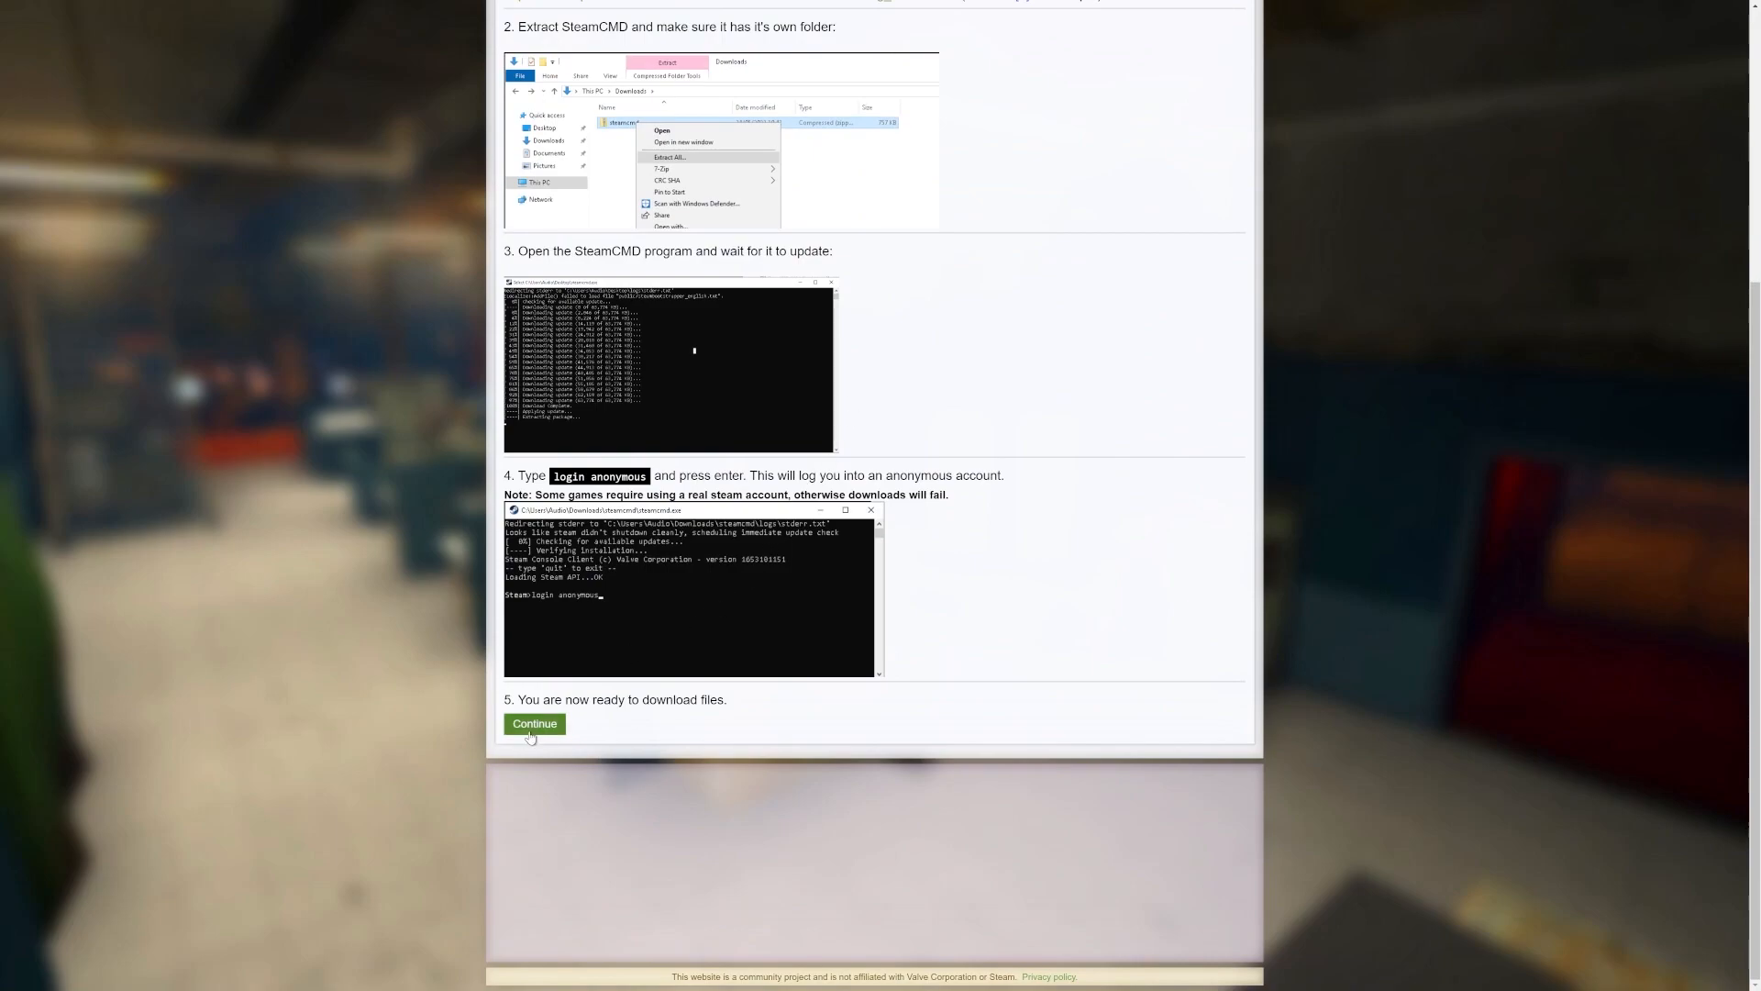
pyautogui.click(533, 723)
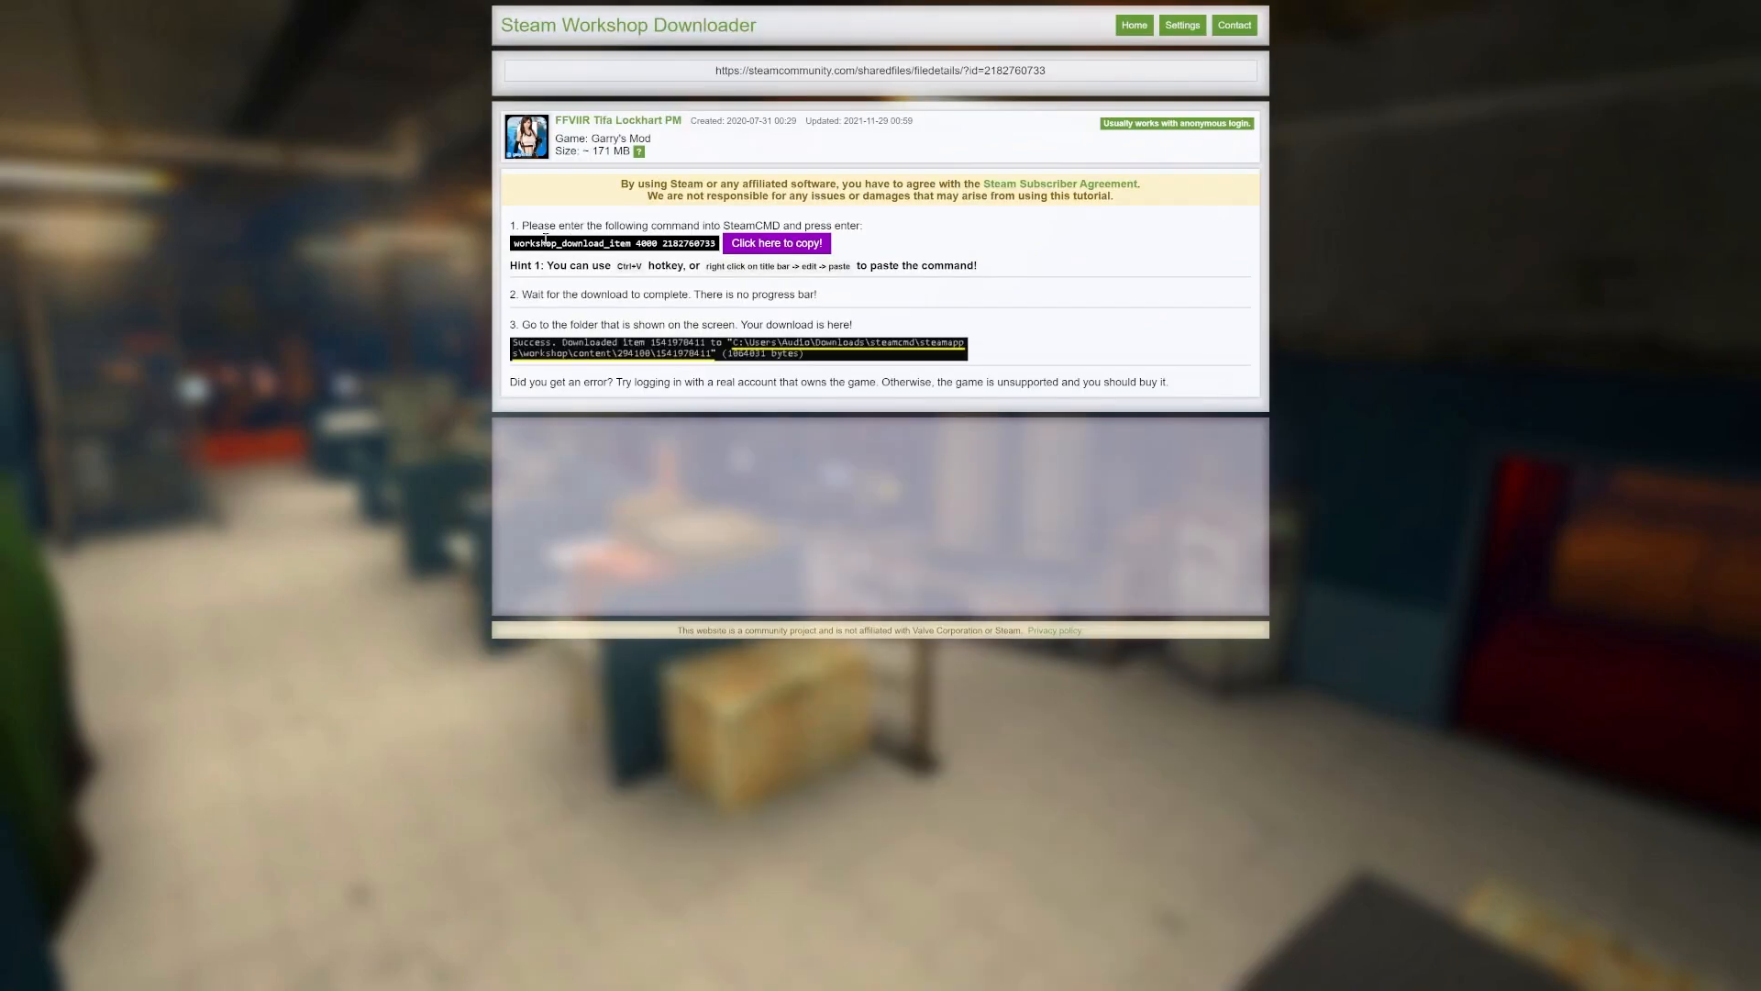